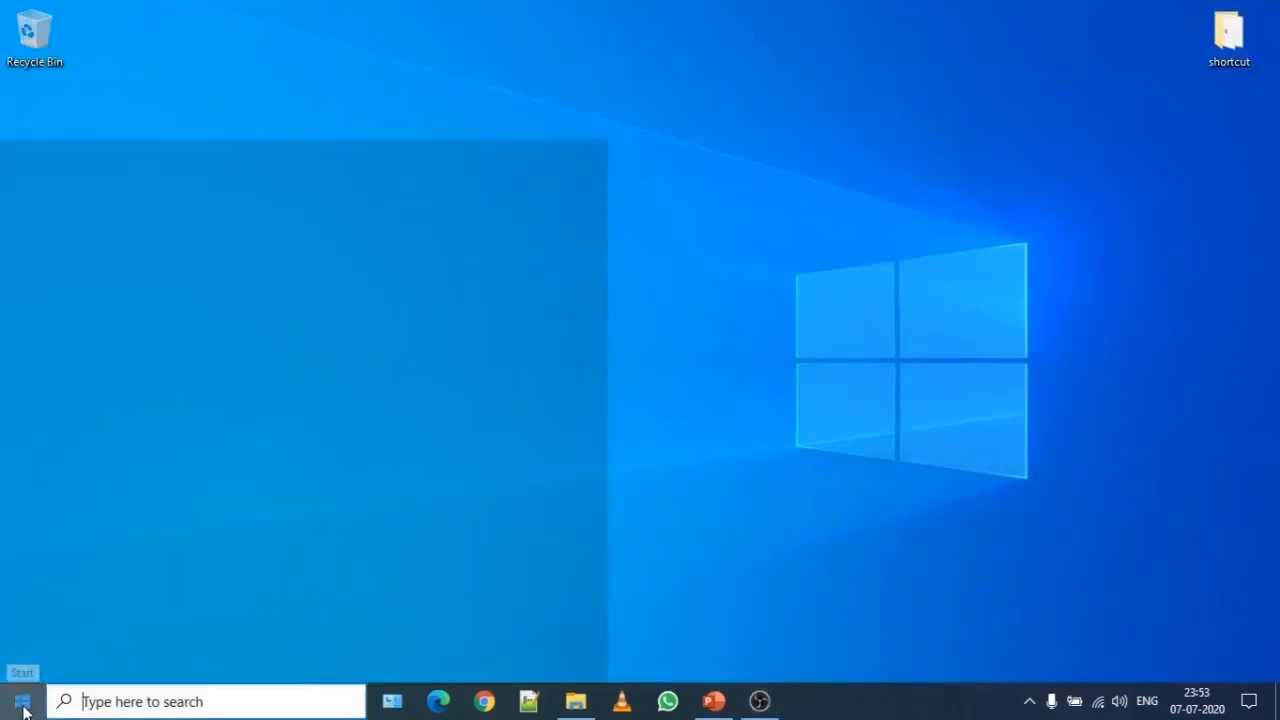
Step: Launch Pivot Animator from its folder in the Start menu app list
click(20, 701)
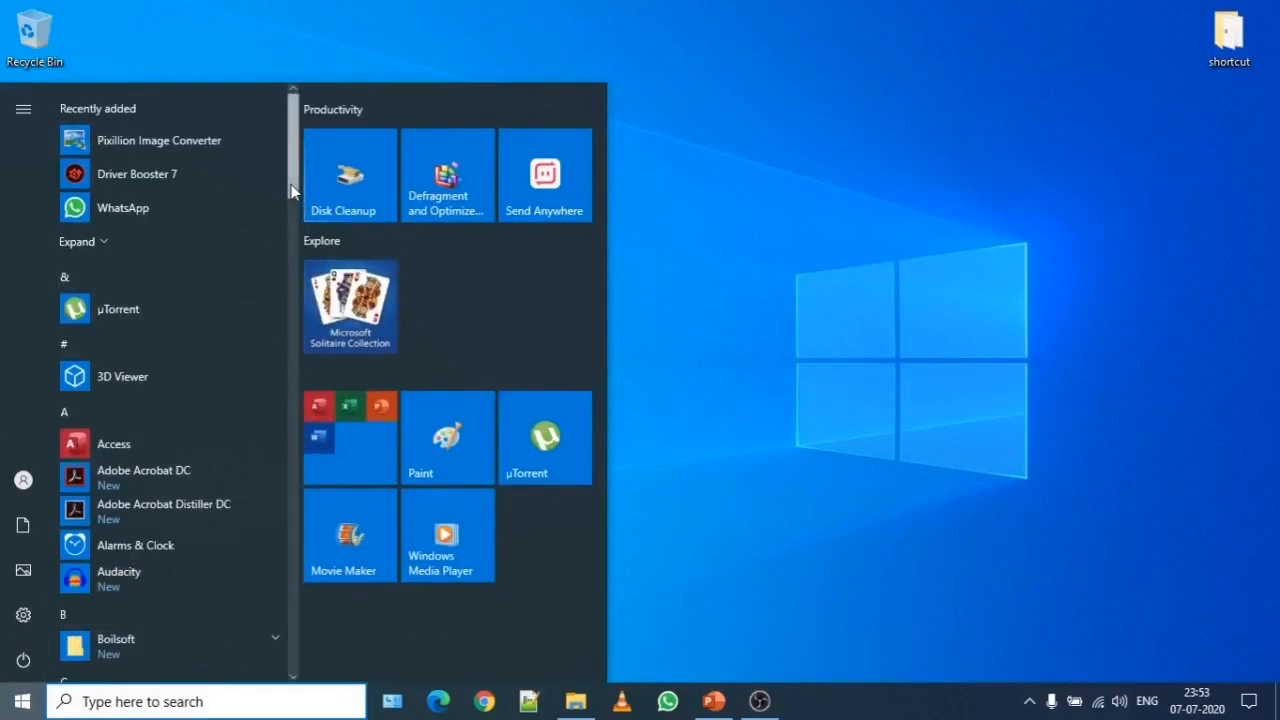
scroll(down, 3)
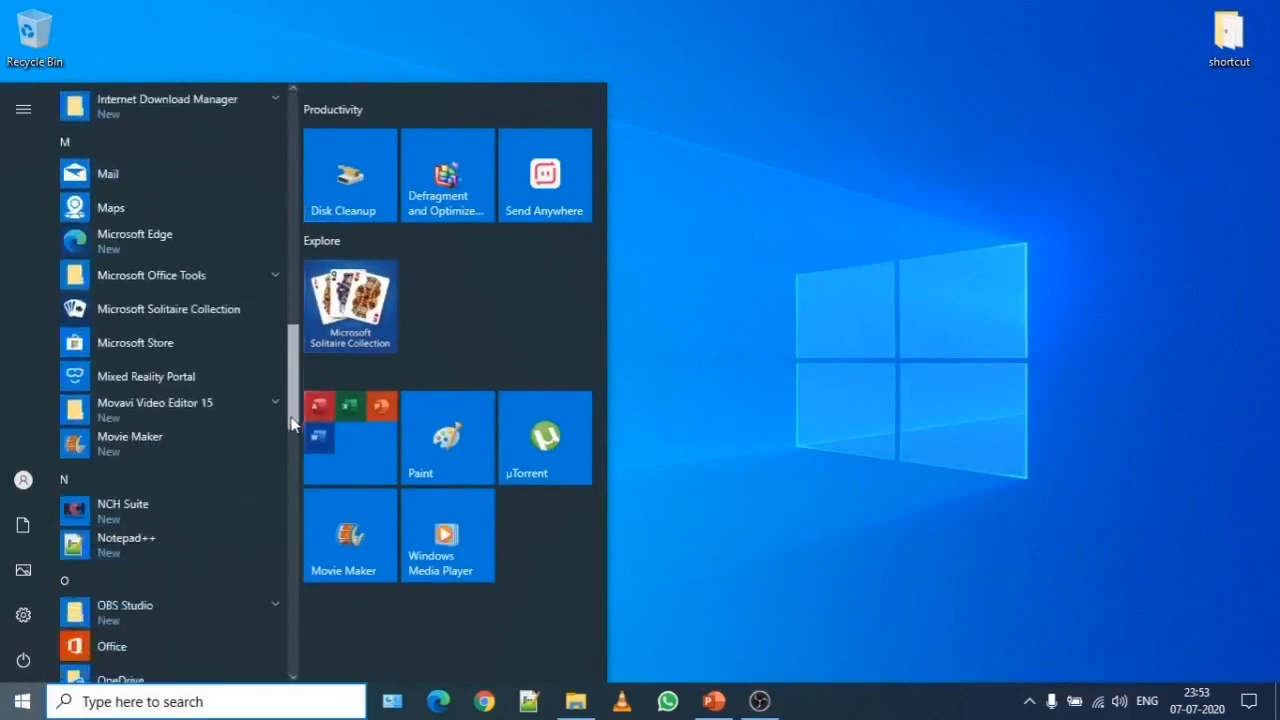
scroll(down, 3)
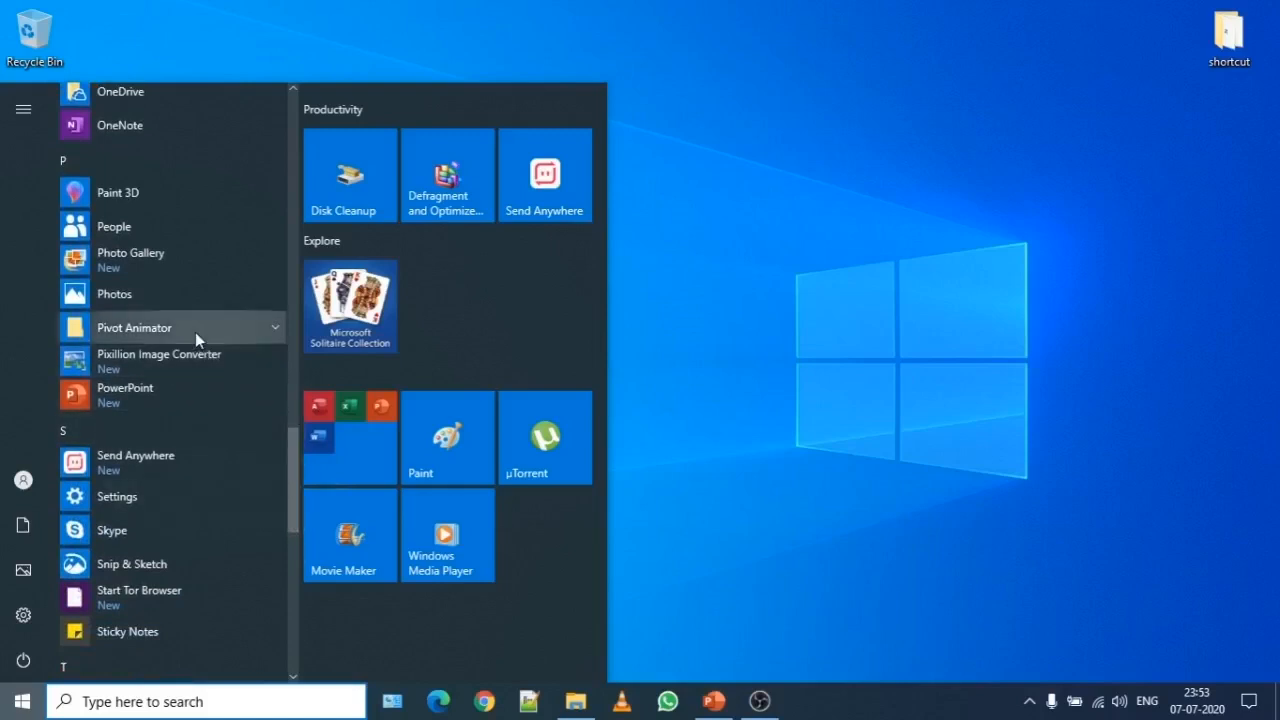
click(133, 327)
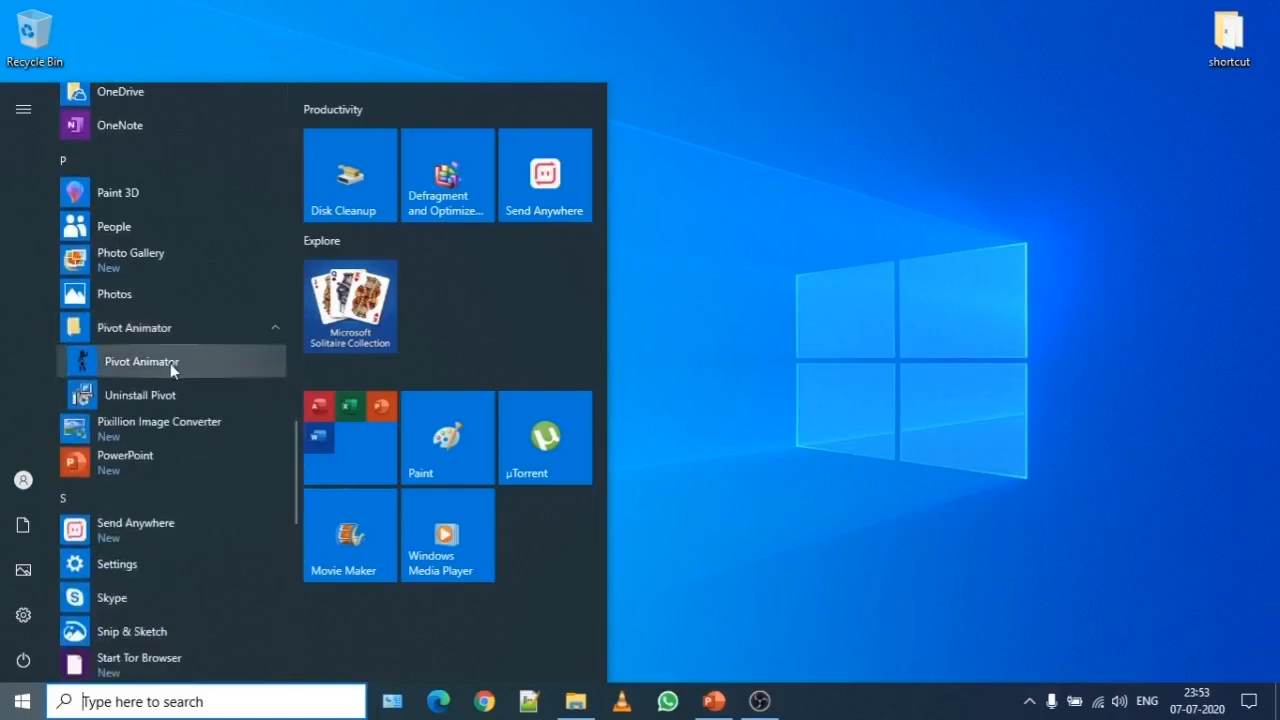
click(141, 361)
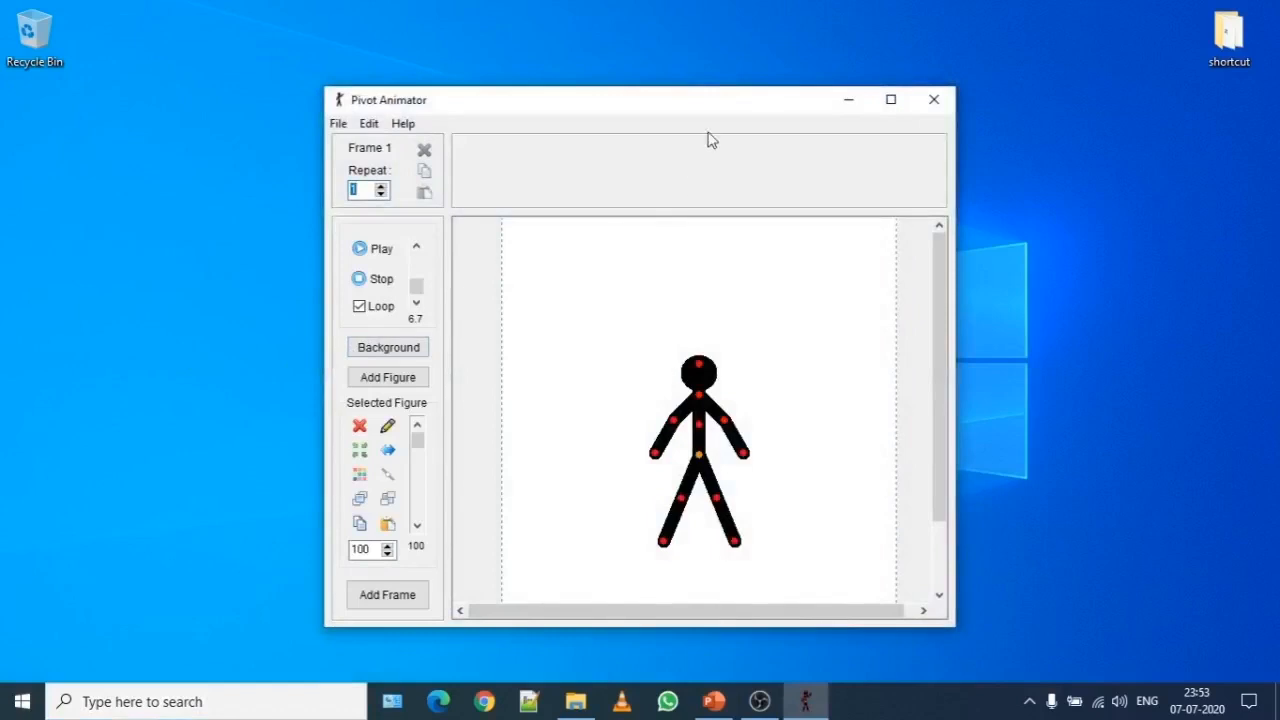
Step: Maximize the Pivot Animator window
click(889, 99)
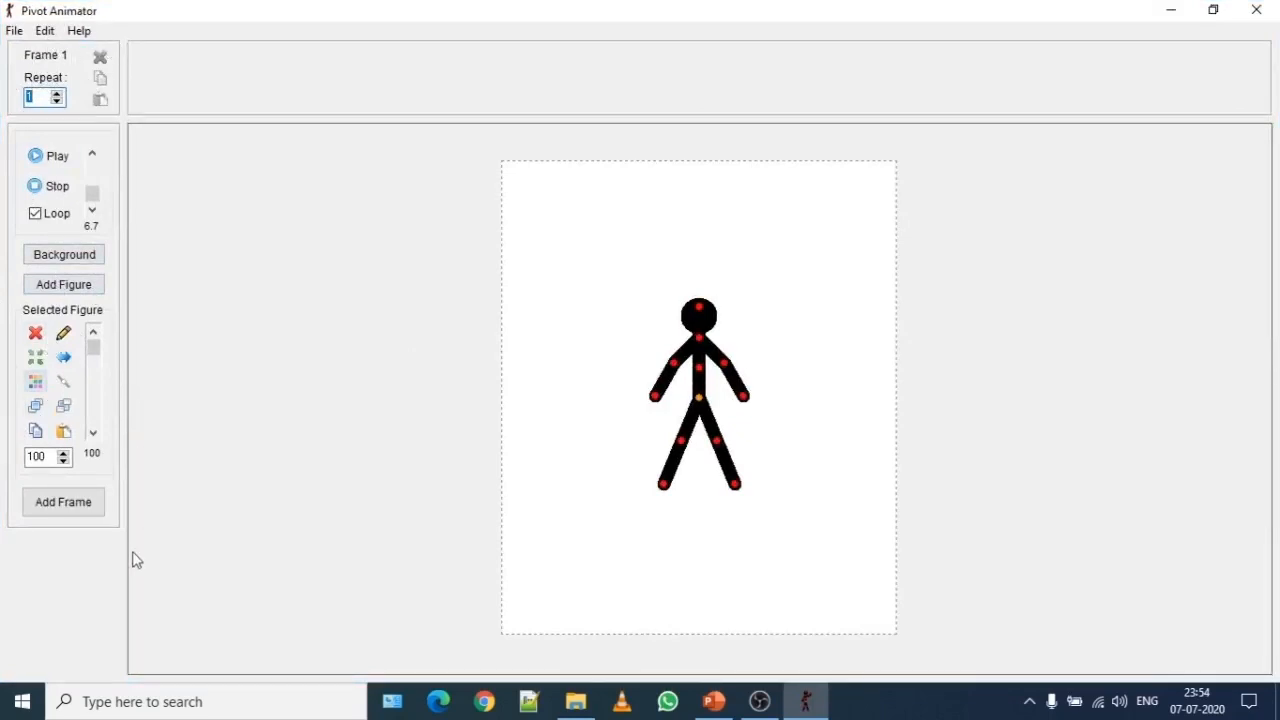
mouse_move(120, 343)
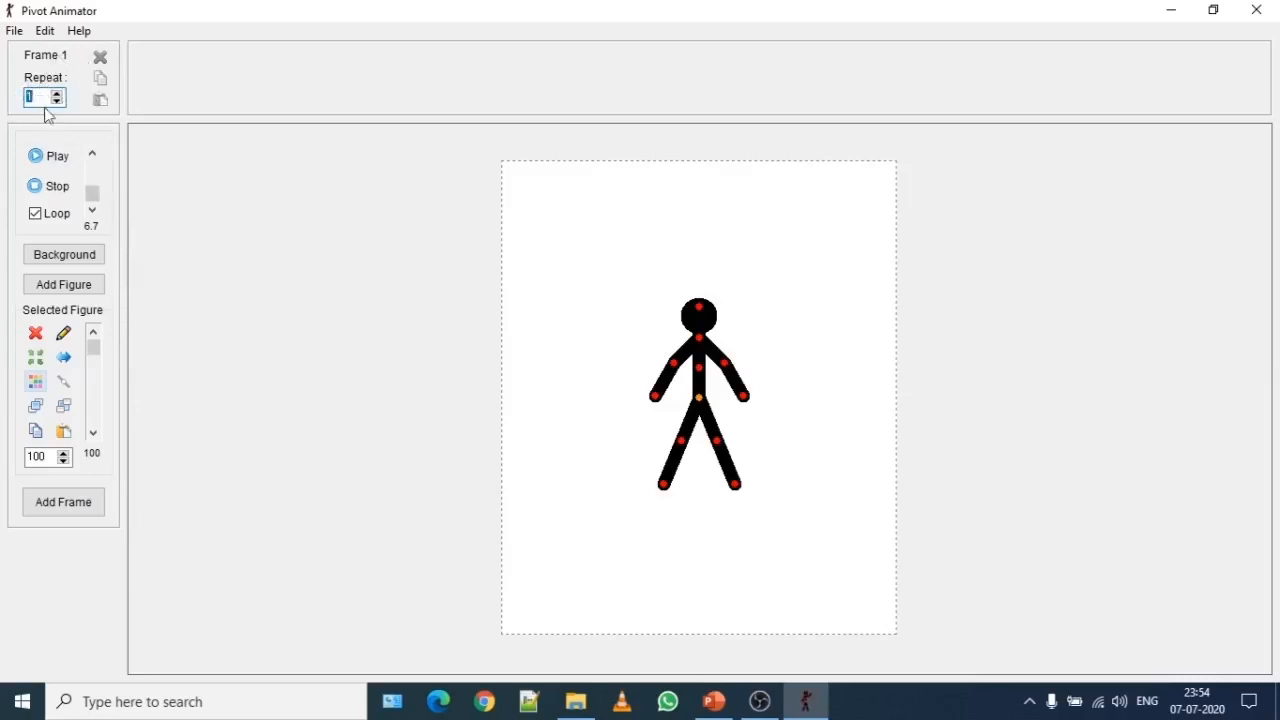
mouse_move(254, 135)
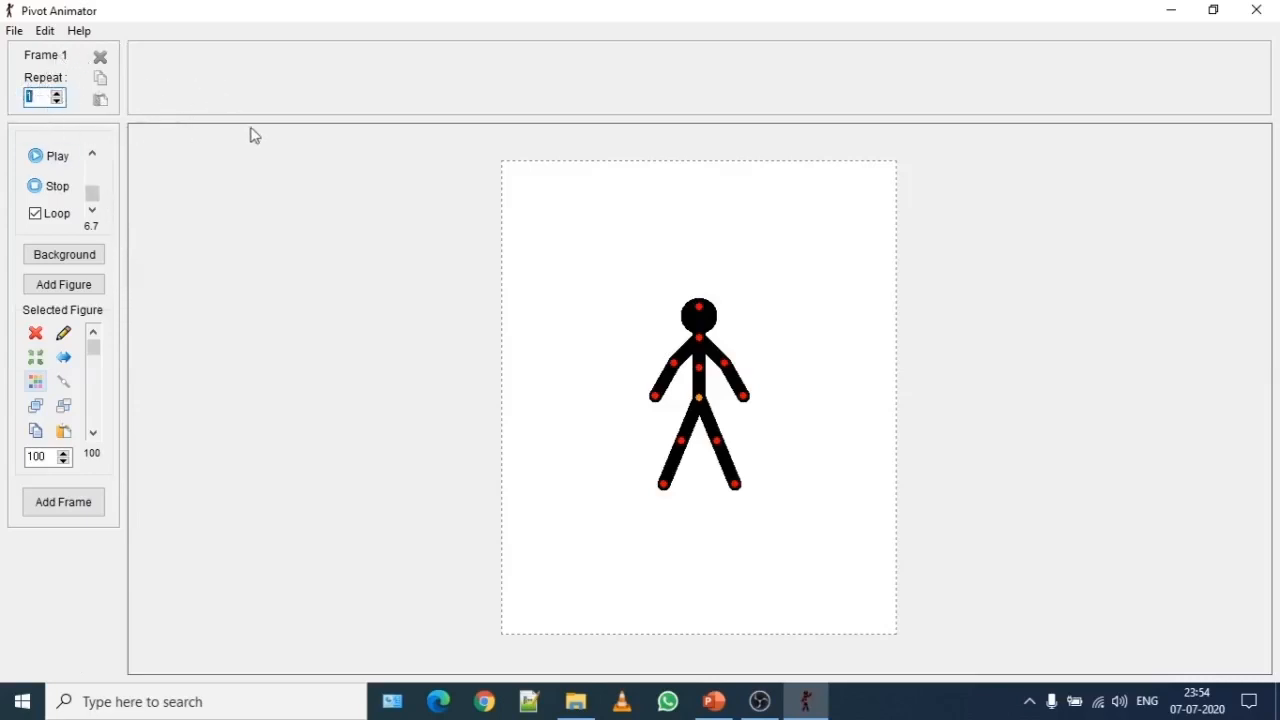
mouse_move(575, 88)
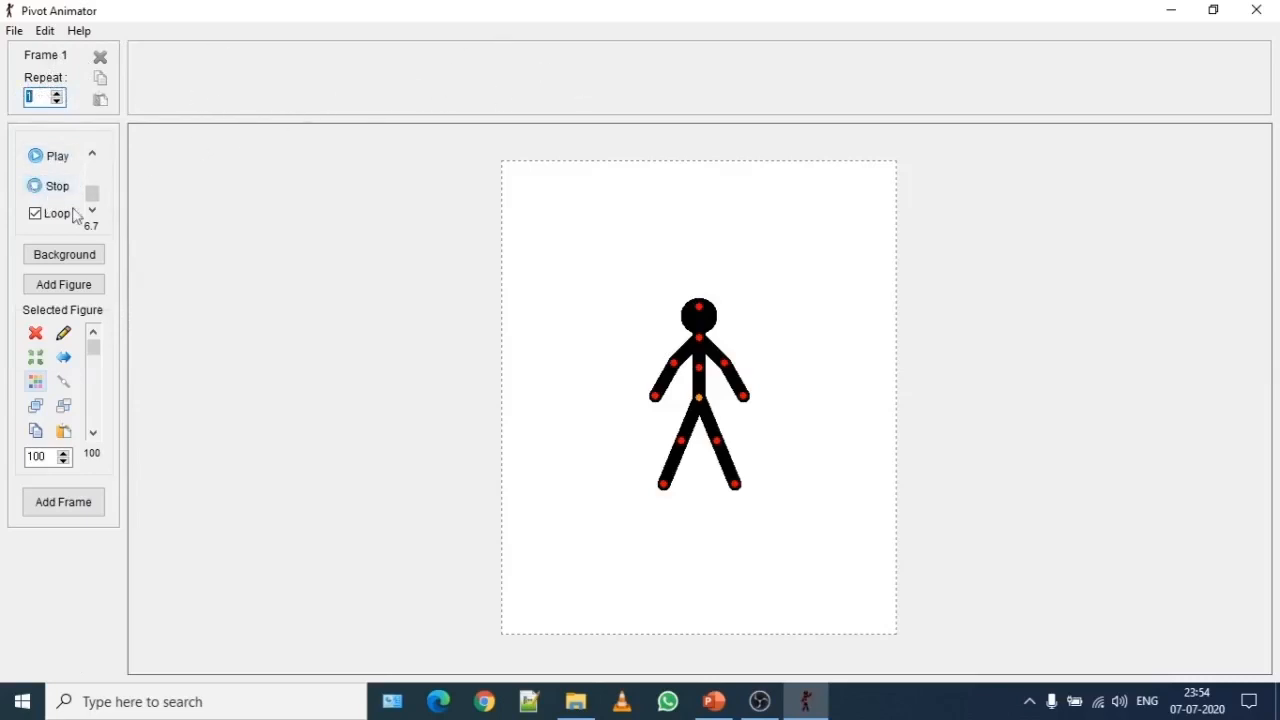
mouse_move(96, 148)
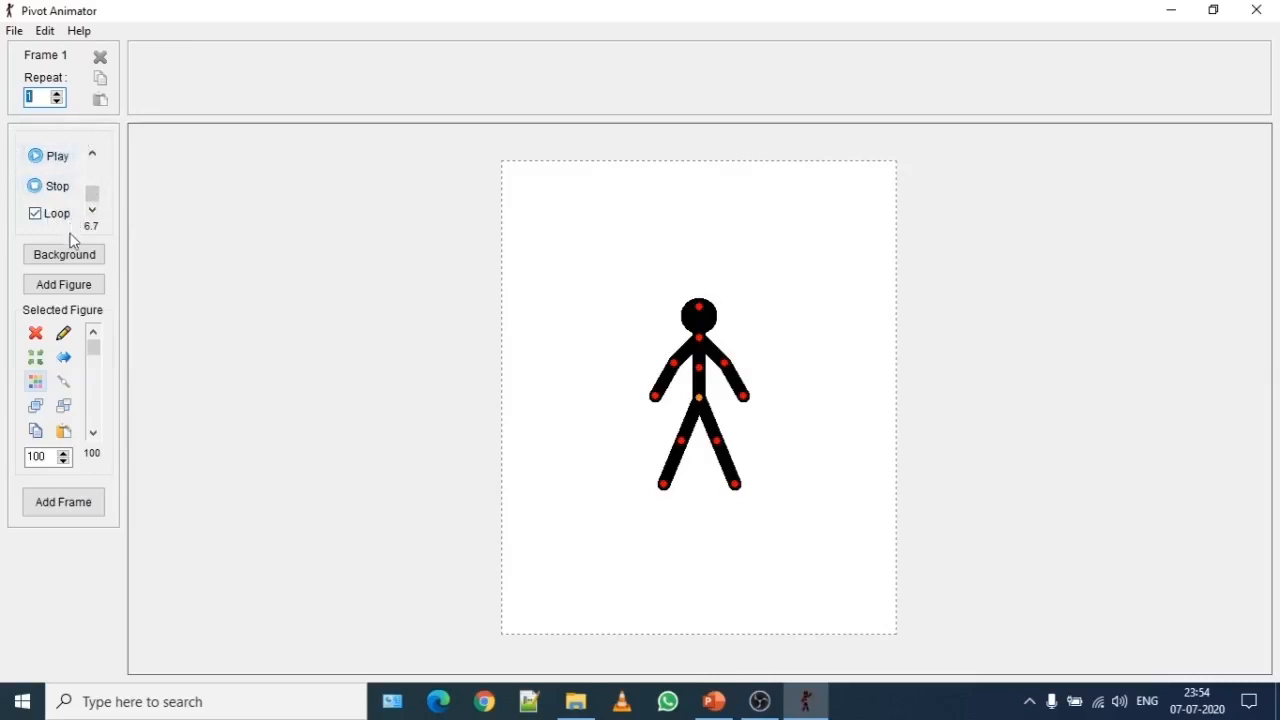
mouse_move(63, 254)
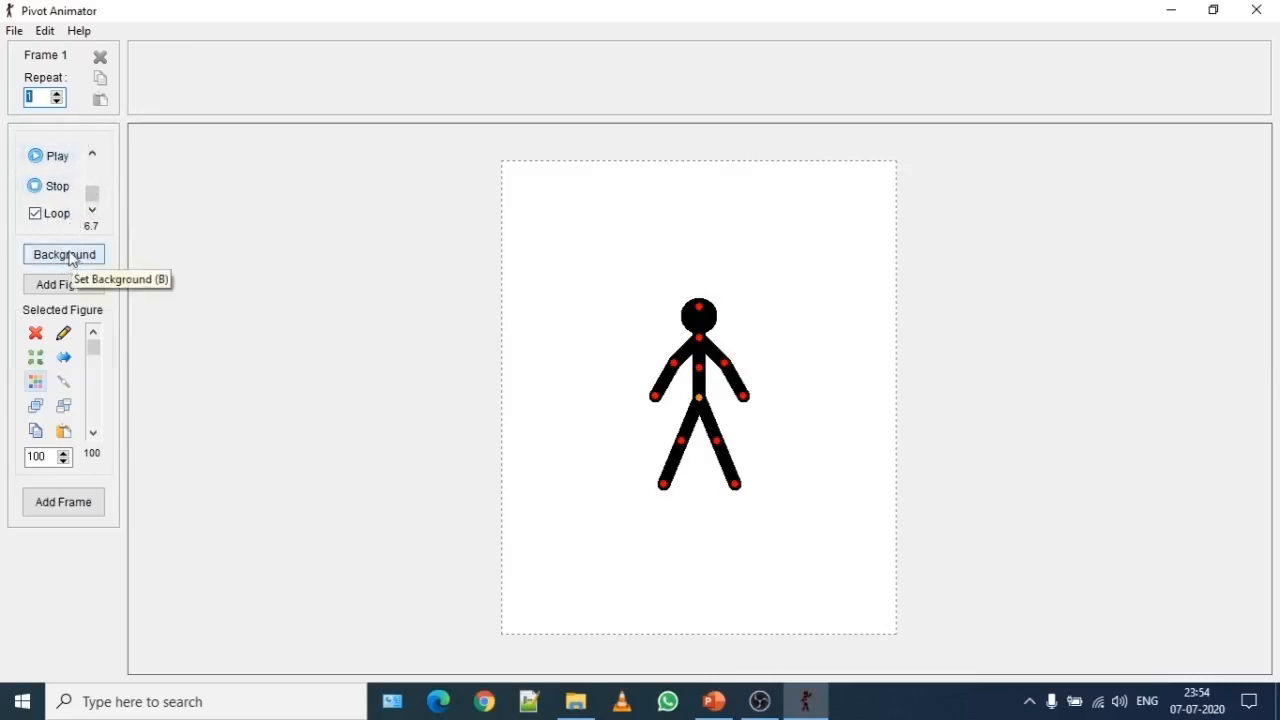
mouse_move(63, 285)
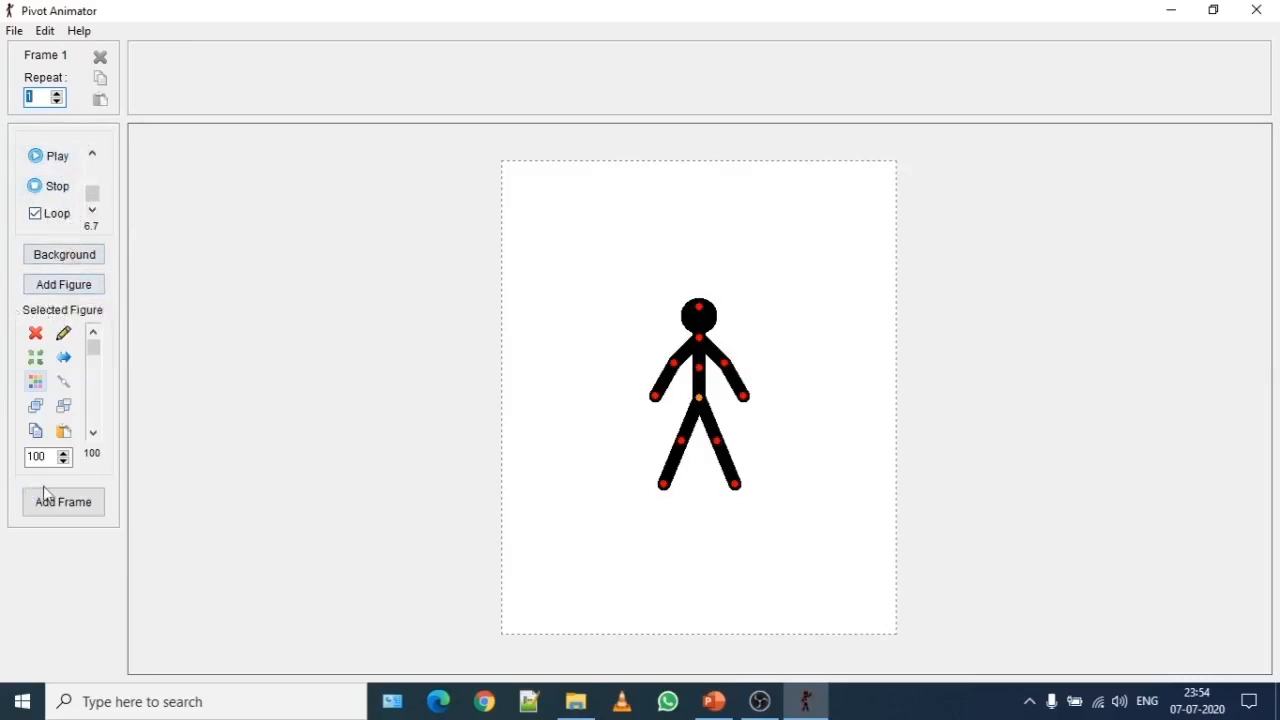
mouse_move(5, 312)
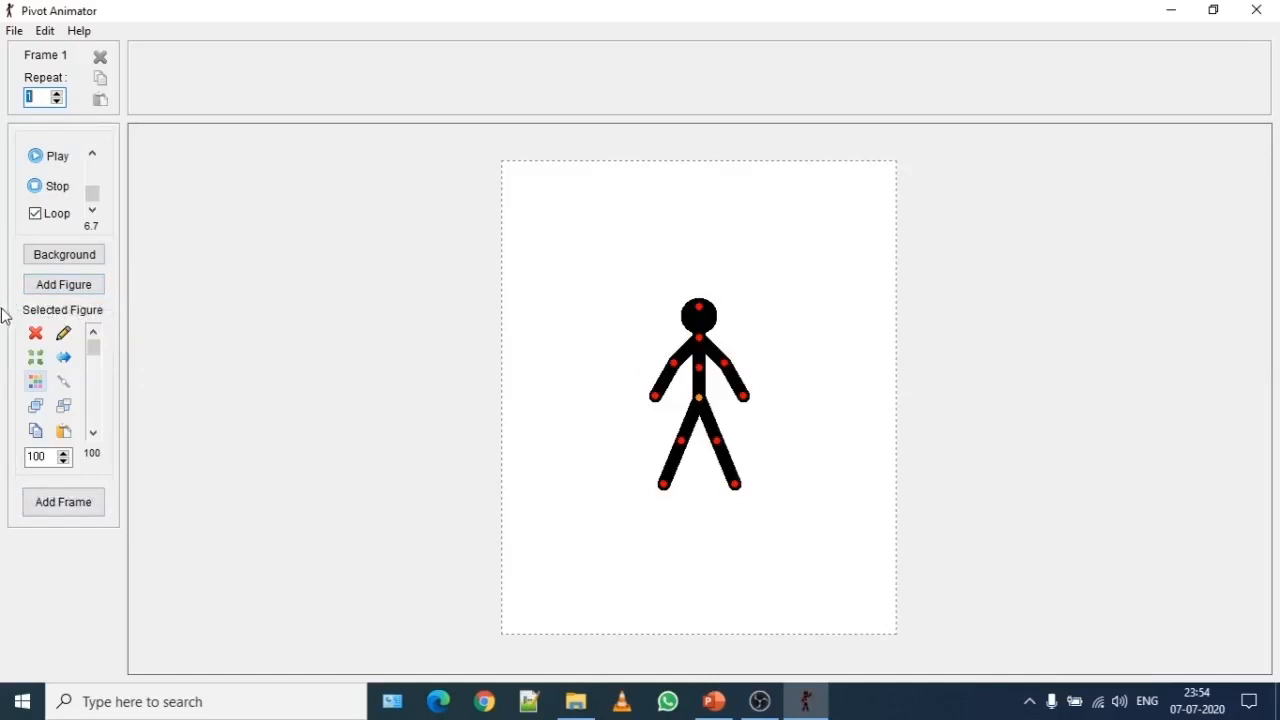
mouse_move(10, 323)
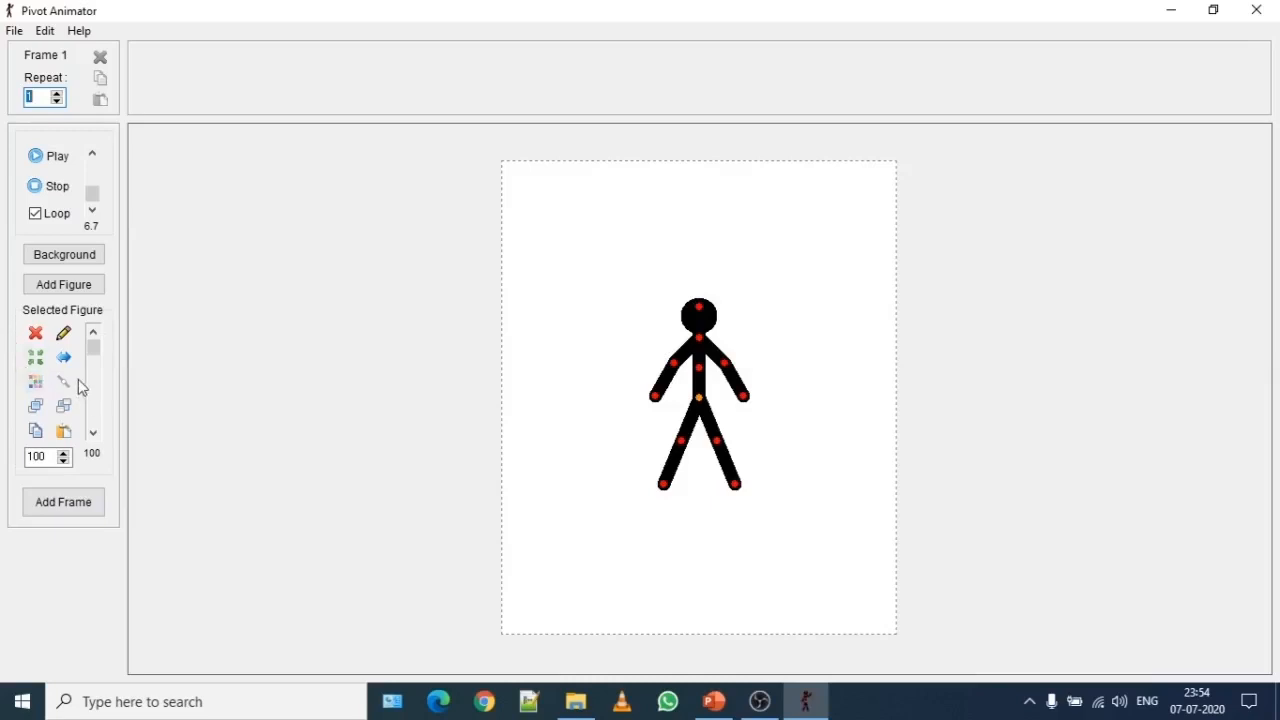
mouse_move(85, 395)
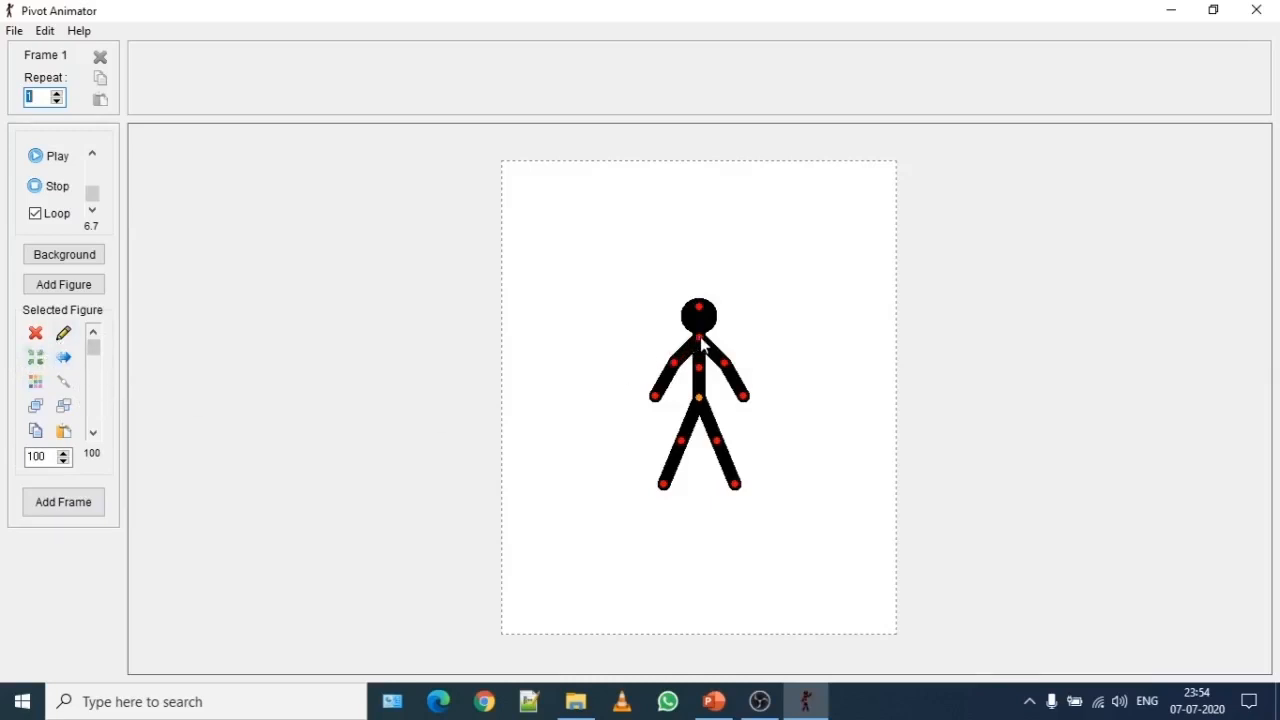
Step: Nudge the default stickman slightly, then delete it with Delete Figure
drag(700, 350, 700, 335)
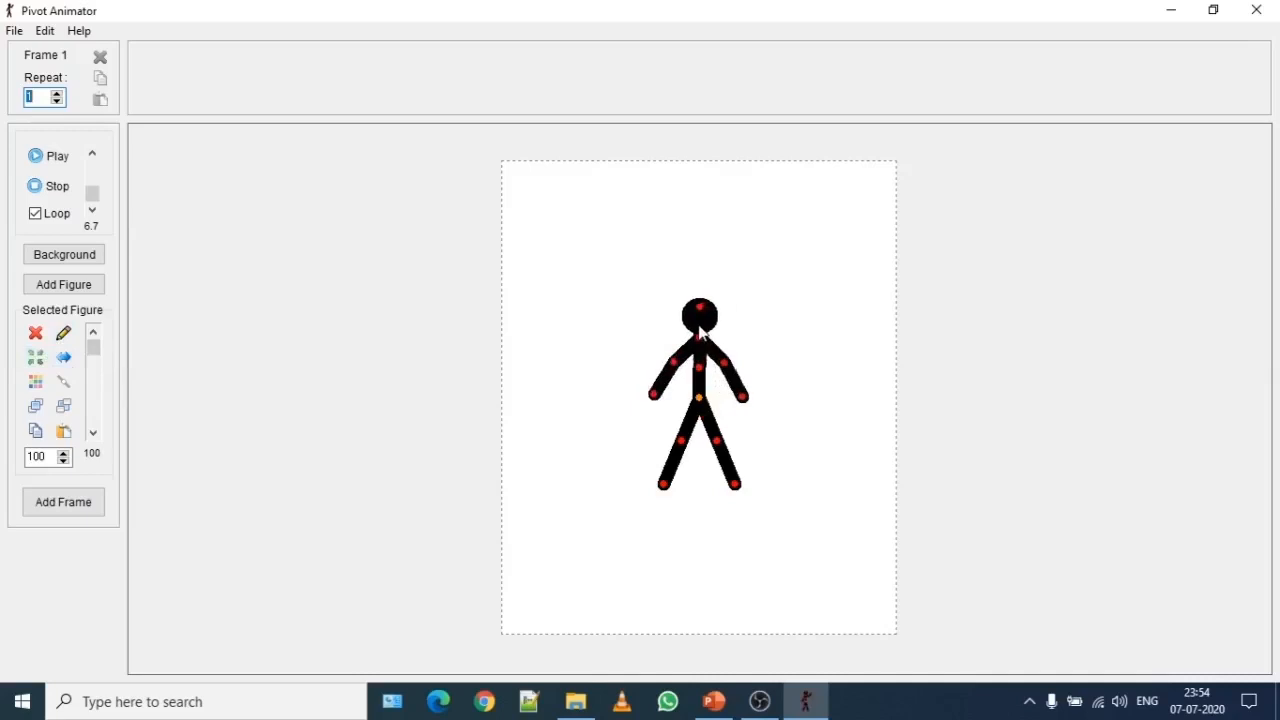
drag(698, 395, 713, 395)
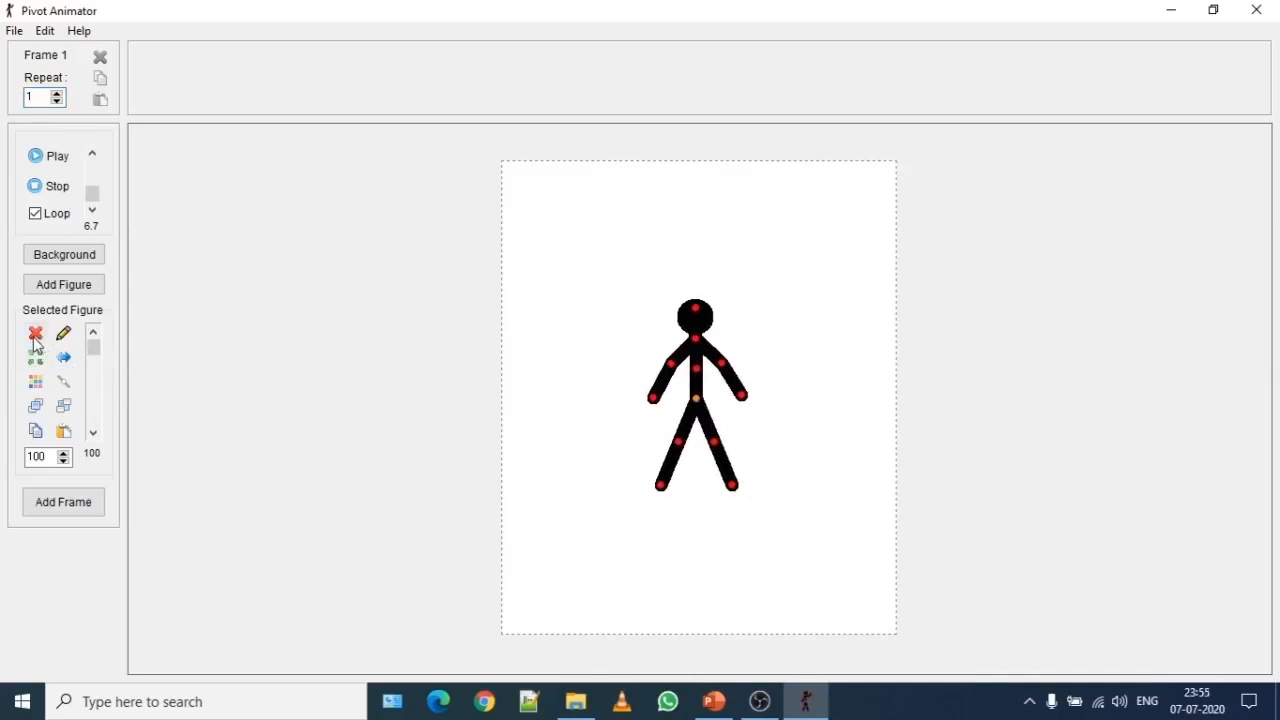
mouse_move(35, 333)
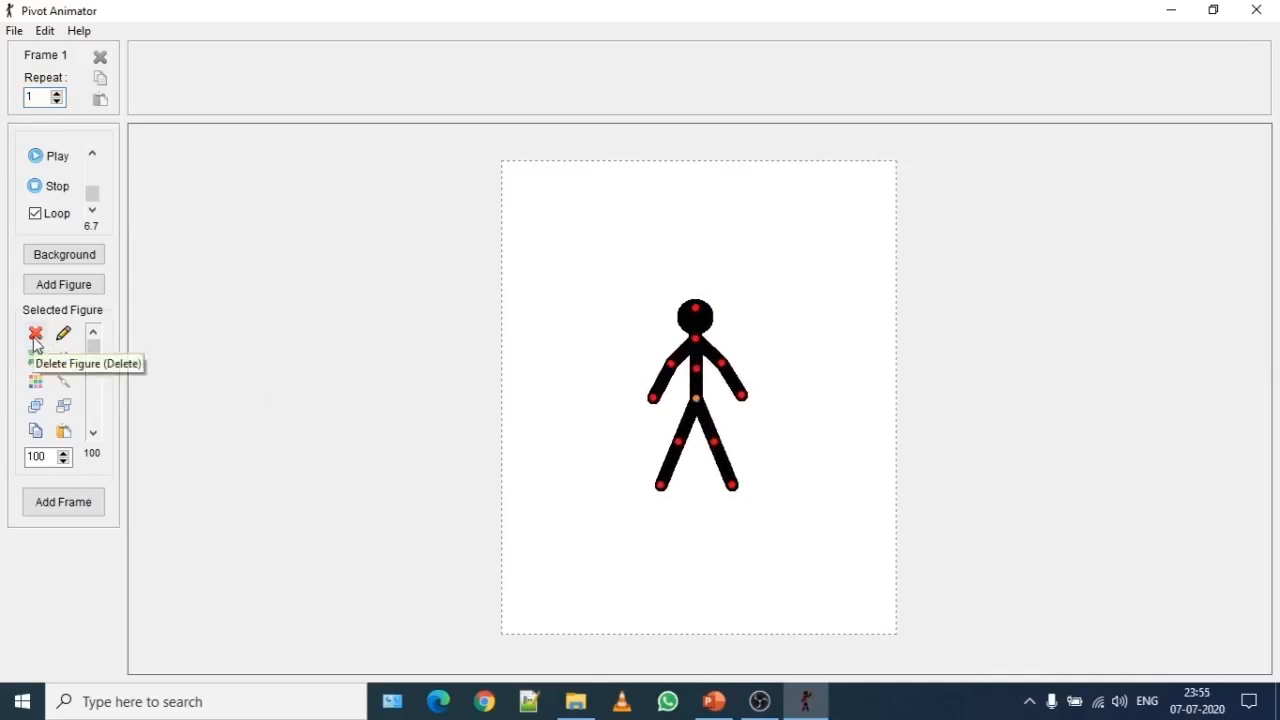
click(35, 333)
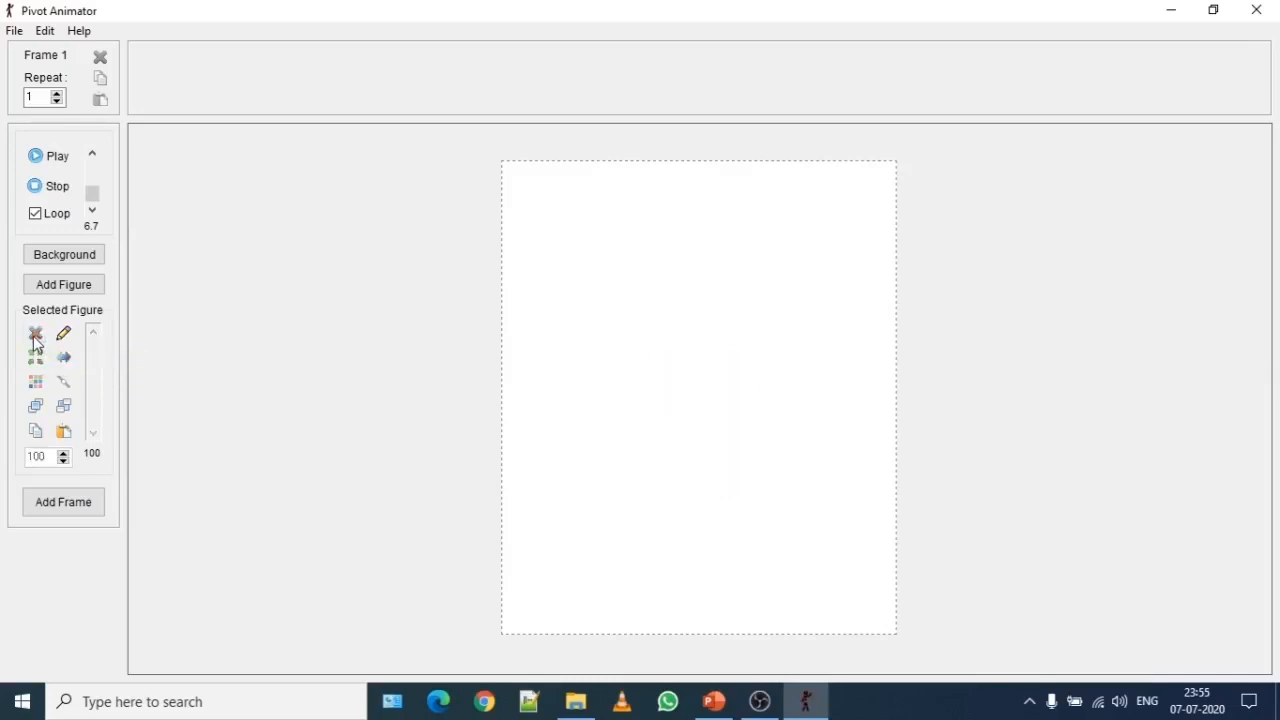
mouse_move(35, 333)
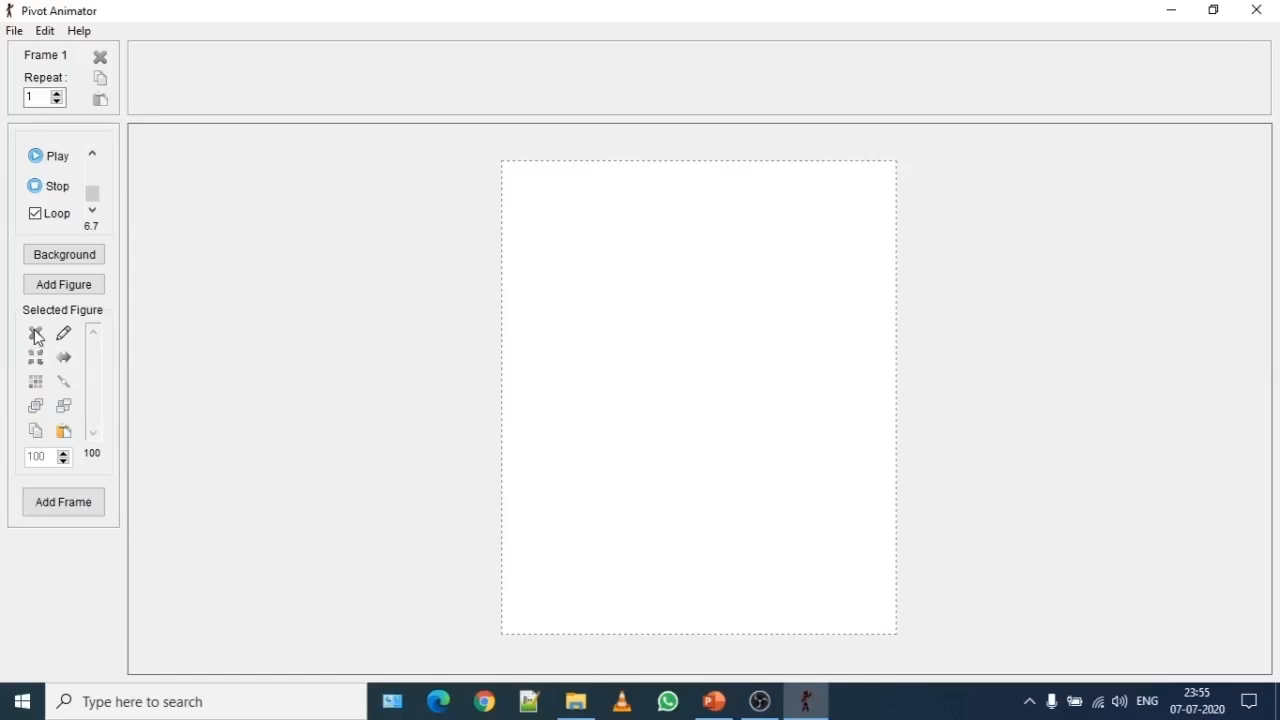
mouse_move(5, 156)
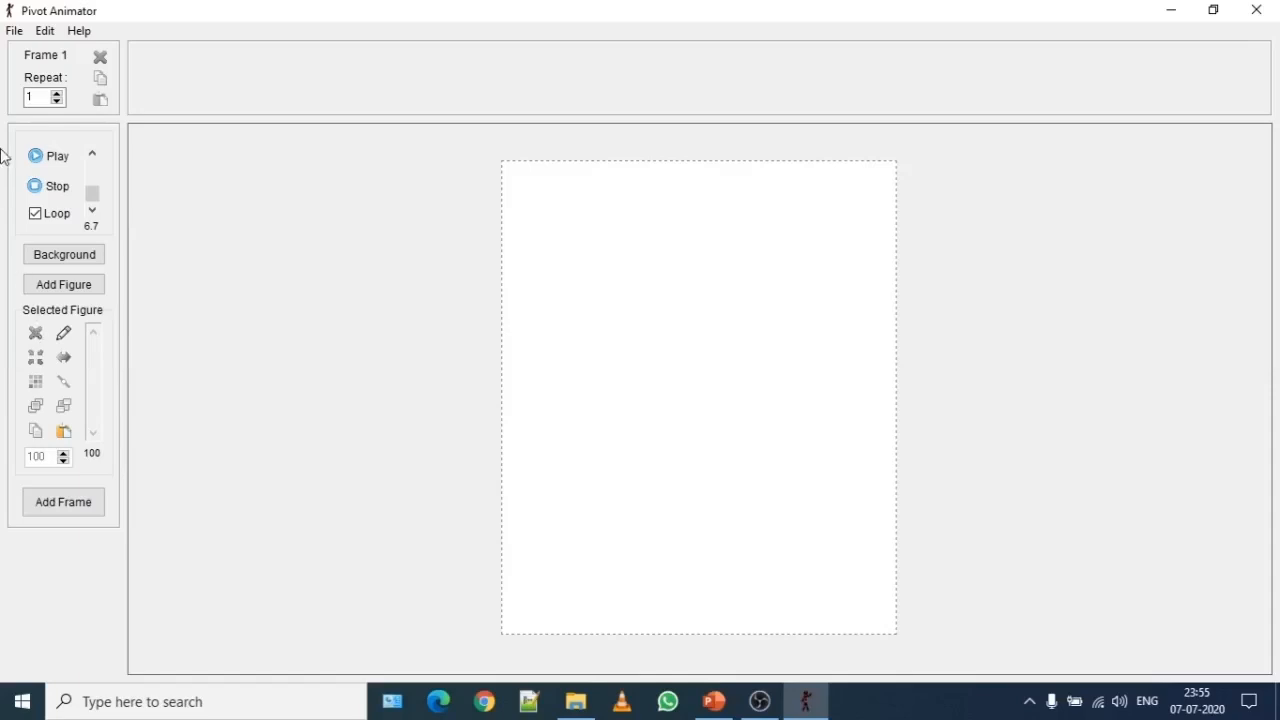
Step: Use File > Load Figure Type and select the elephant figure
click(14, 30)
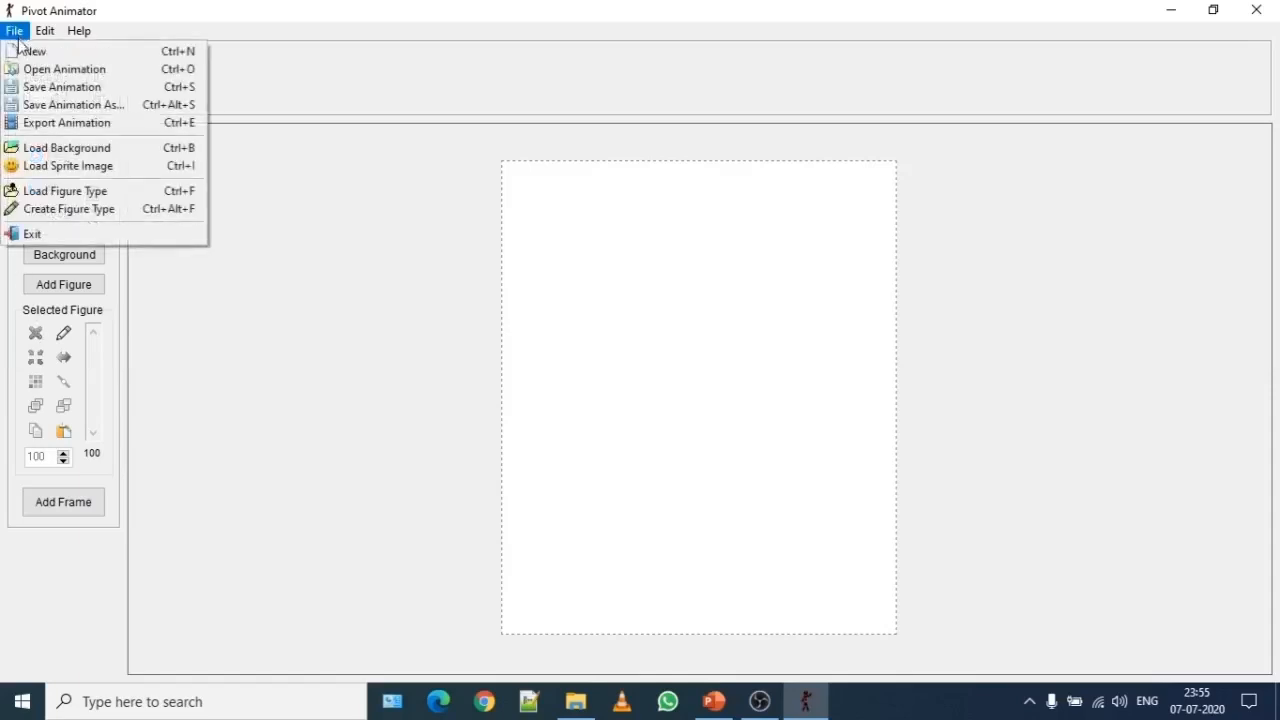
mouse_move(65, 191)
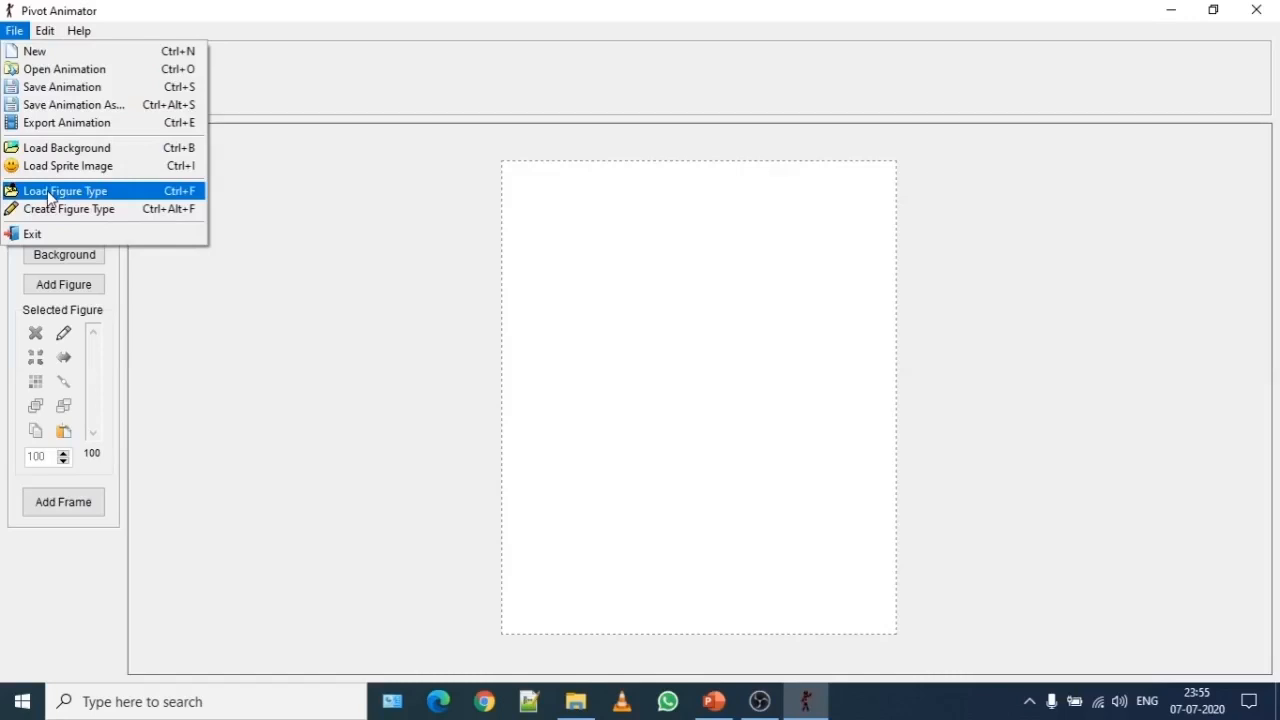
click(64, 190)
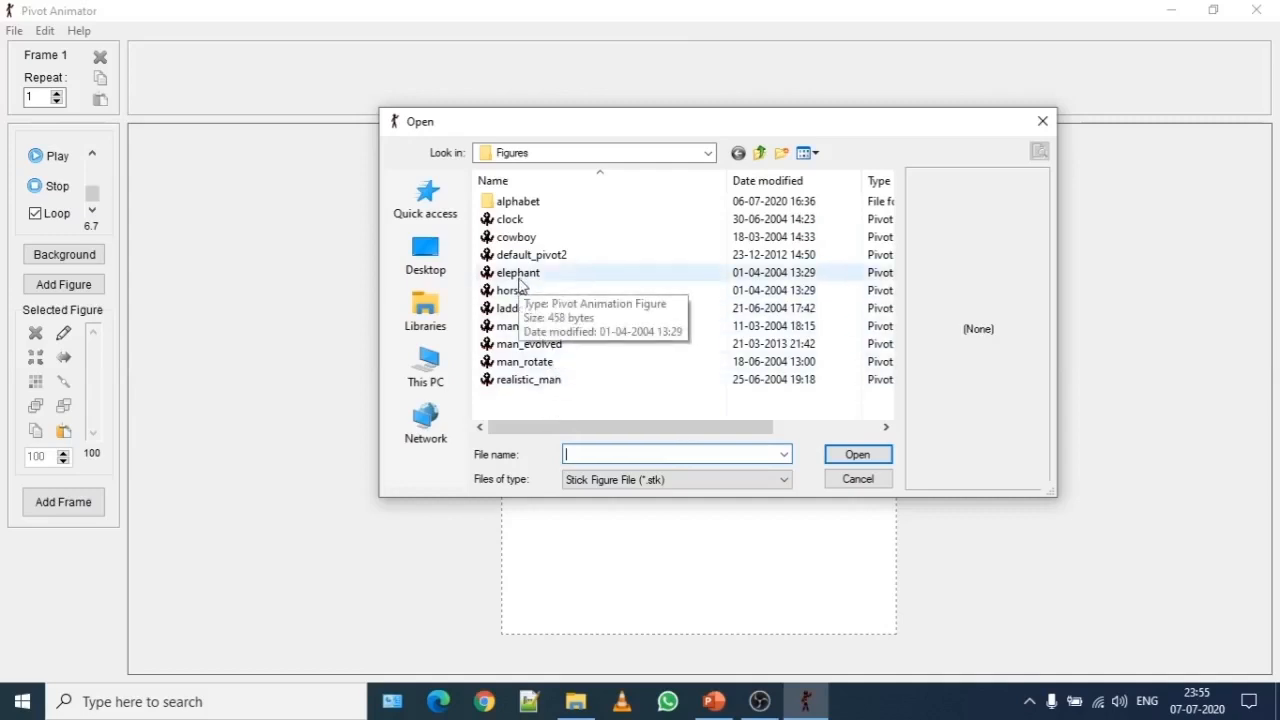
click(517, 272)
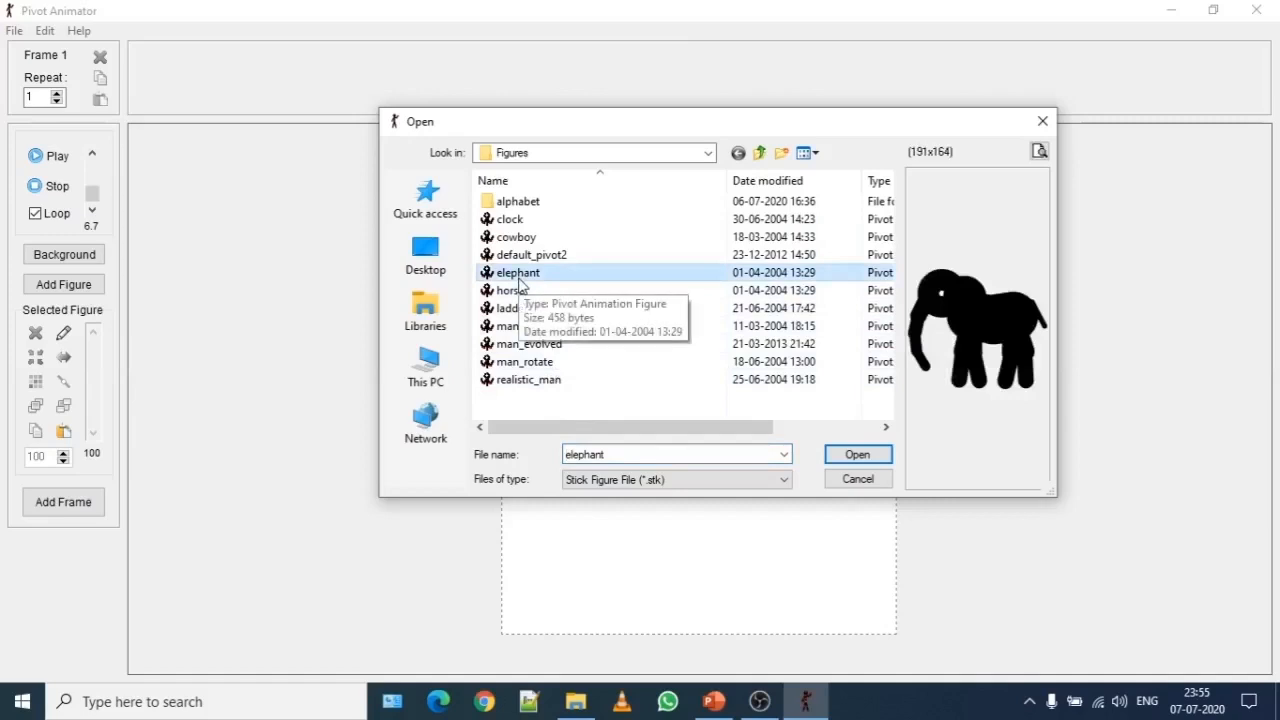
mouse_move(1005, 333)
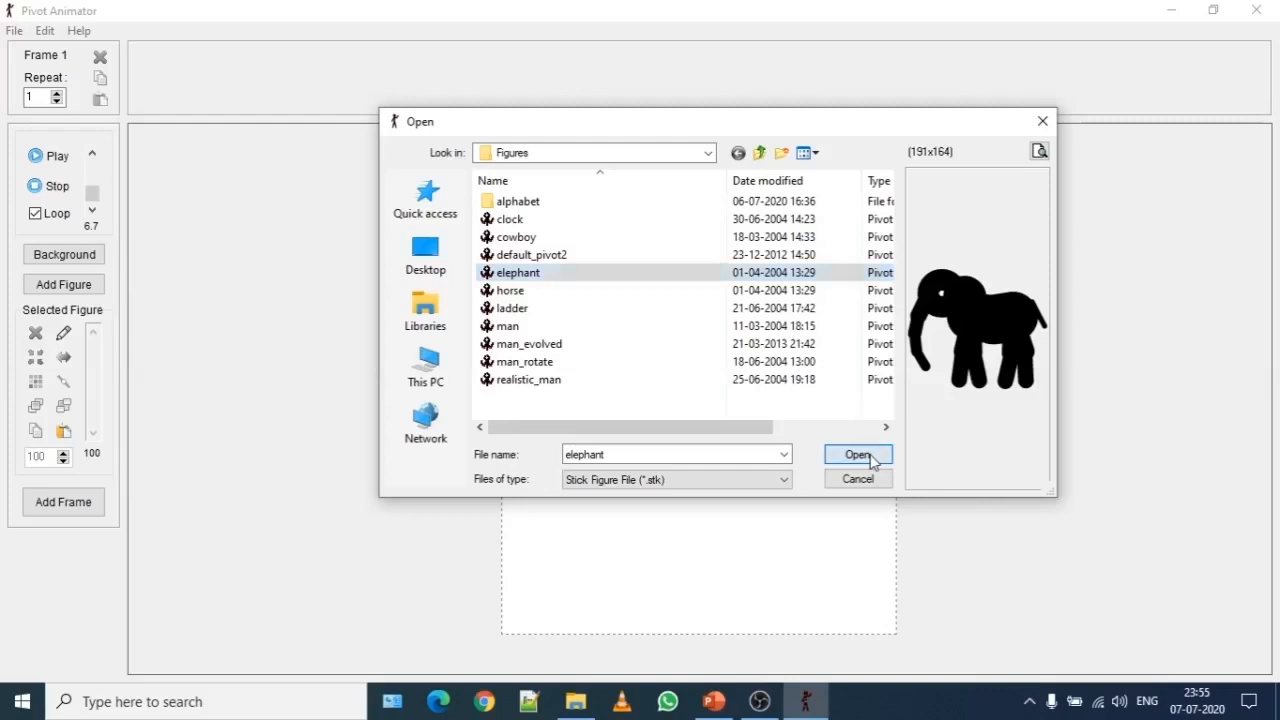
Step: Load the elephant figure onto the canvas and bring up the File menu
click(857, 454)
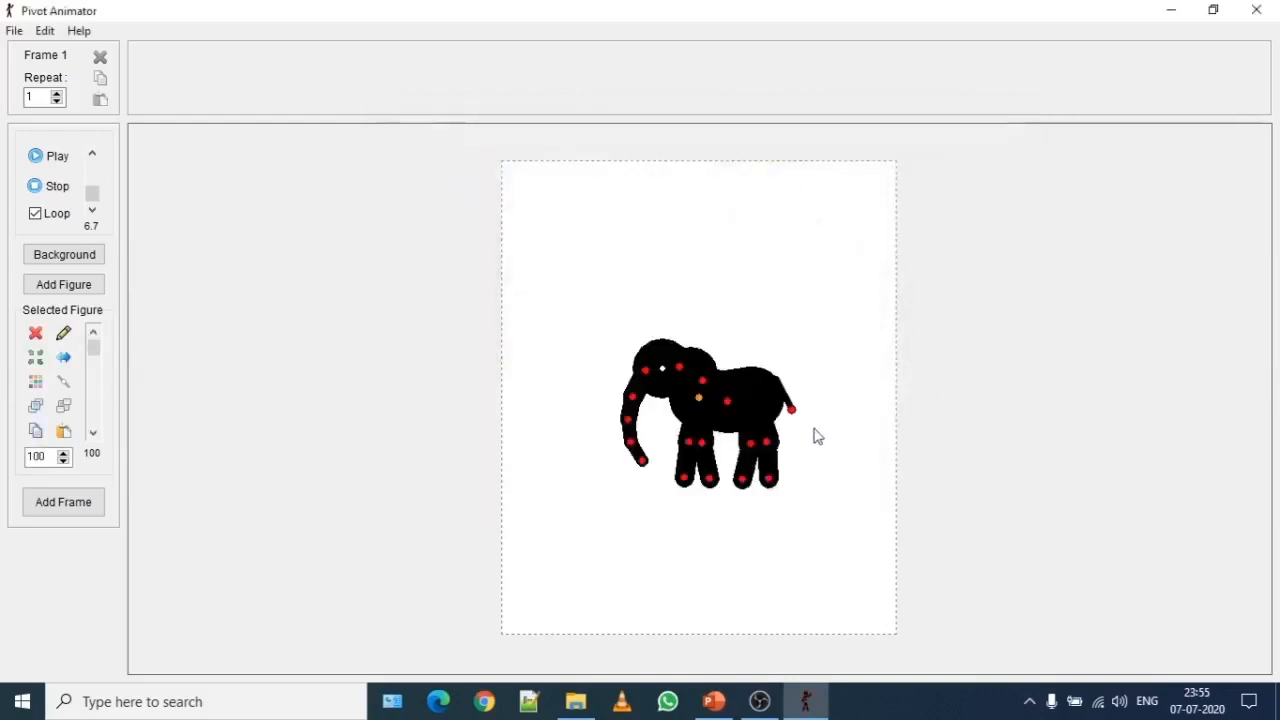
mouse_move(818, 425)
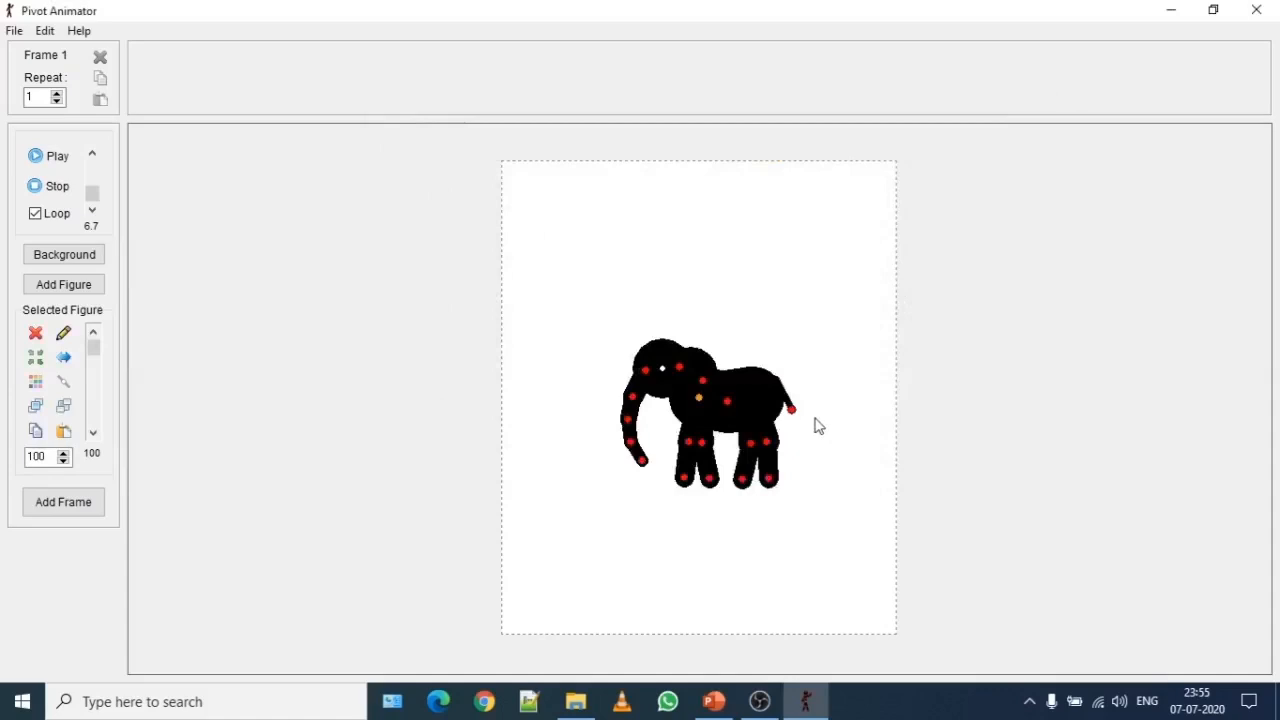
mouse_move(655, 370)
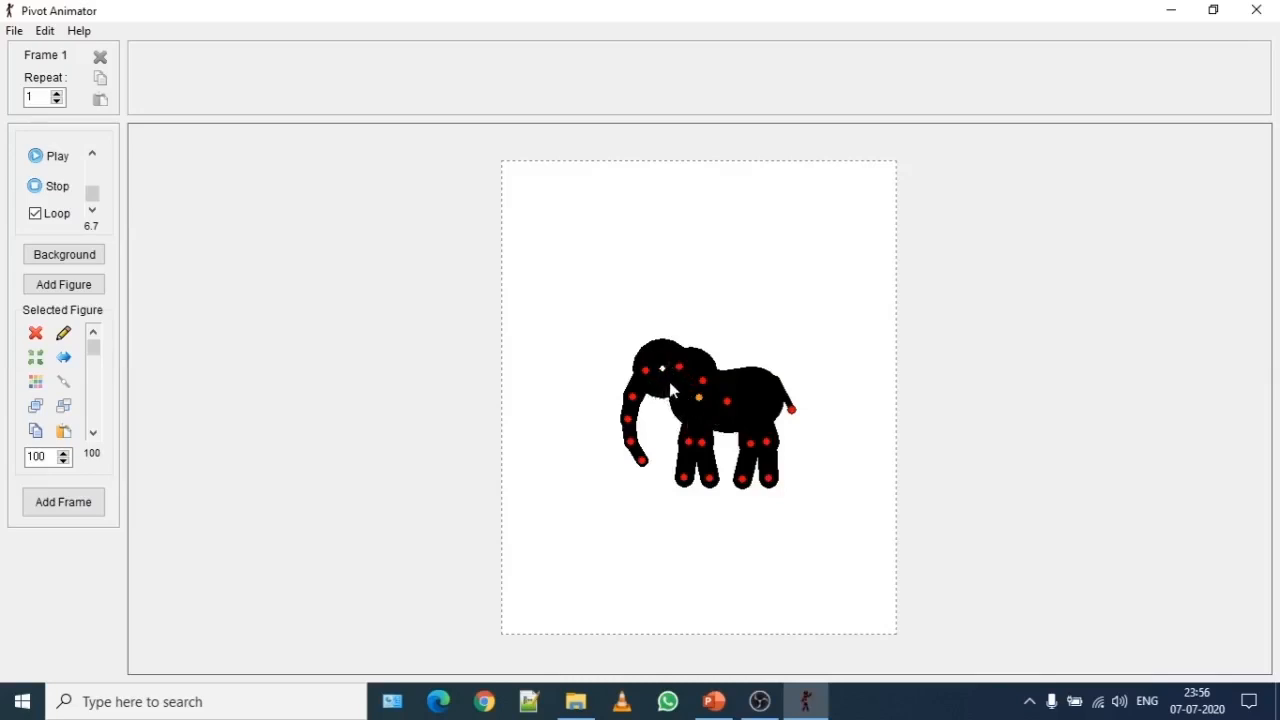
mouse_move(675, 393)
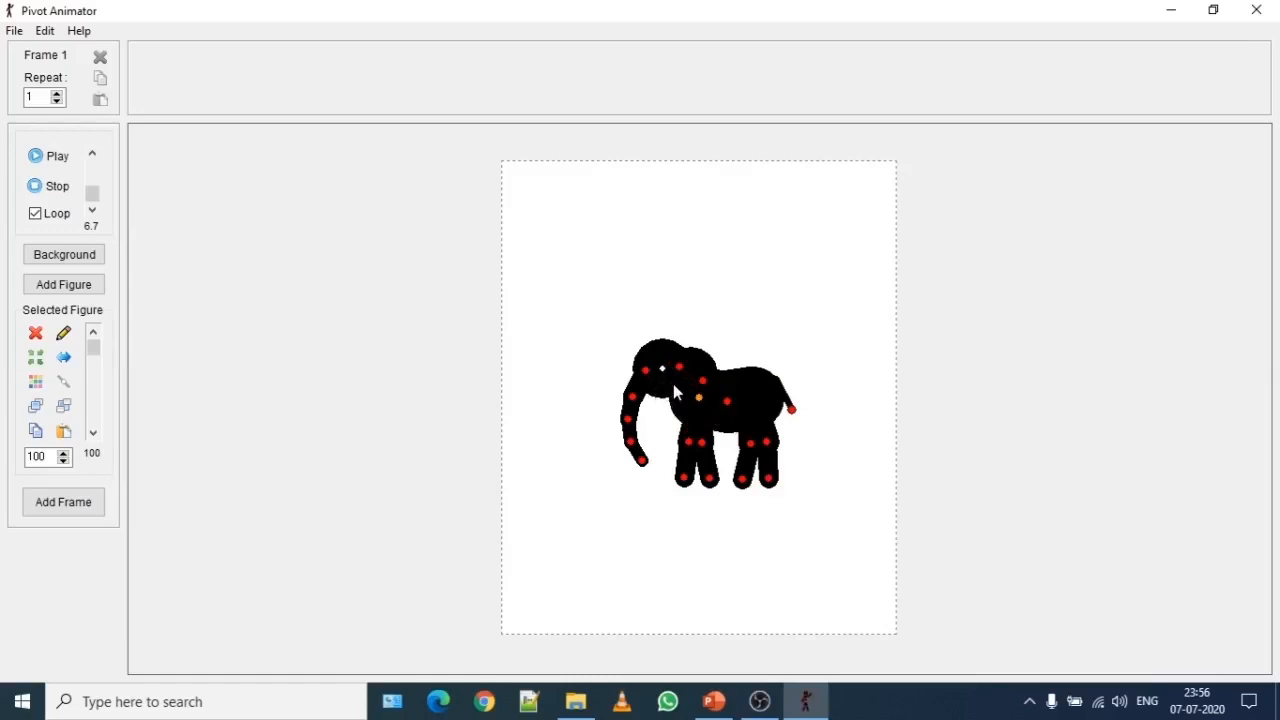
mouse_move(678, 462)
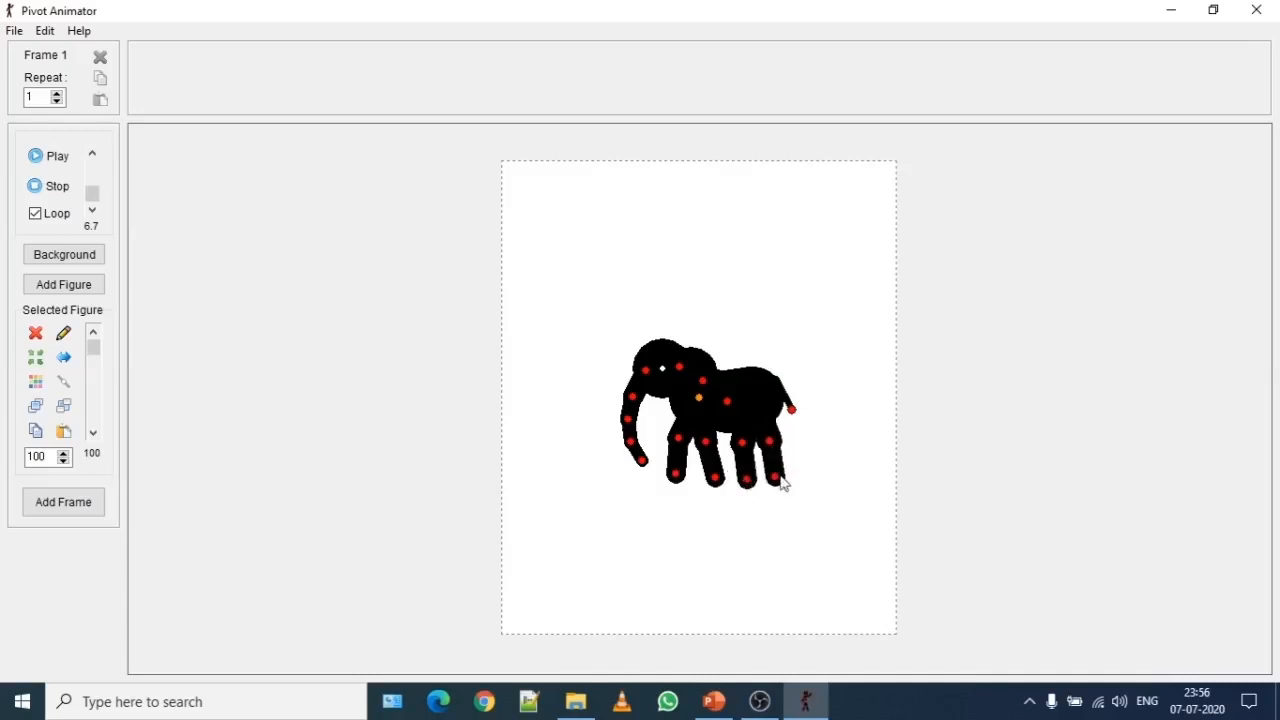
click(14, 30)
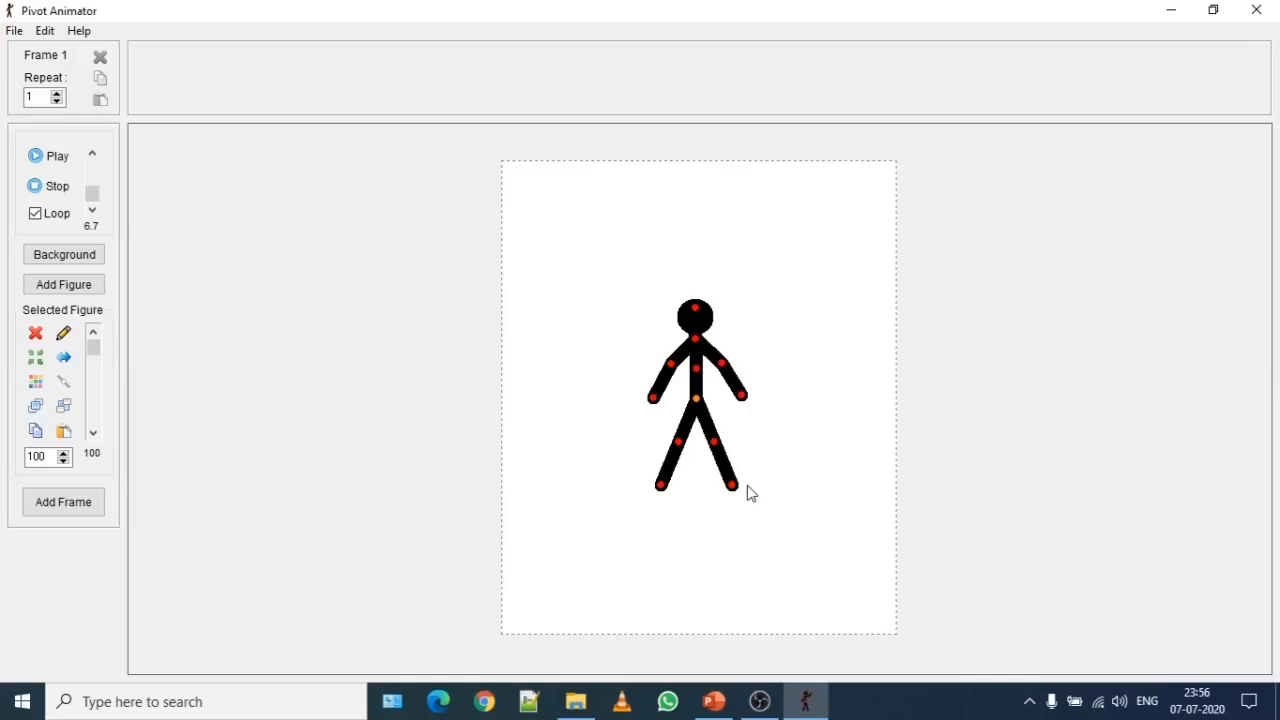
mouse_move(785, 466)
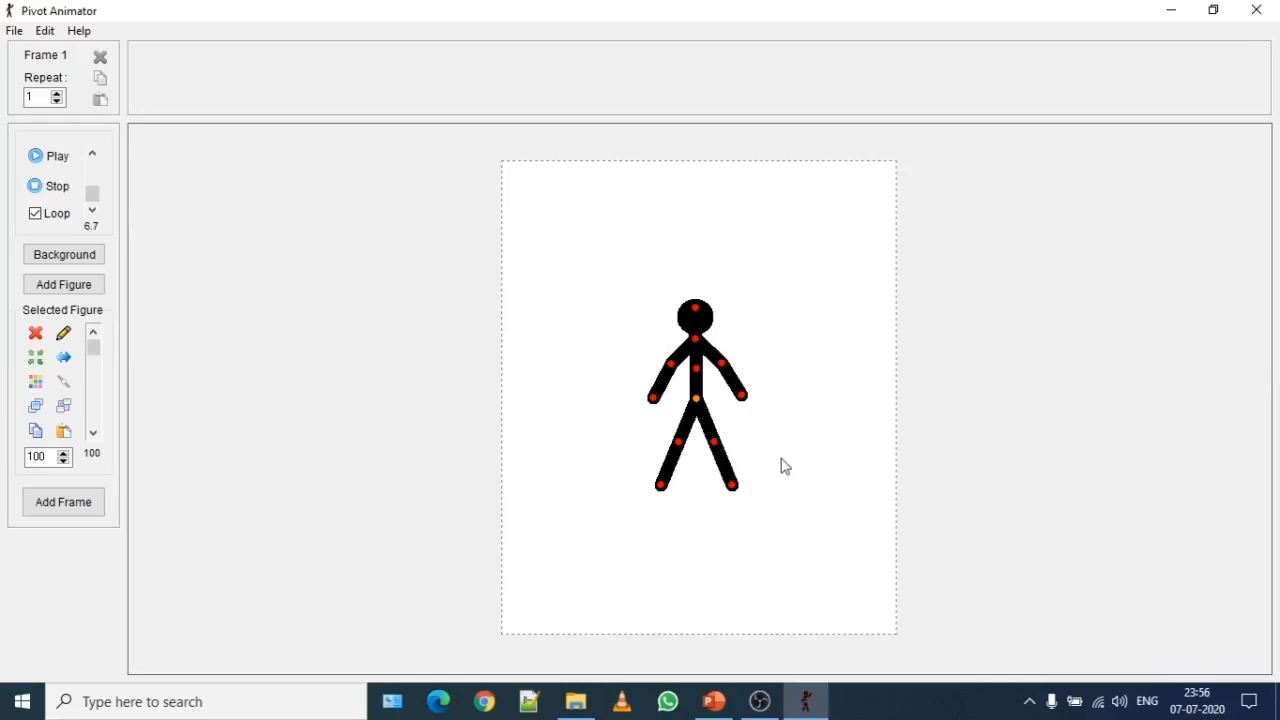
mouse_move(210, 548)
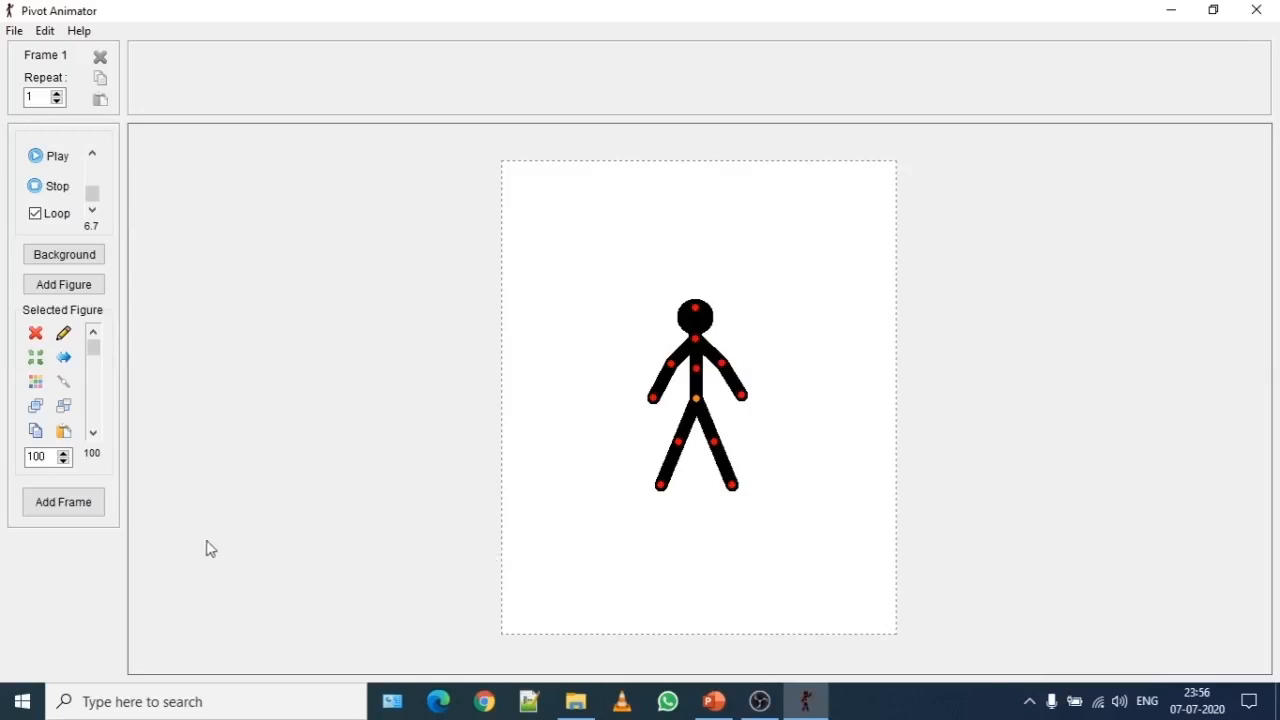
mouse_move(695, 405)
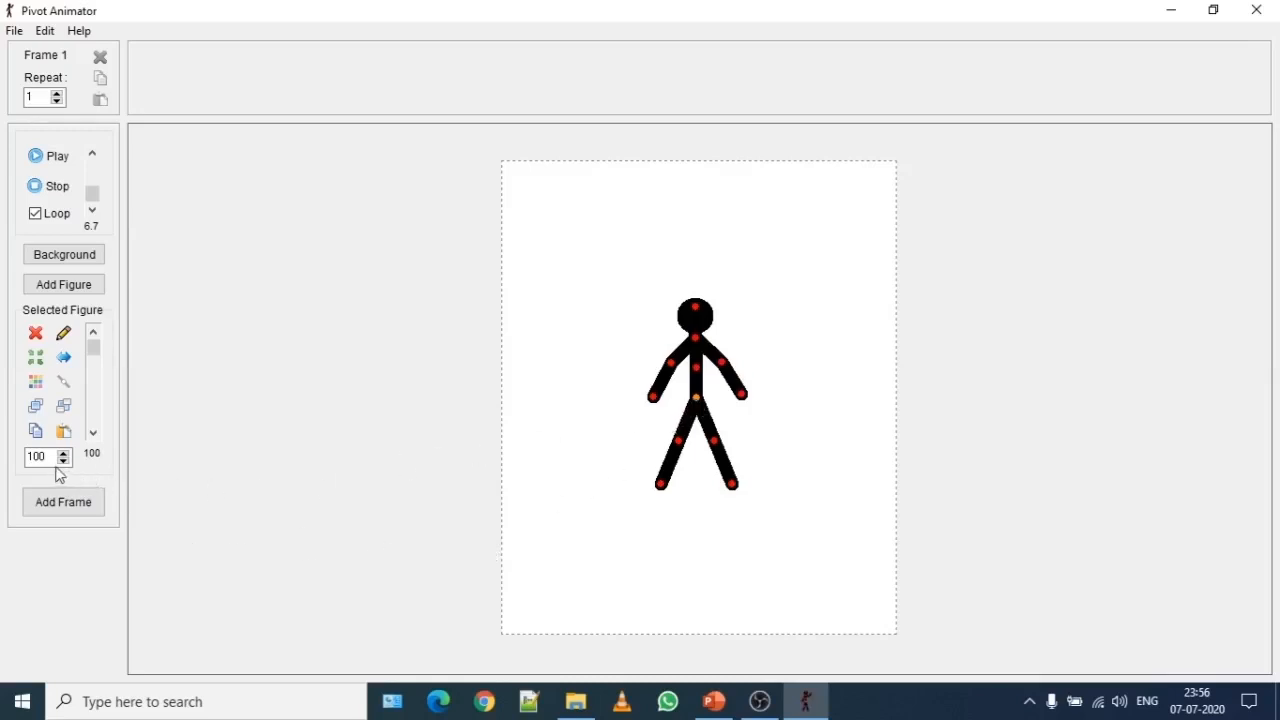
mouse_move(45, 456)
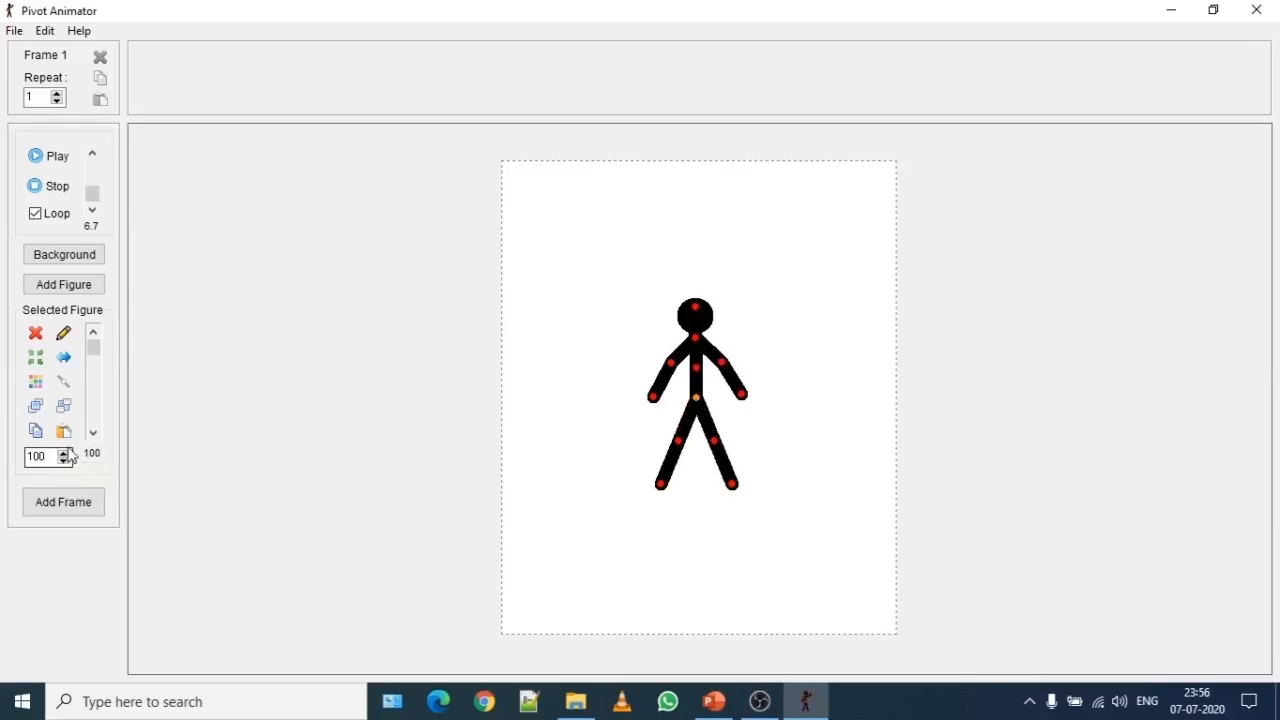
Step: Scale the stickman up and back down to 108, then drag it left
click(63, 452)
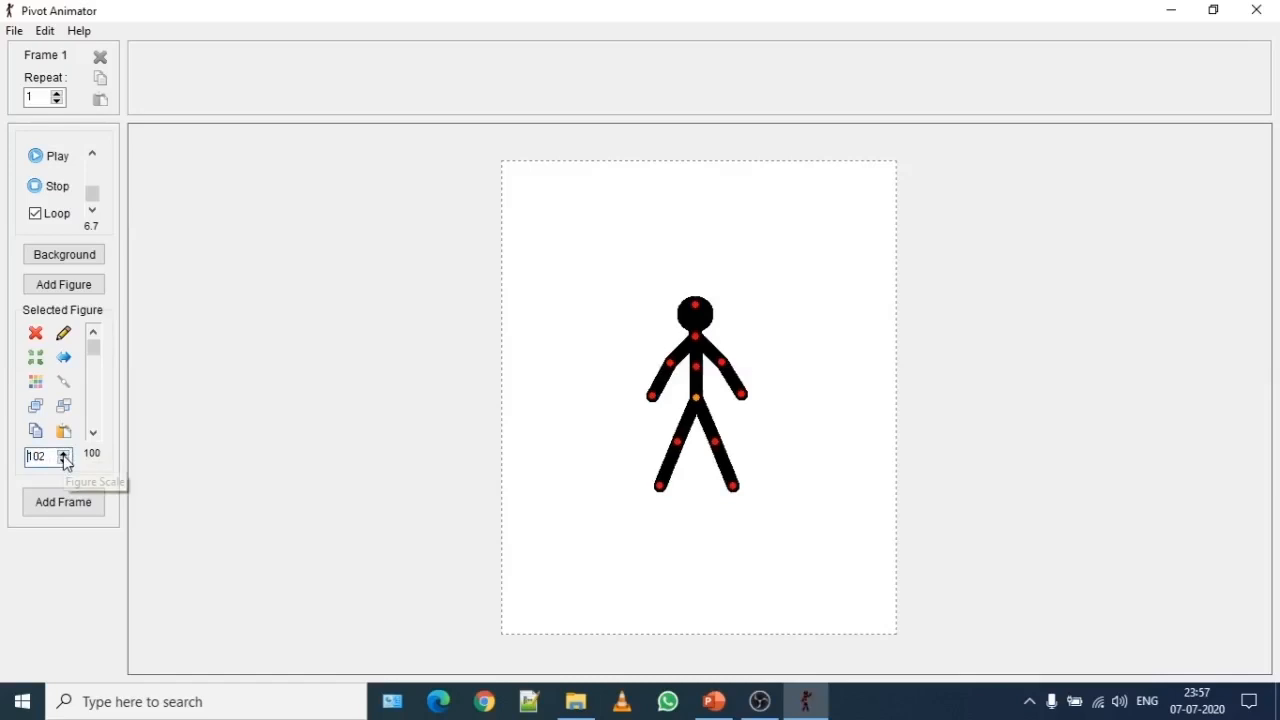
click(63, 457)
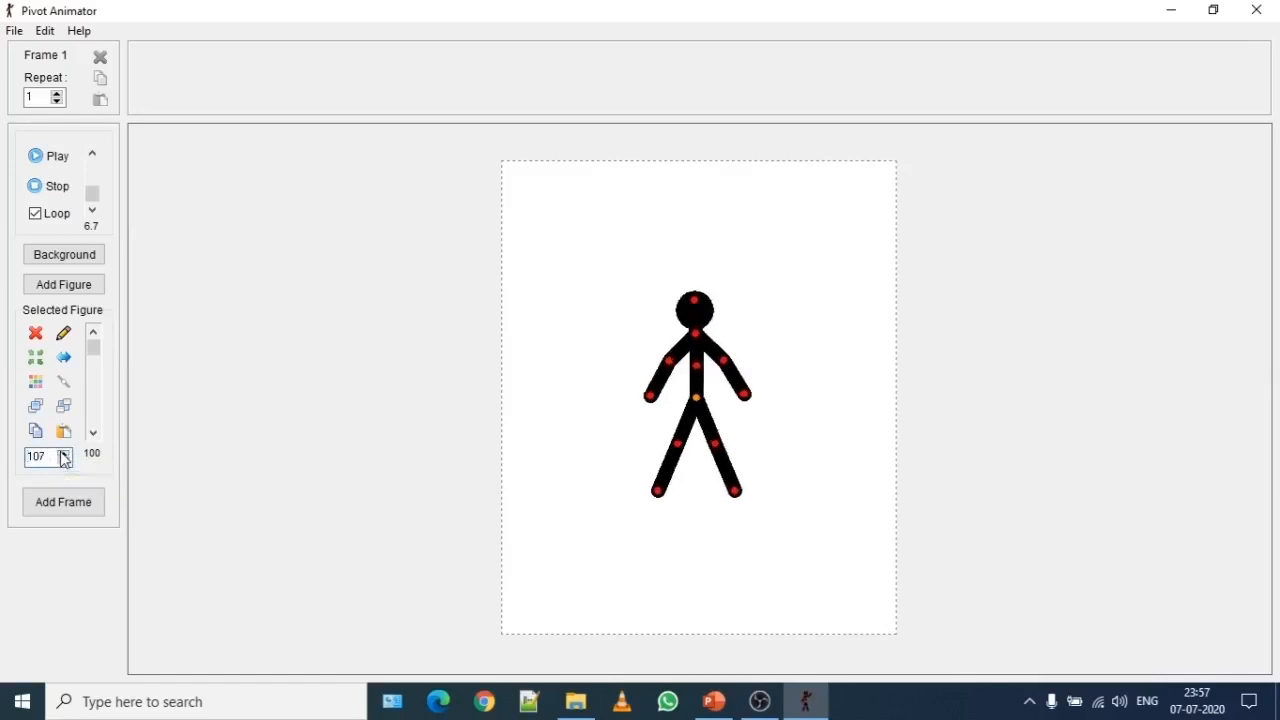
click(64, 452)
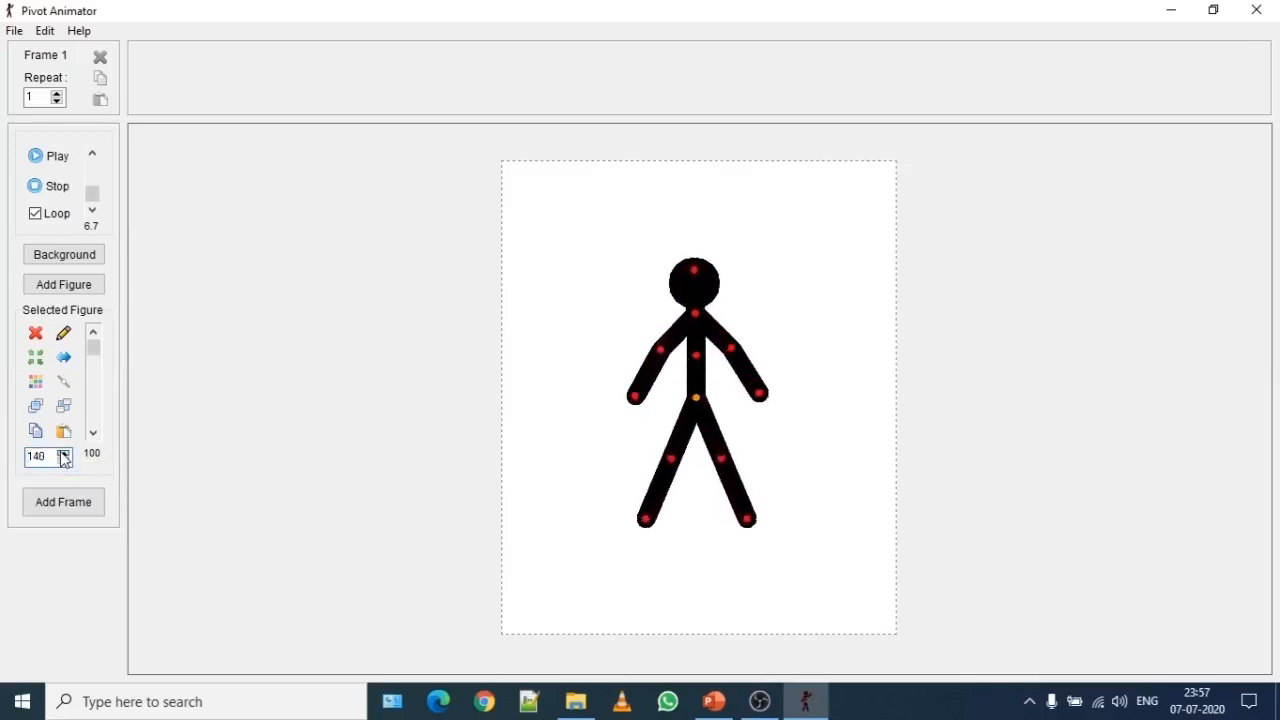
click(63, 453)
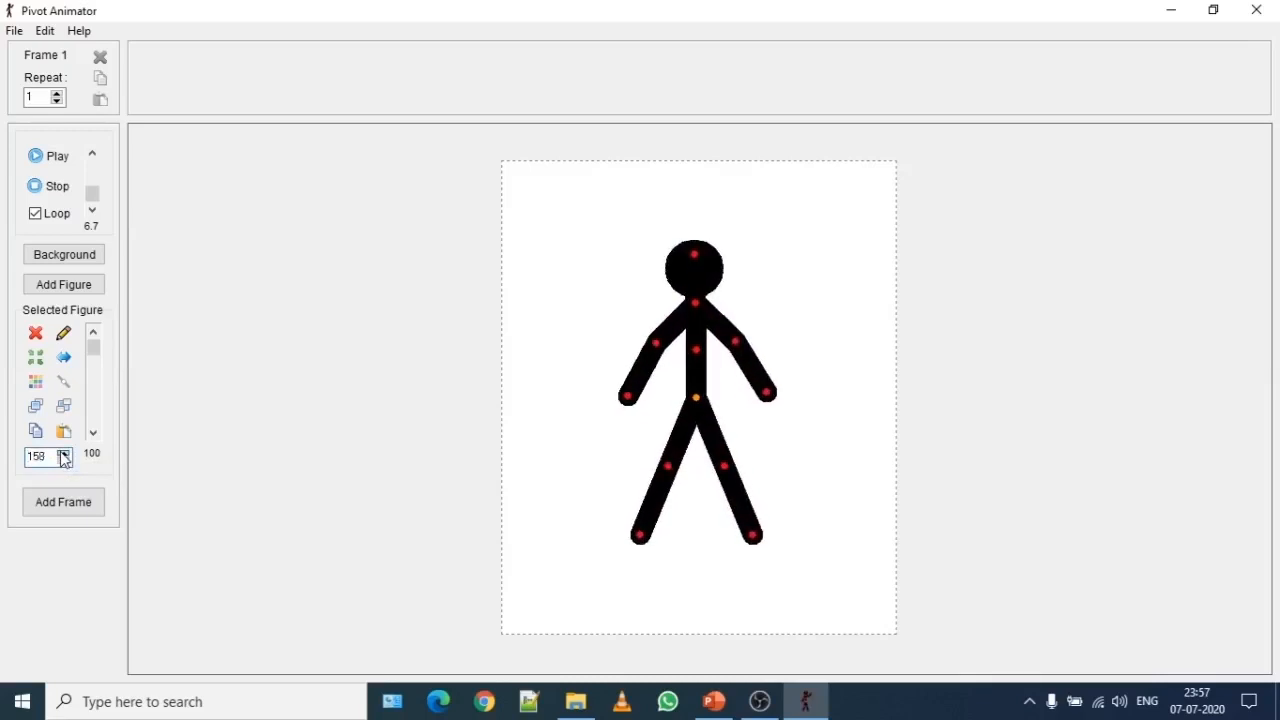
click(63, 451)
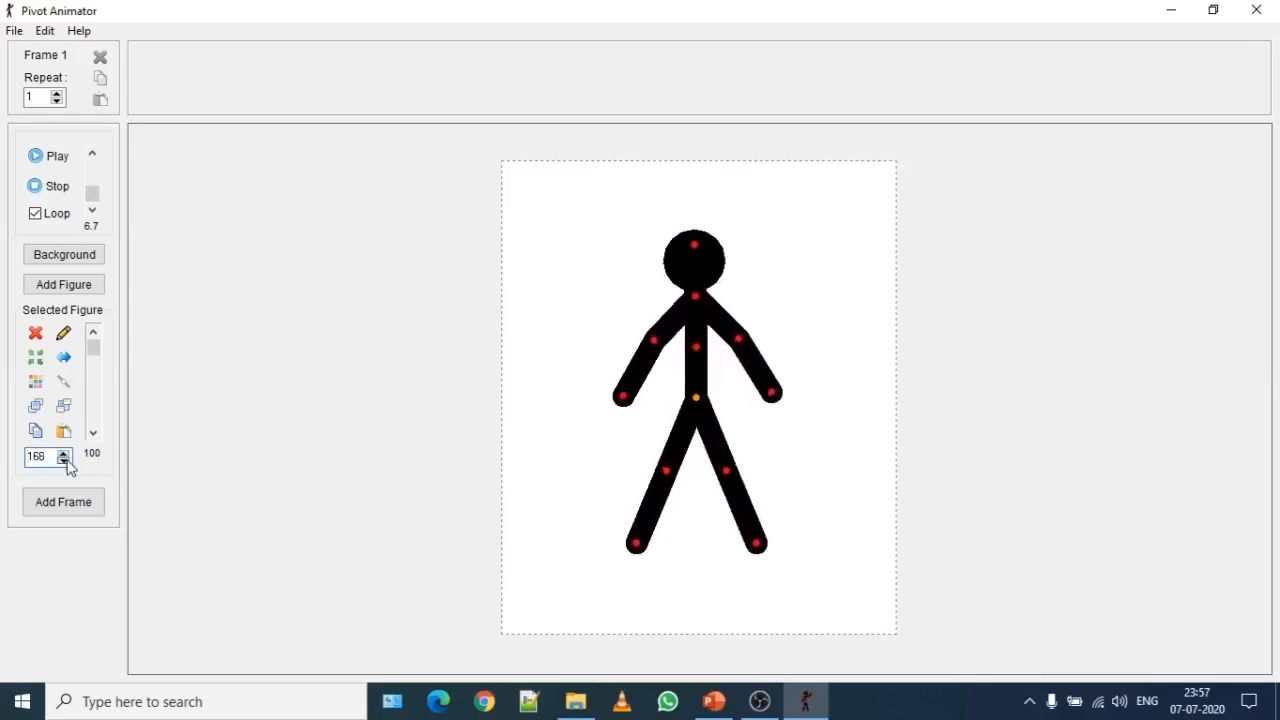
click(62, 461)
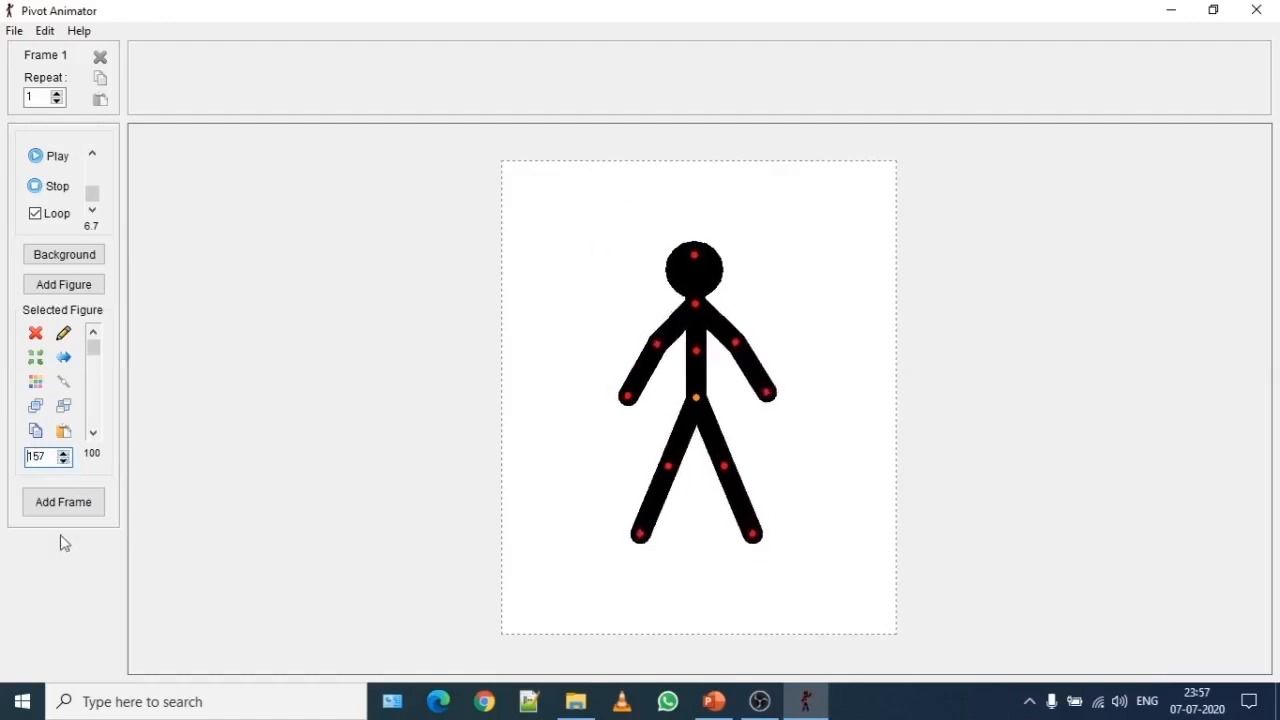
click(62, 461)
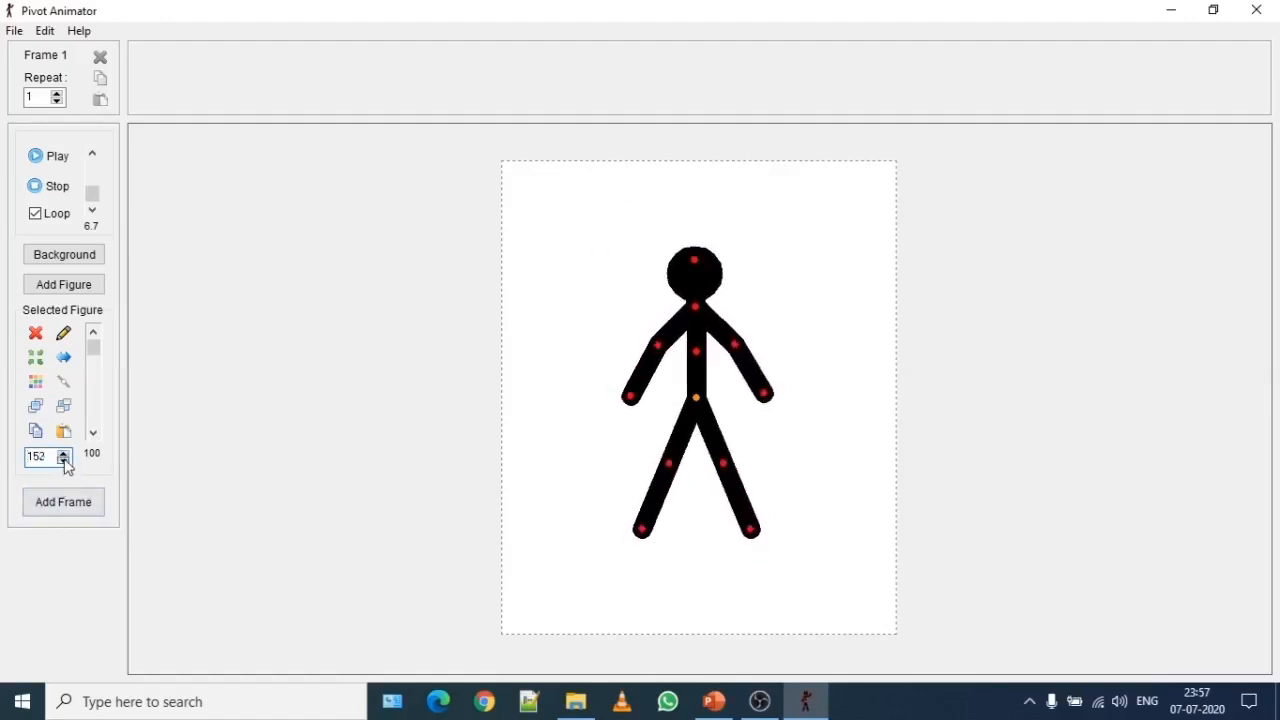
click(62, 461)
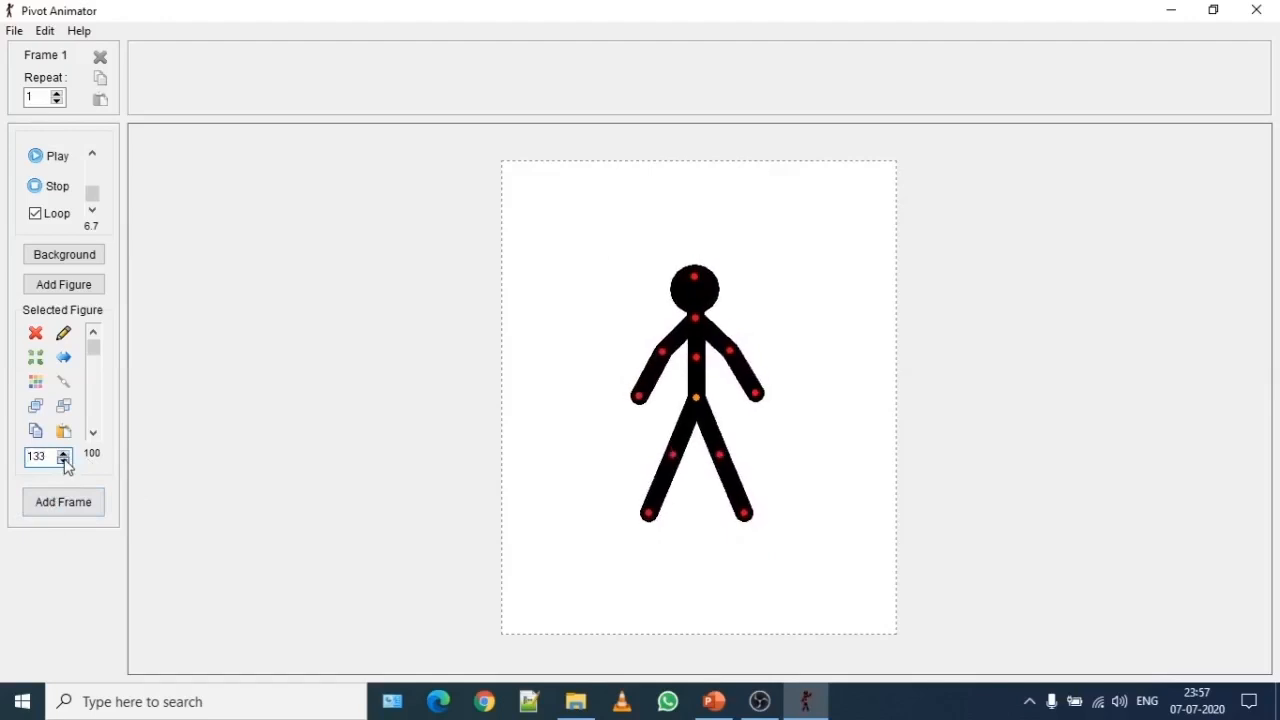
click(62, 460)
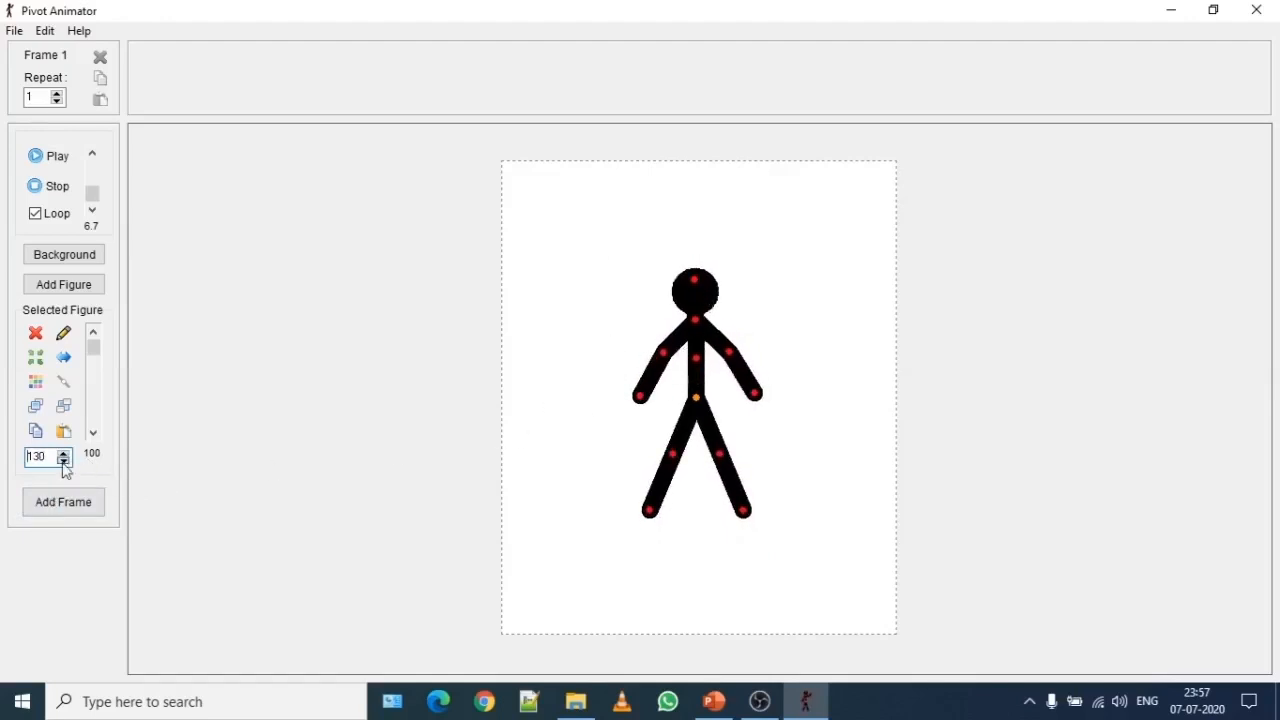
click(63, 461)
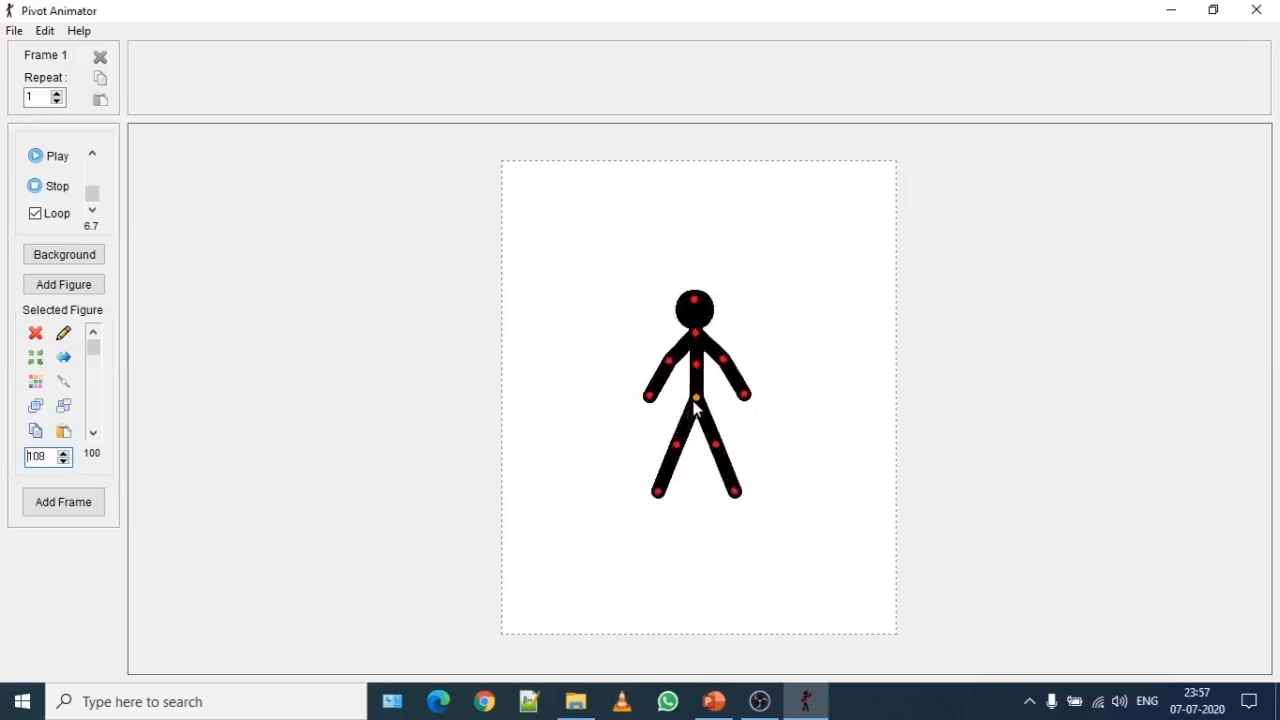
drag(695, 398, 605, 418)
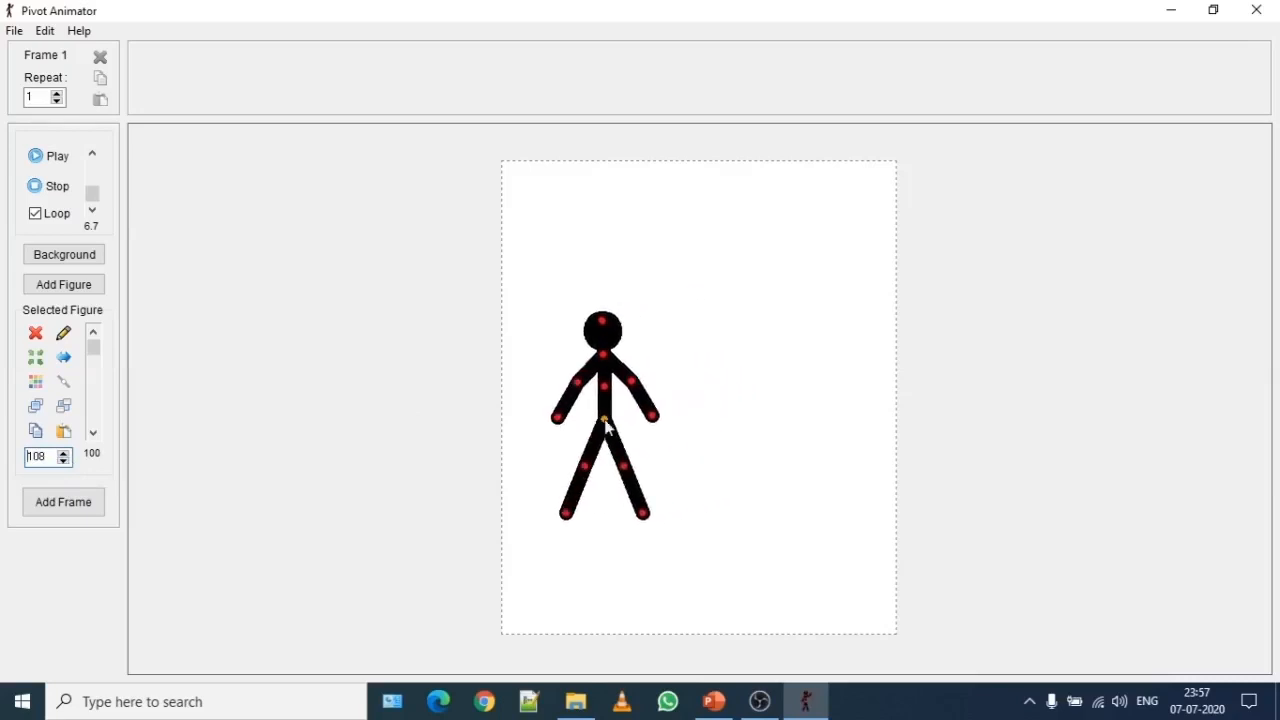
drag(603, 418, 568, 407)
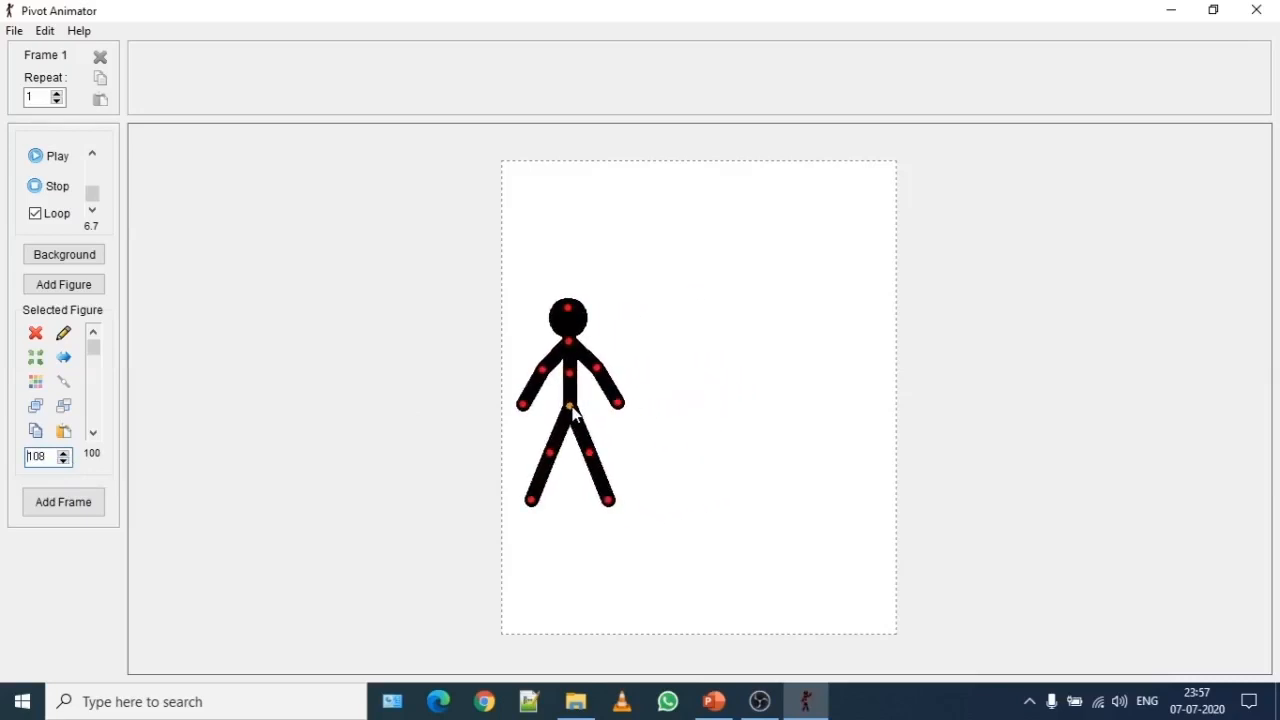
mouse_move(245, 490)
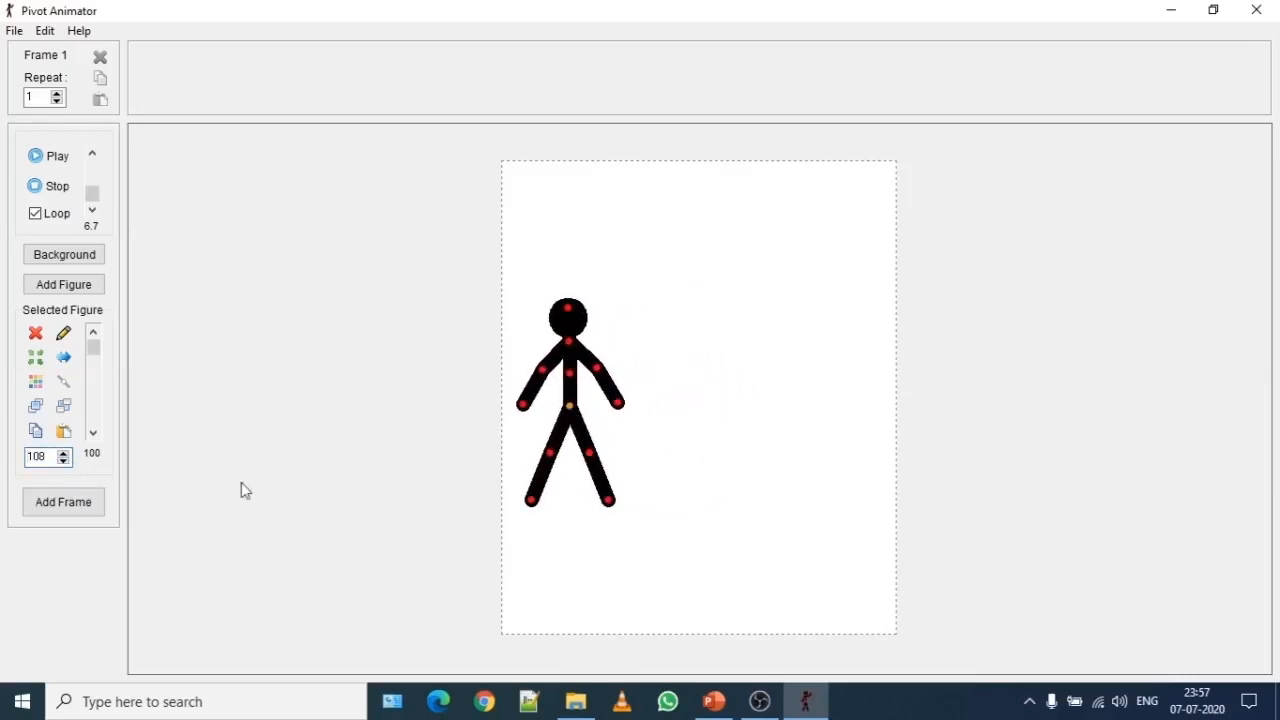
mouse_move(181, 424)
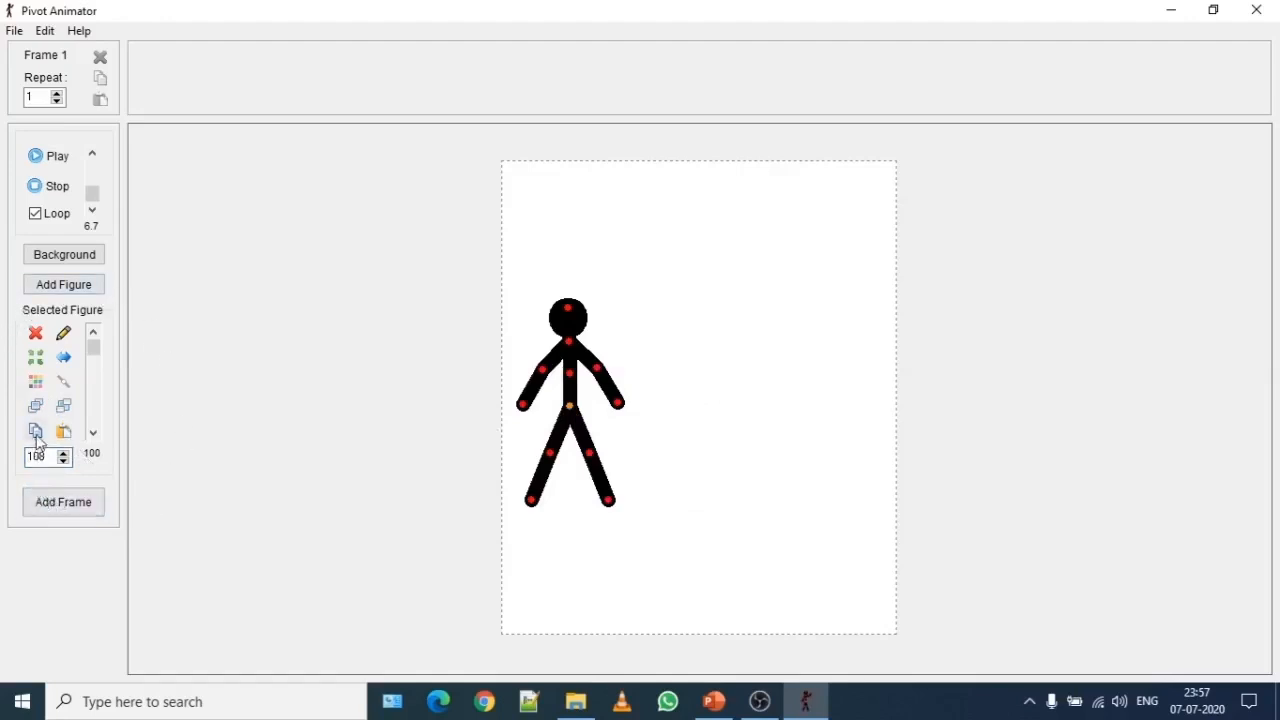
mouse_move(35, 432)
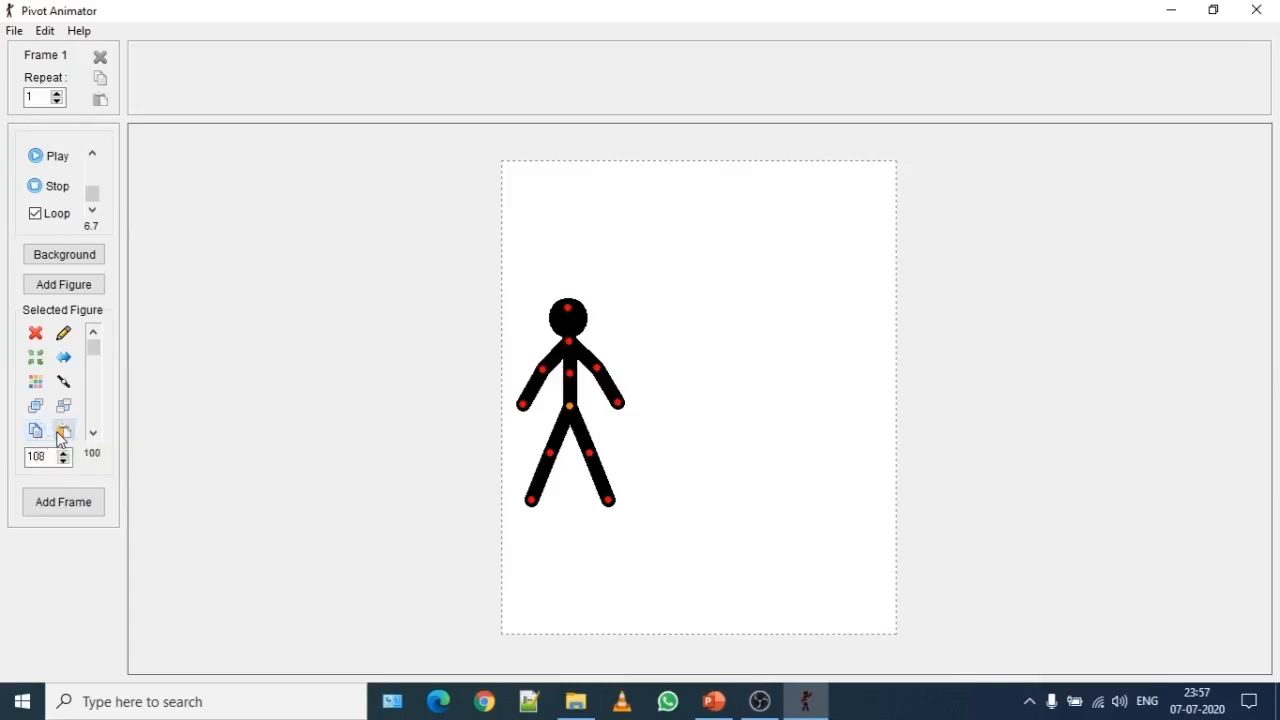
mouse_move(63, 432)
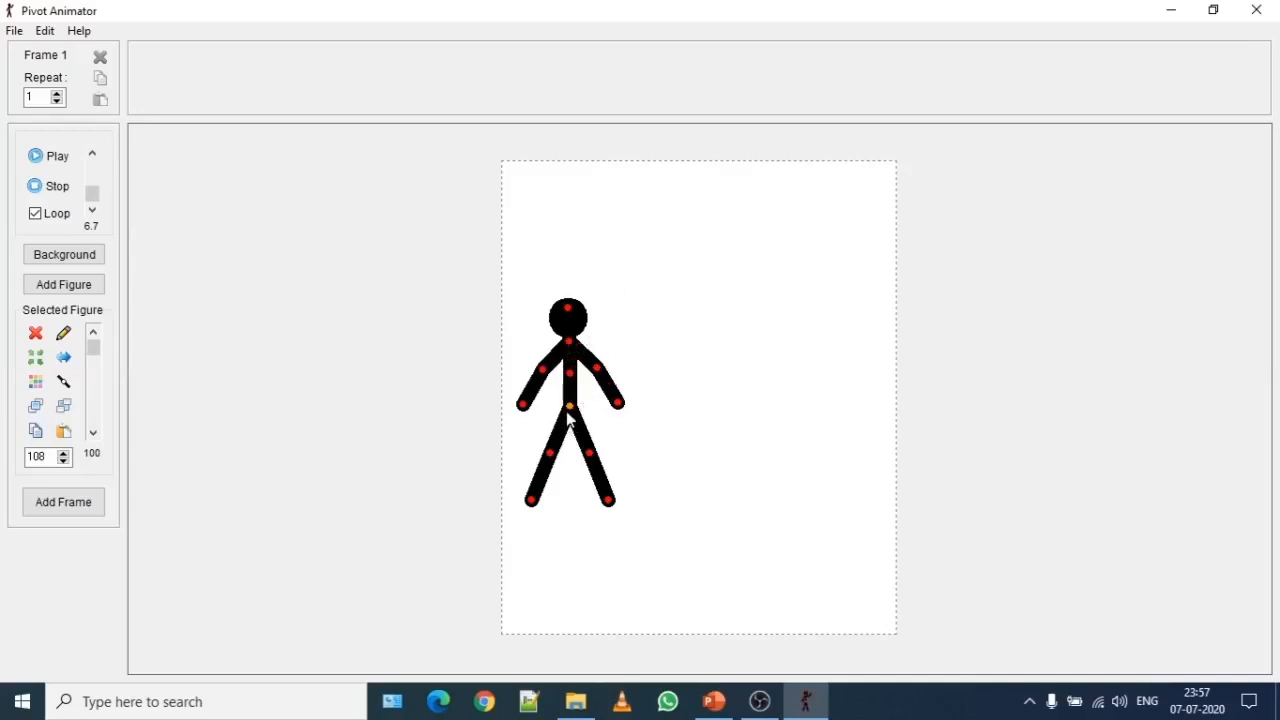
mouse_move(570, 412)
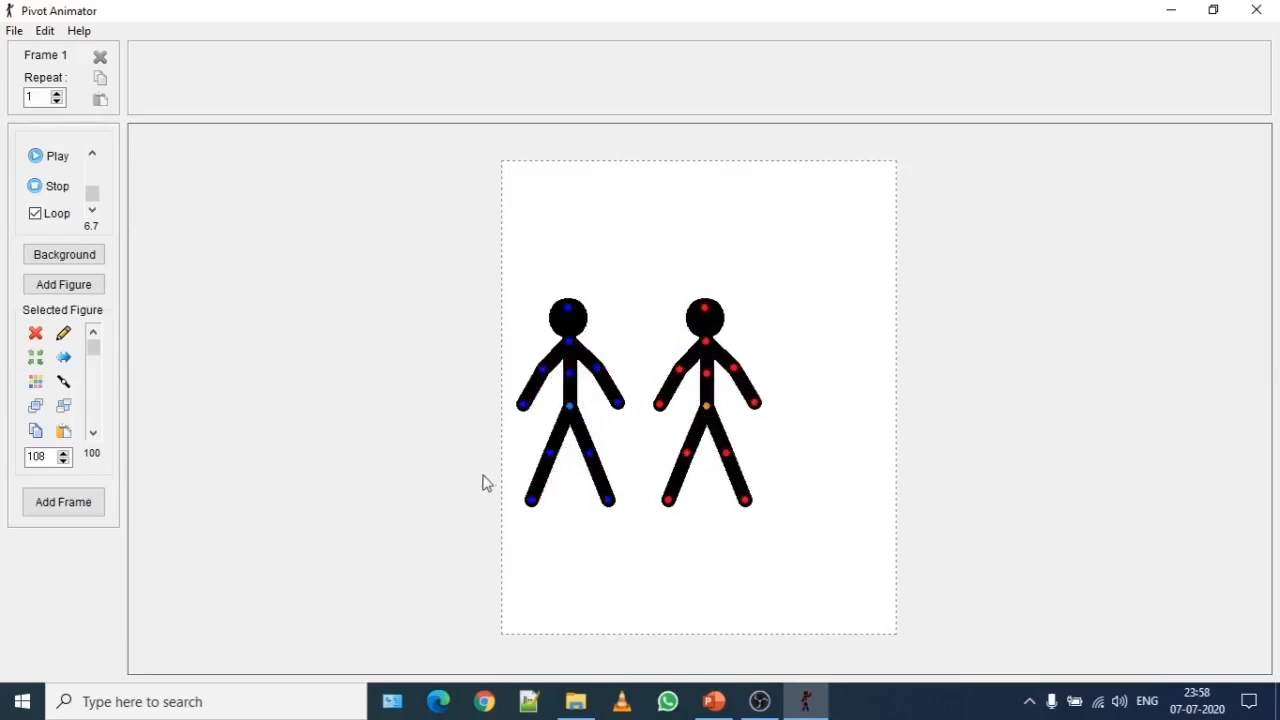
mouse_move(487, 463)
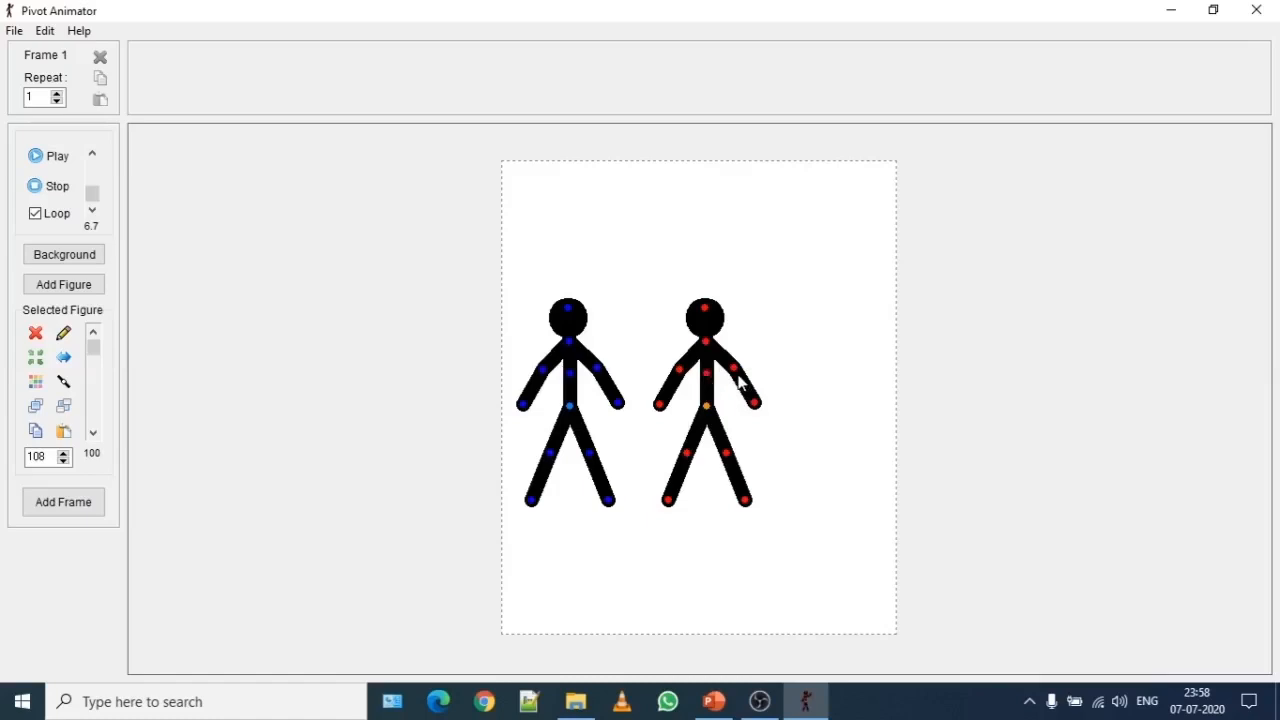
mouse_move(740, 378)
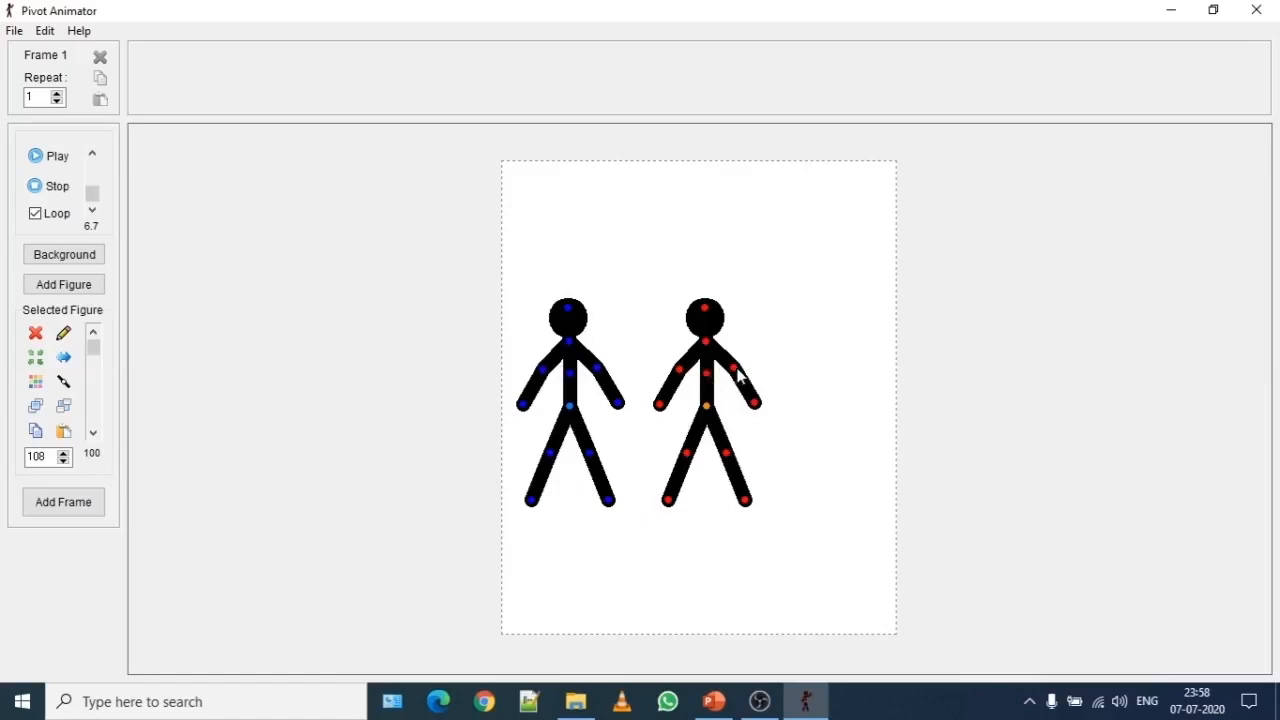
mouse_move(755, 410)
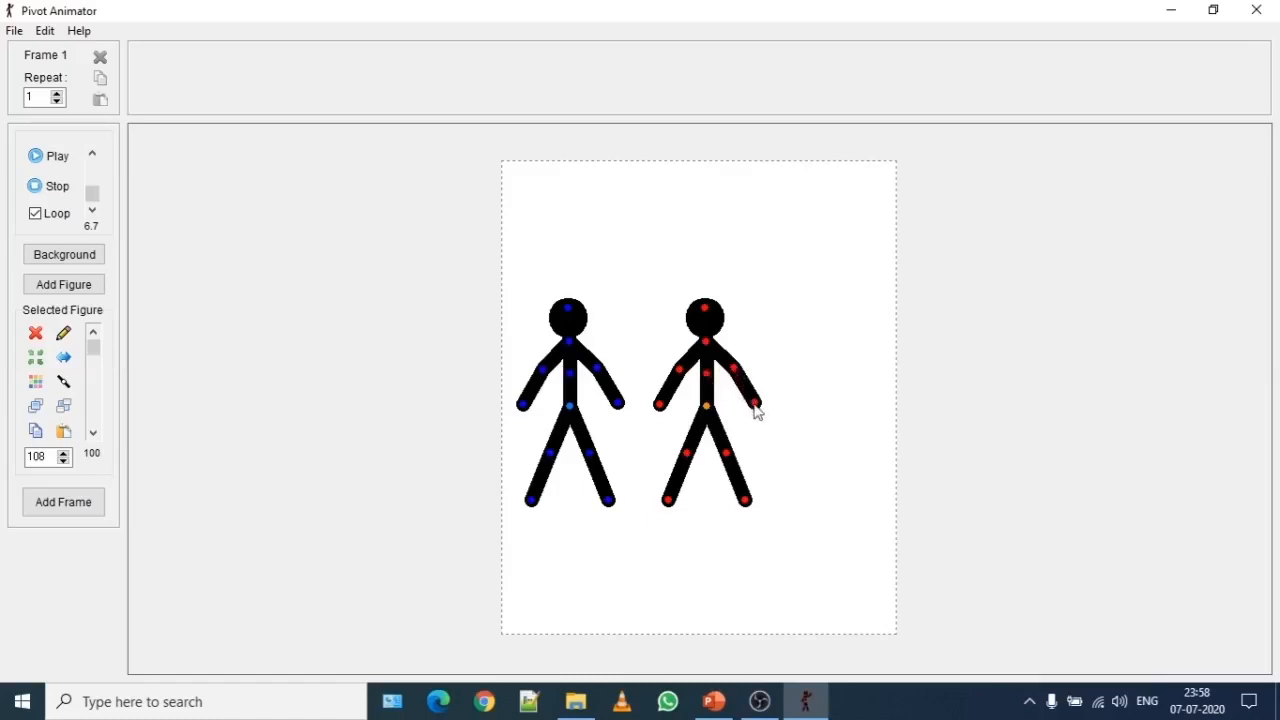
Step: Raise the right figure's right arm, extend its left arm, and straighten its left leg
drag(755, 408, 668, 368)
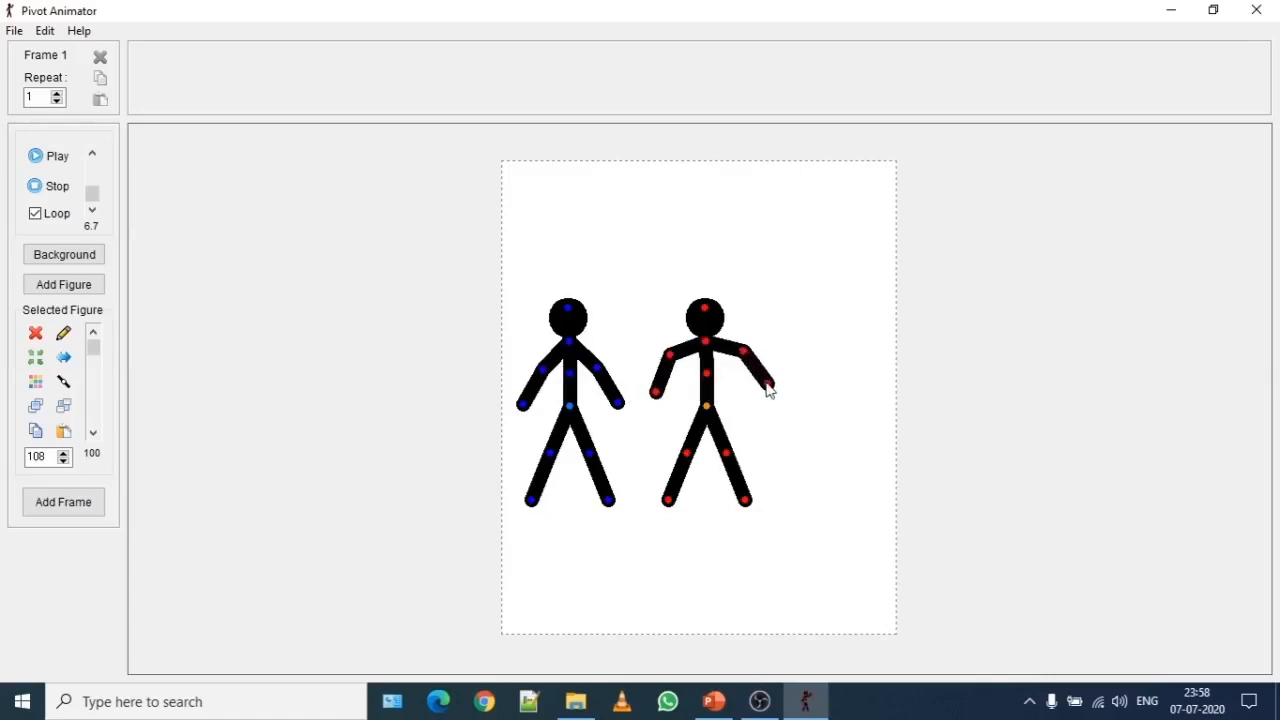
drag(770, 390, 730, 415)
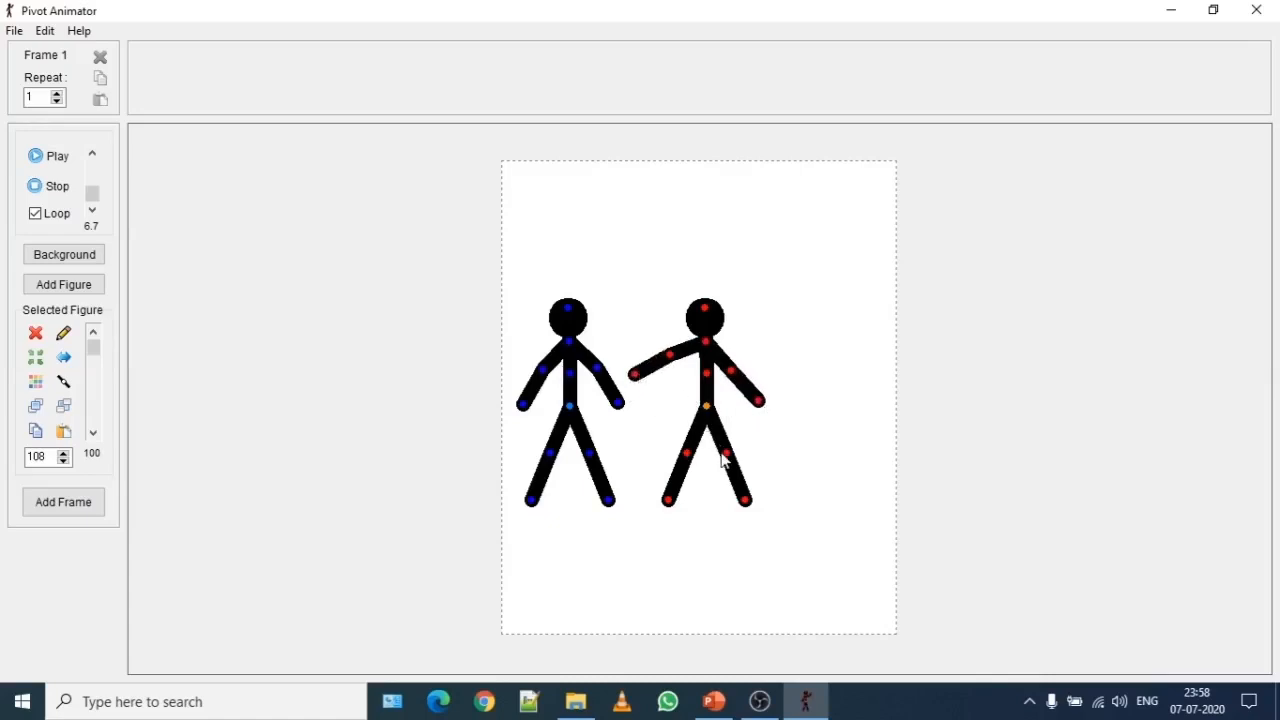
drag(725, 460, 670, 505)
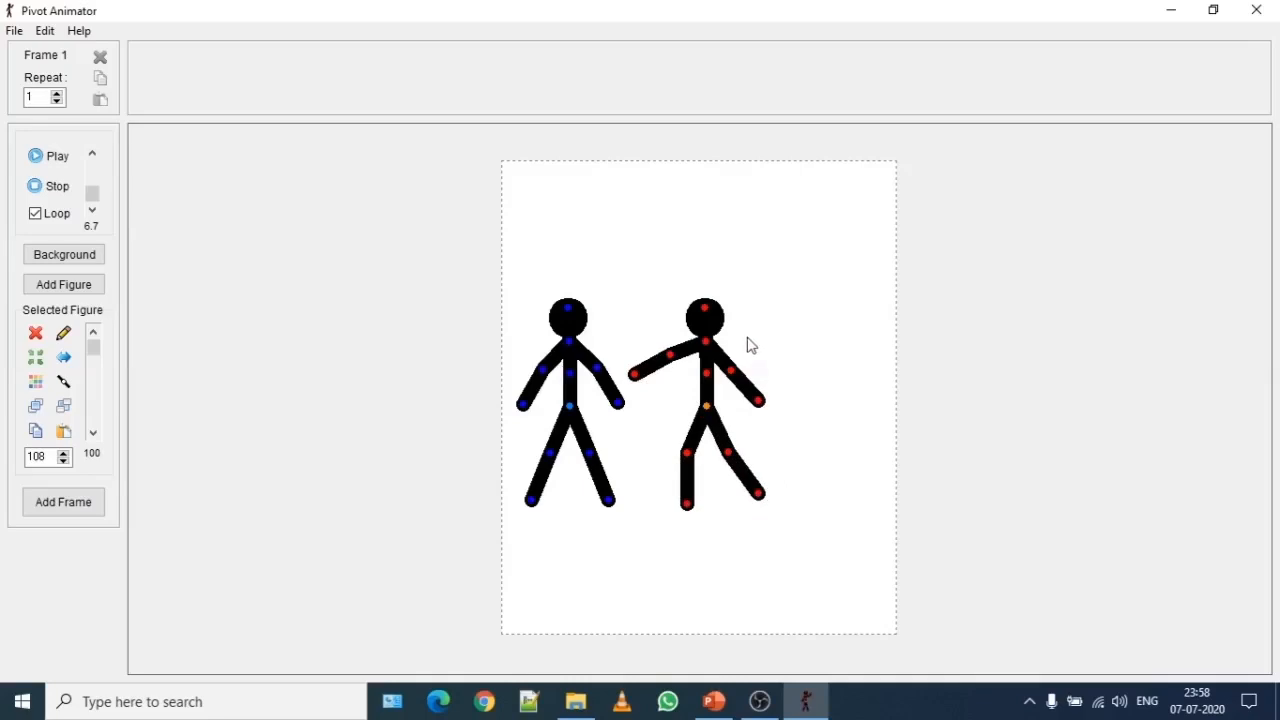
mouse_move(730, 360)
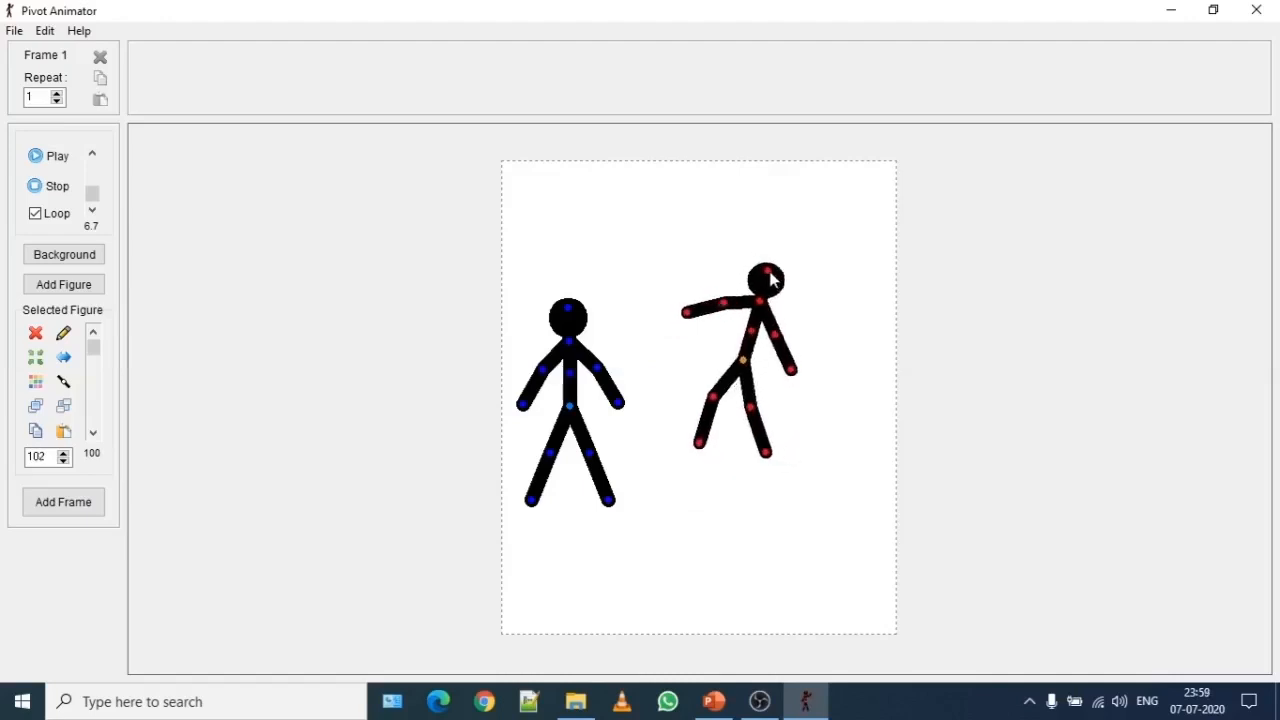
Step: Rotate the second stickman through a full turn and shrink it to about 67 percent
drag(768, 278, 820, 318)
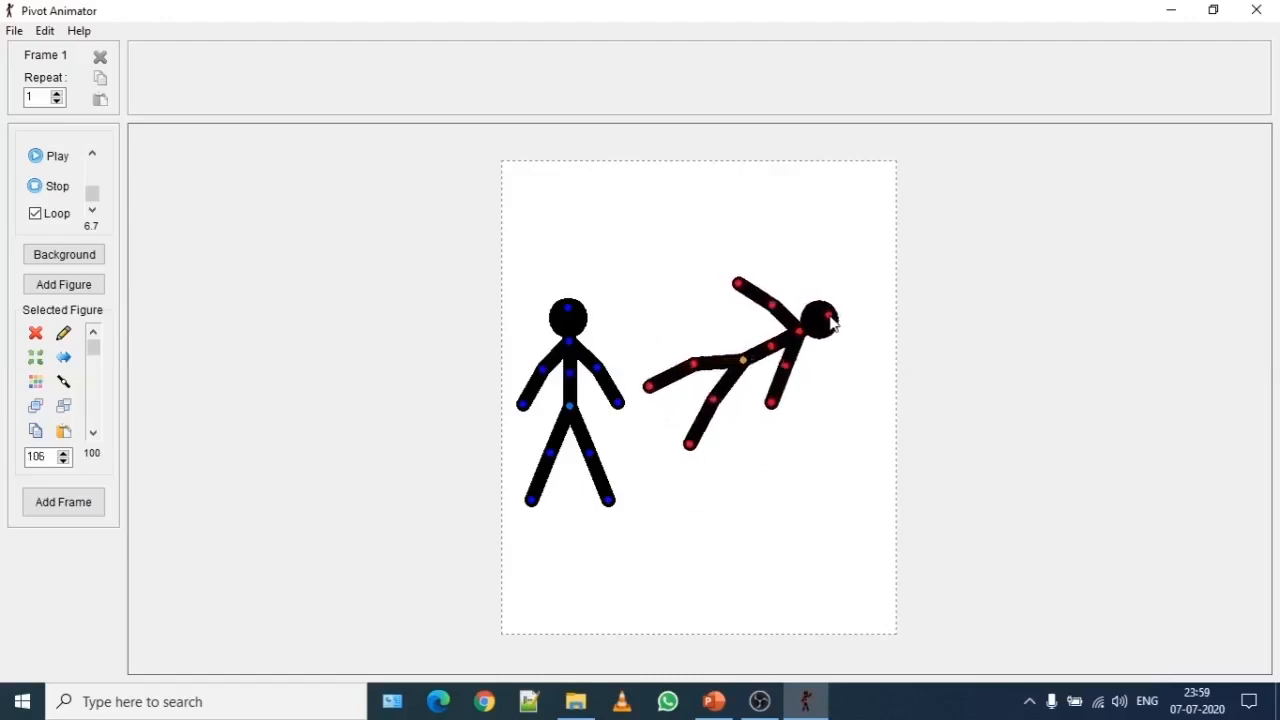
drag(828, 318, 847, 383)
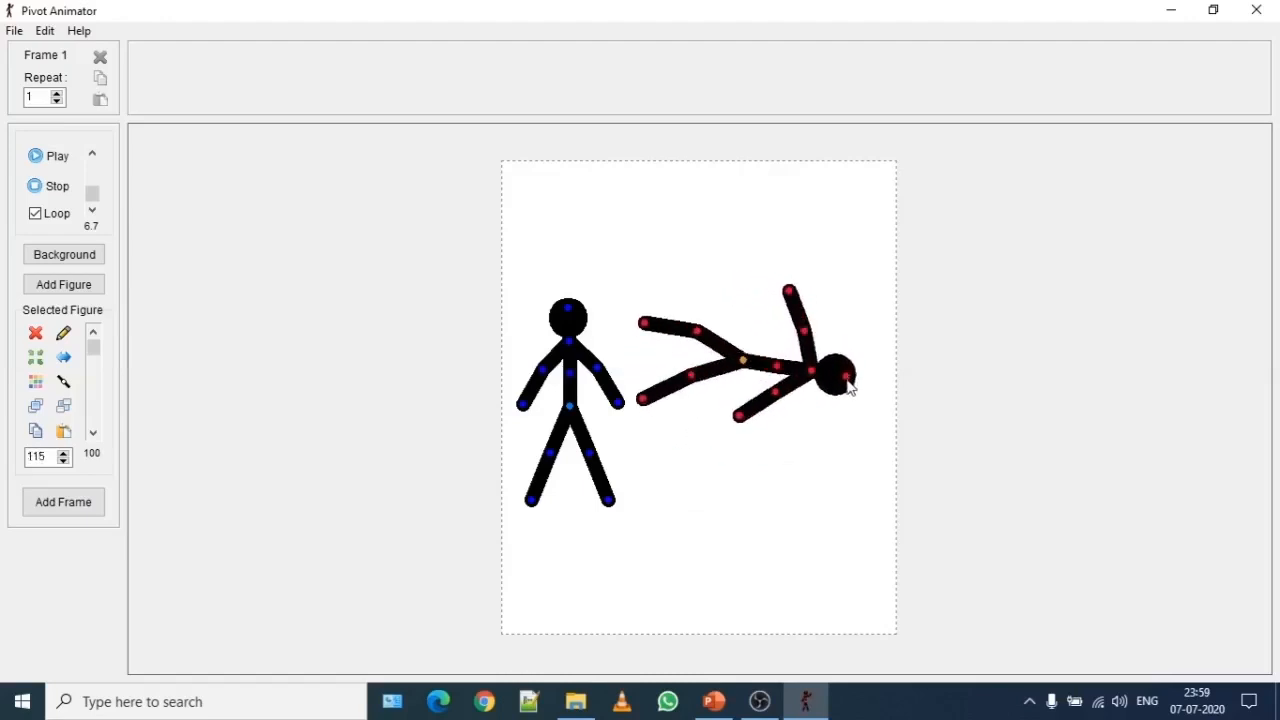
drag(845, 375, 705, 435)
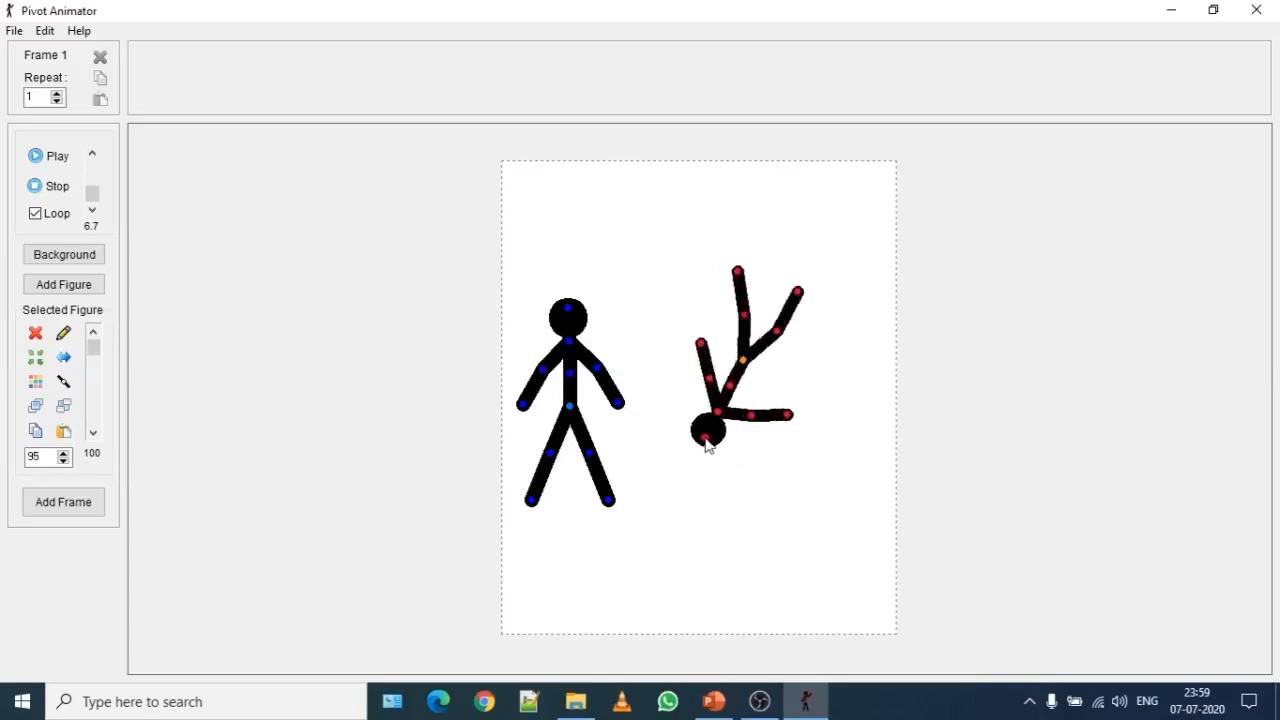
drag(707, 440, 770, 305)
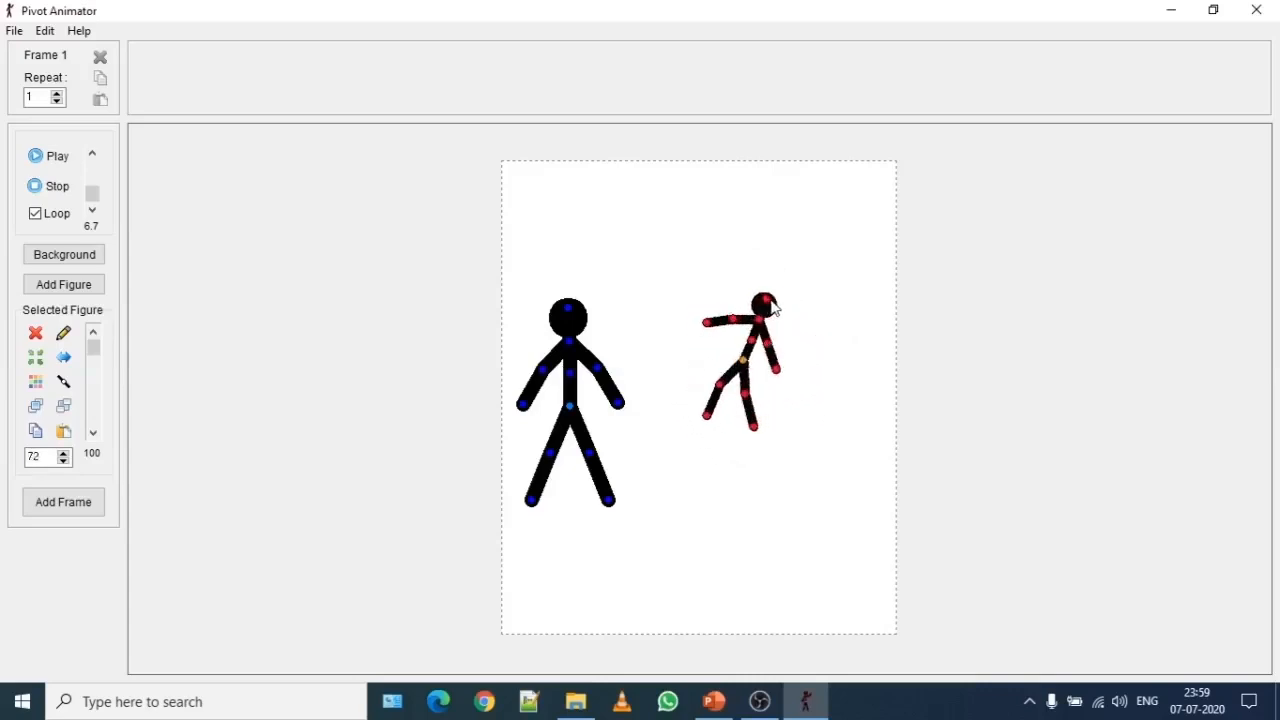
drag(765, 298, 780, 325)
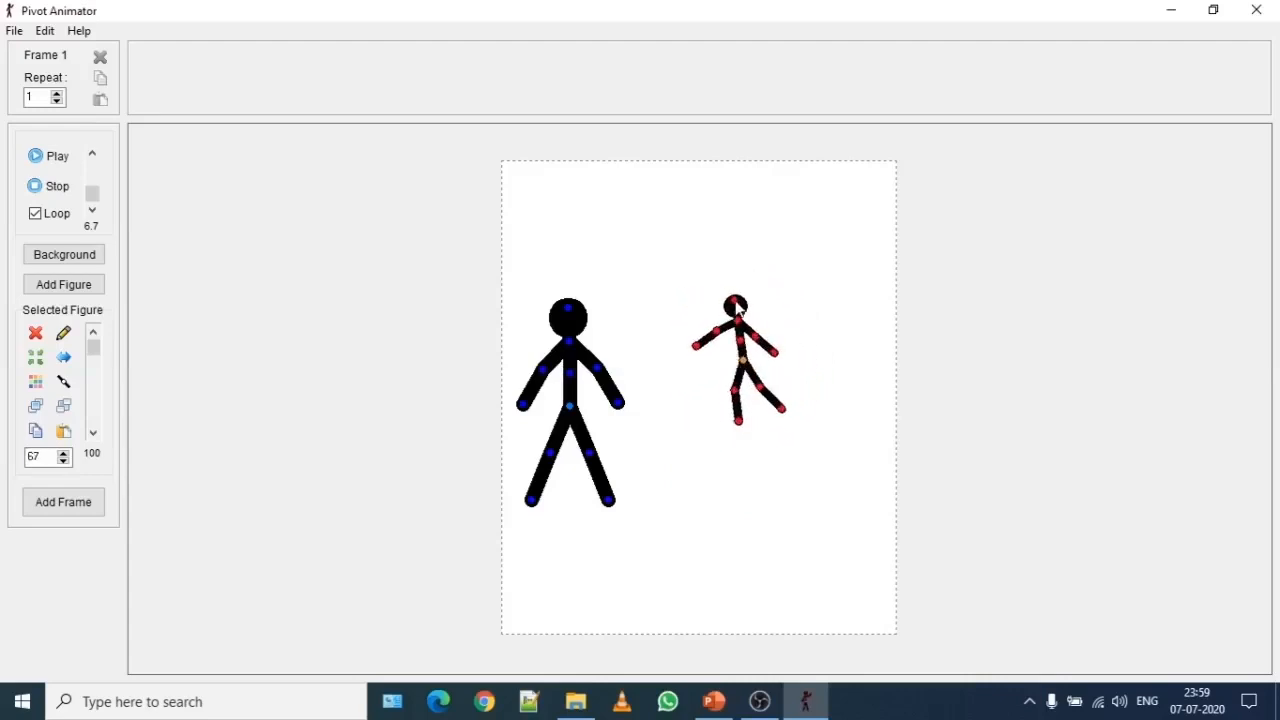
Step: Enlarge the second stickman taller than the first and pose it mid-kick
drag(735, 303, 728, 280)
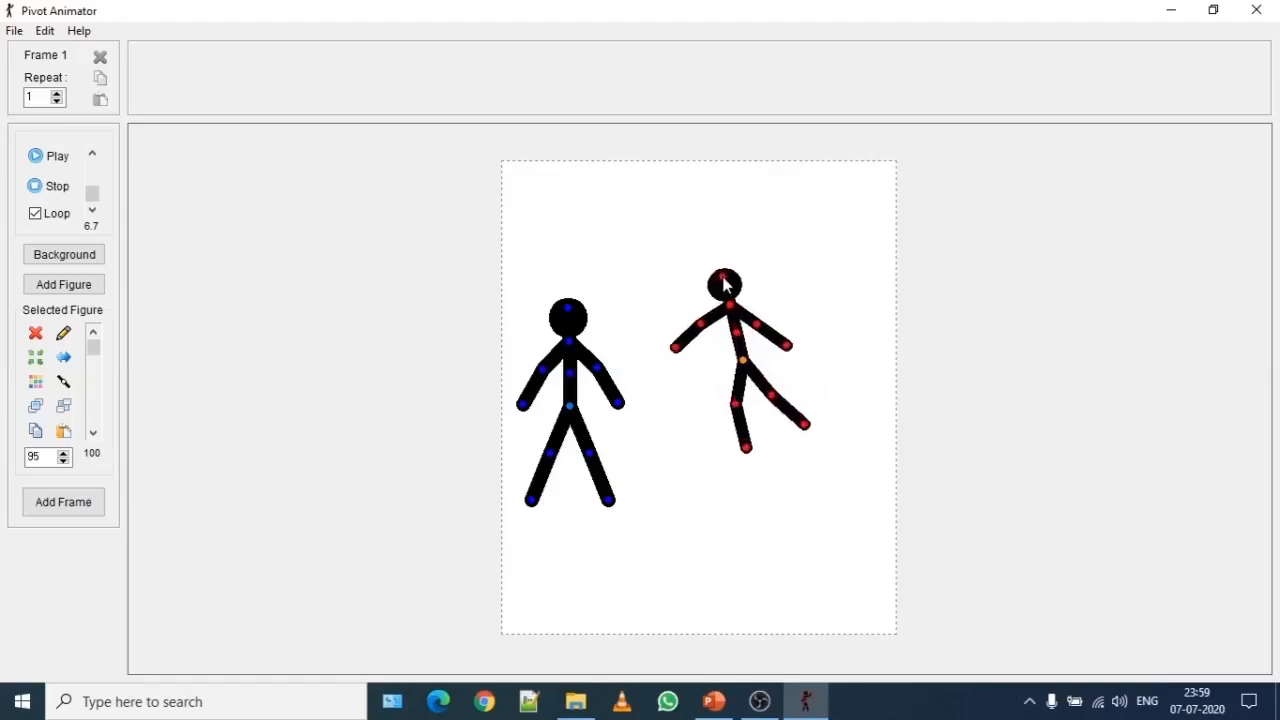
drag(725, 285, 730, 270)
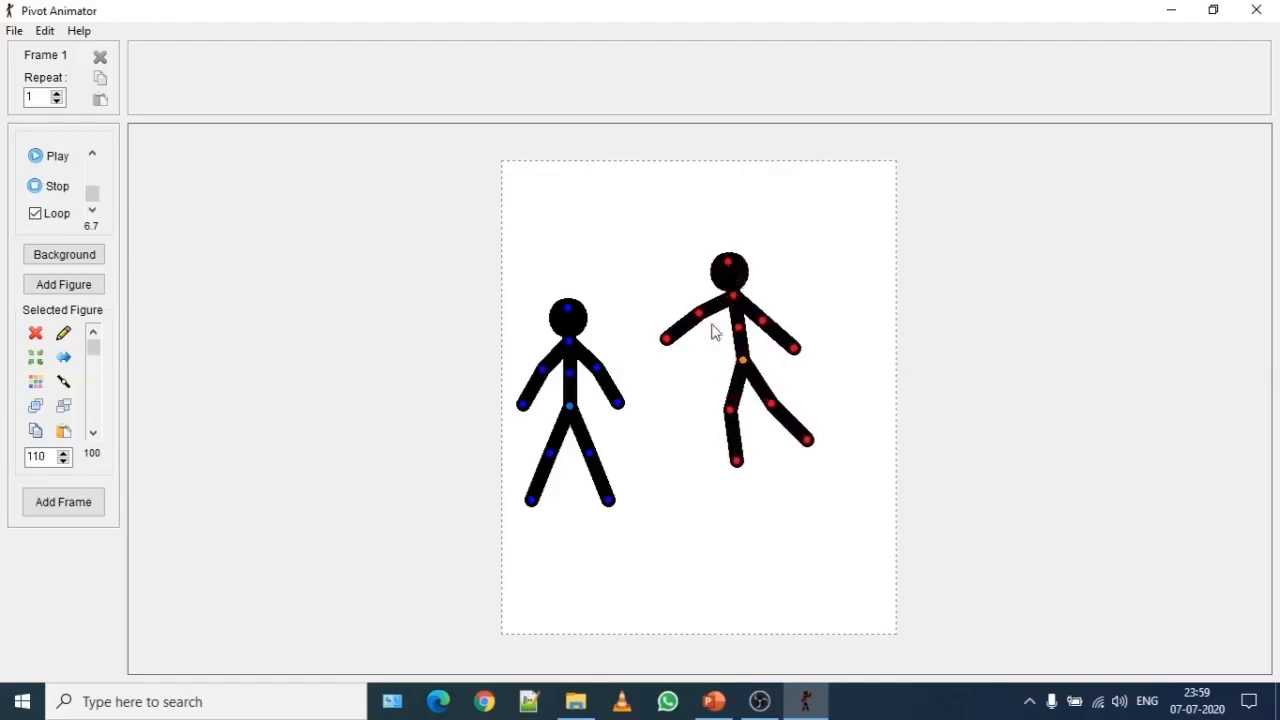
mouse_move(697, 341)
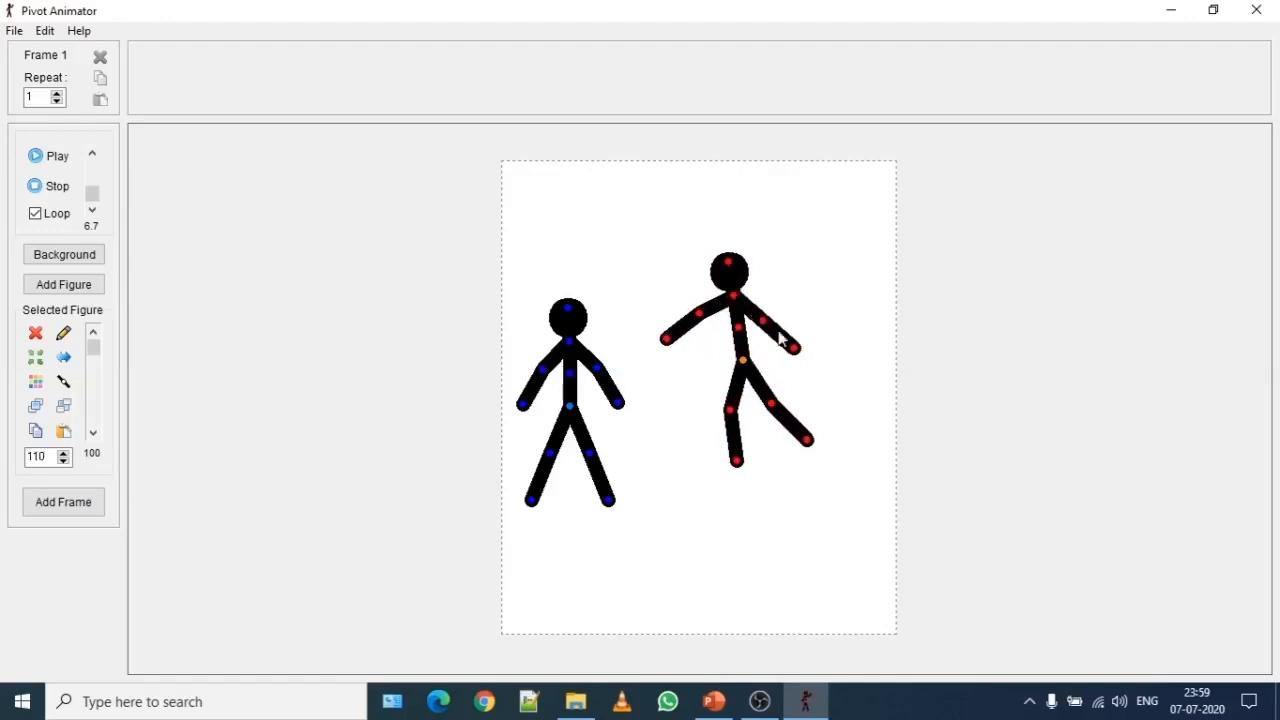
mouse_move(790, 345)
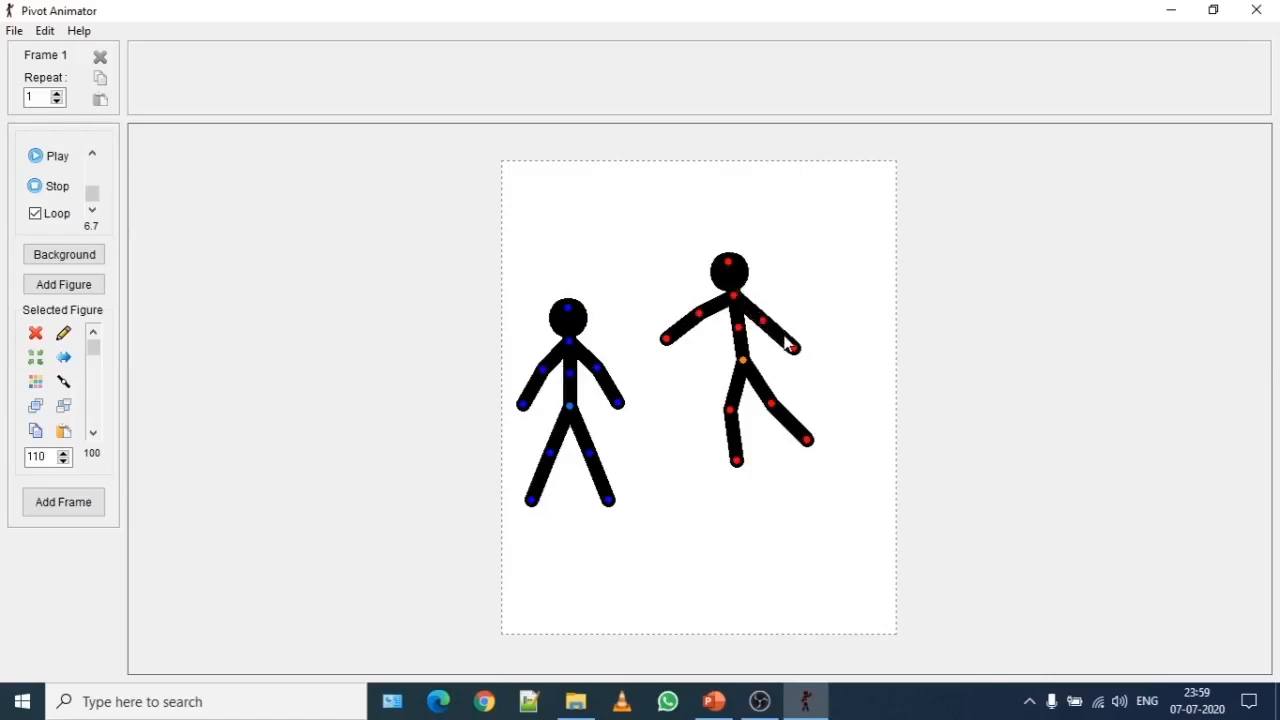
mouse_move(705, 377)
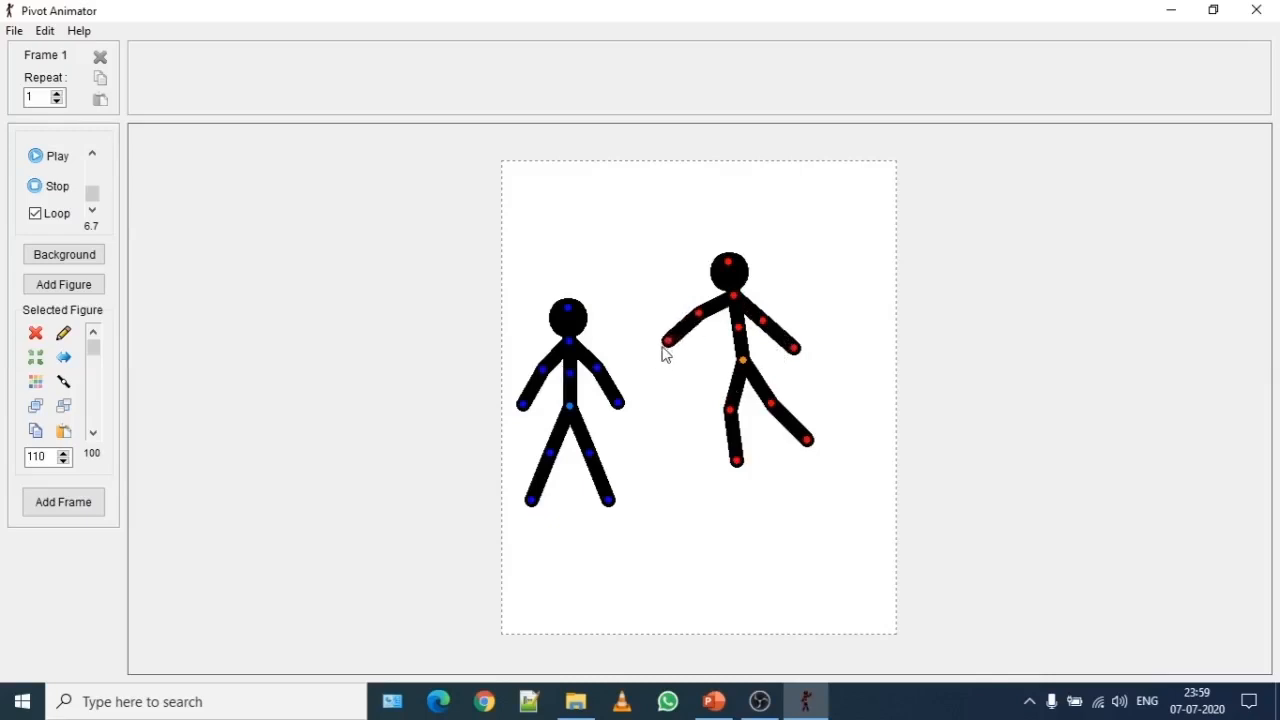
drag(668, 342, 662, 337)
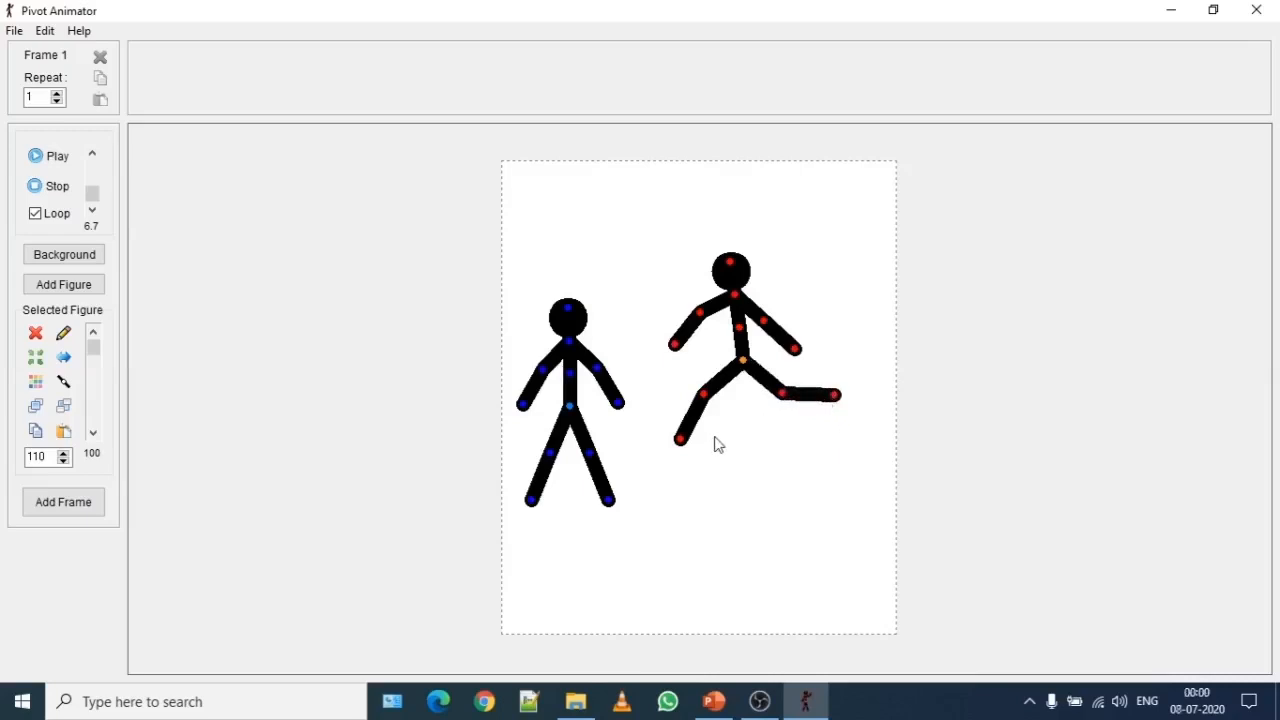
drag(680, 438, 712, 445)
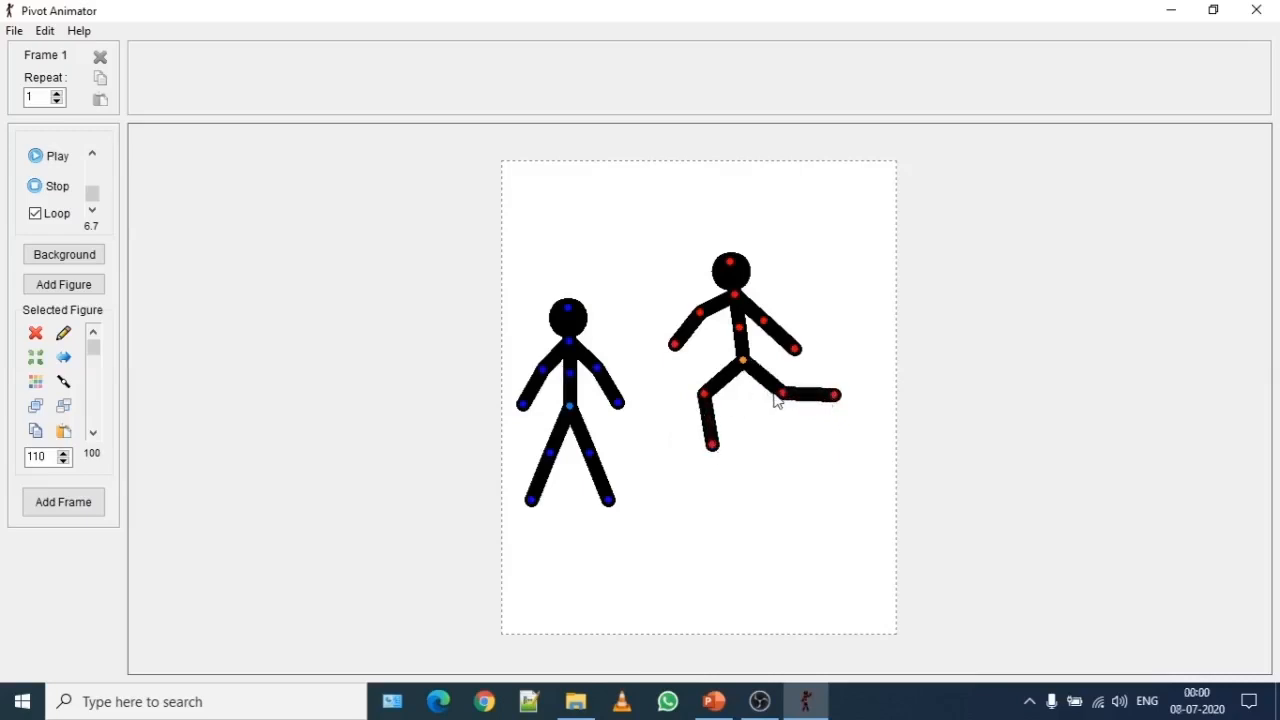
mouse_move(800, 415)
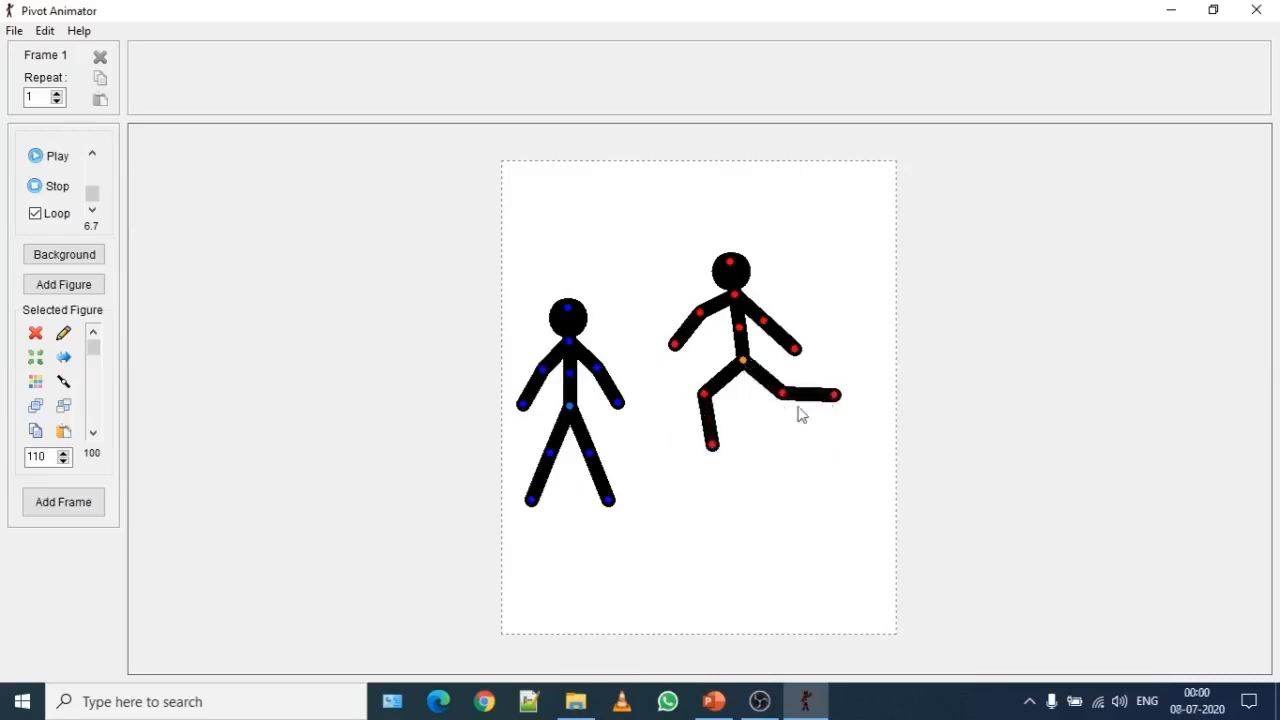
drag(837, 395, 827, 420)
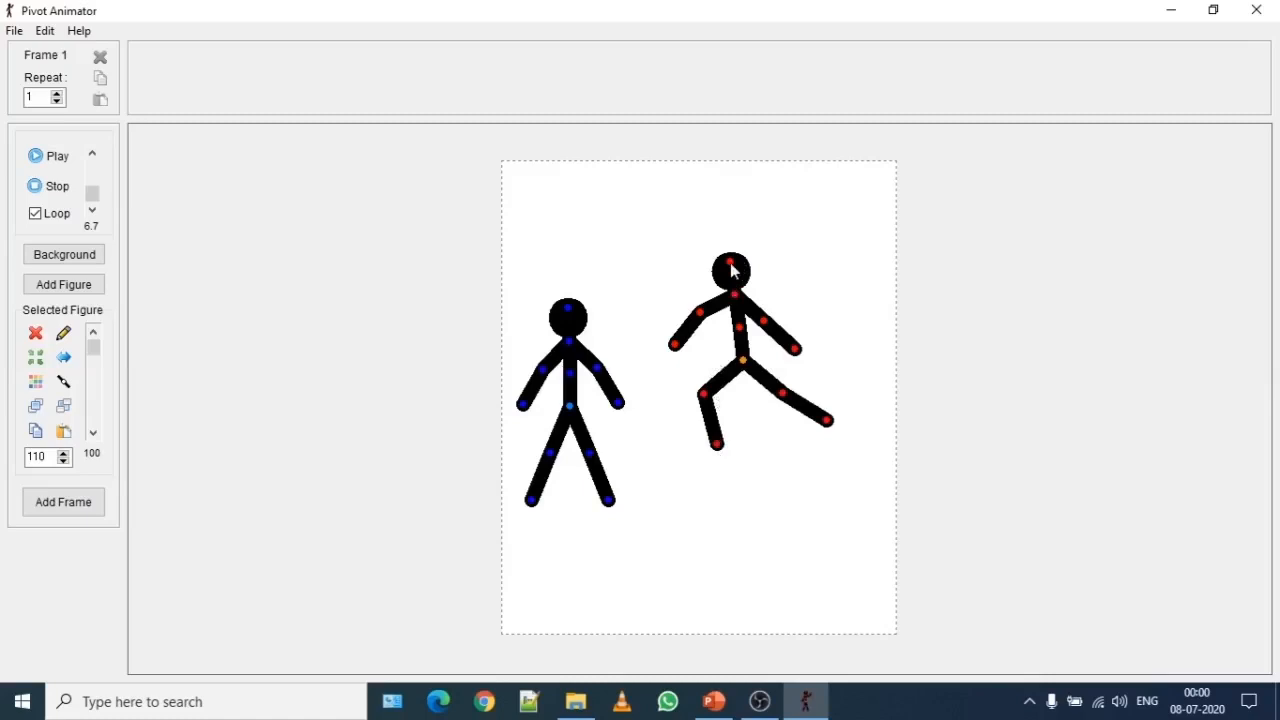
Step: Resize the kicking stickman, ending at 98 percent size
drag(730, 270, 738, 220)
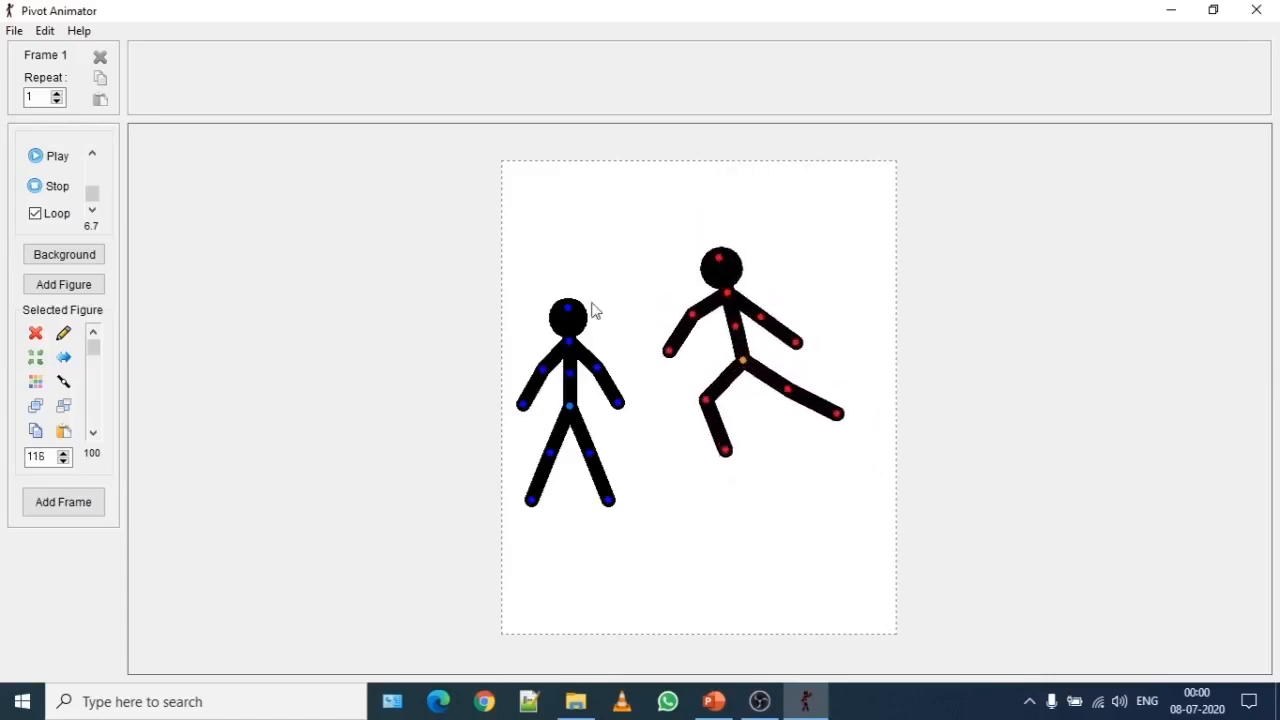
click(63, 451)
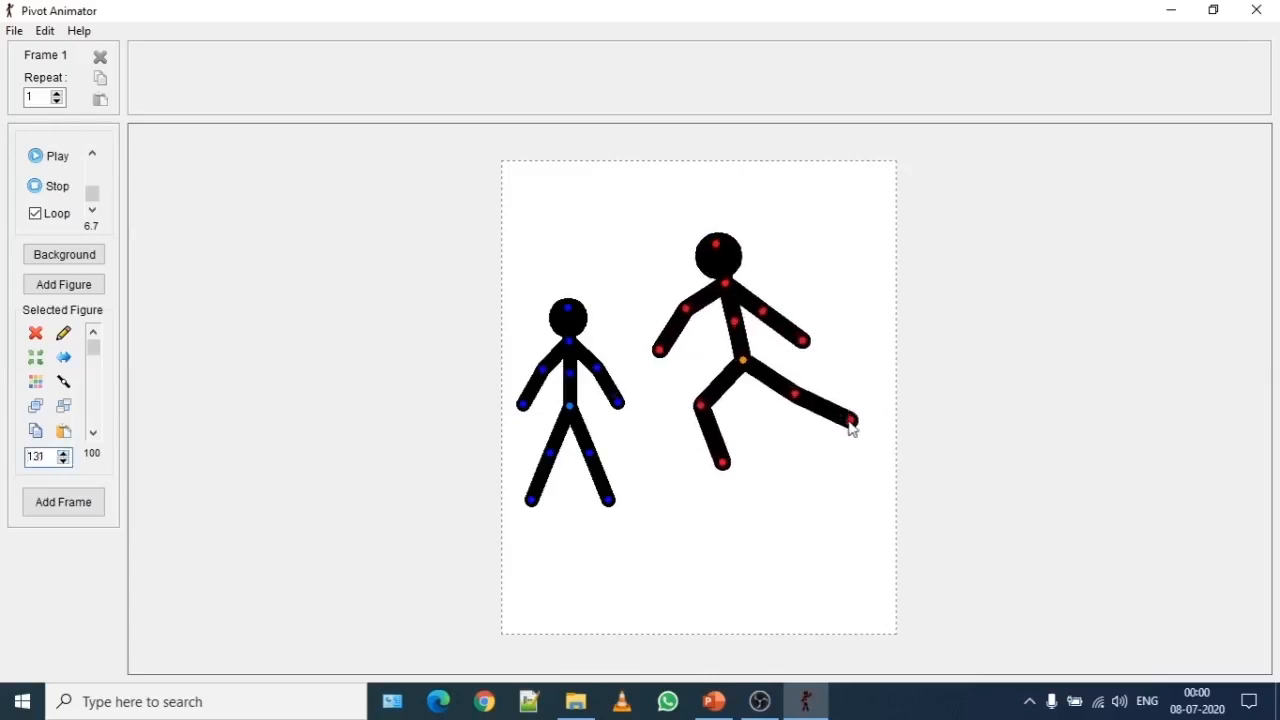
drag(850, 420, 820, 430)
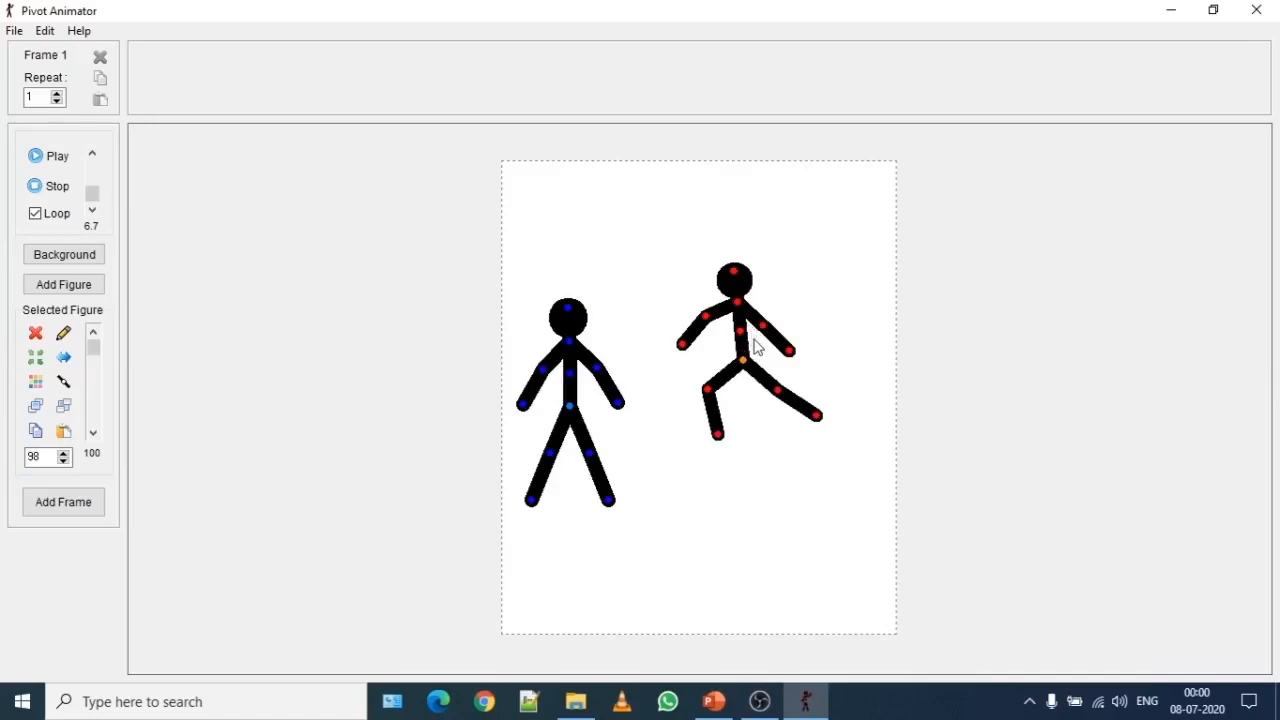
mouse_move(780, 340)
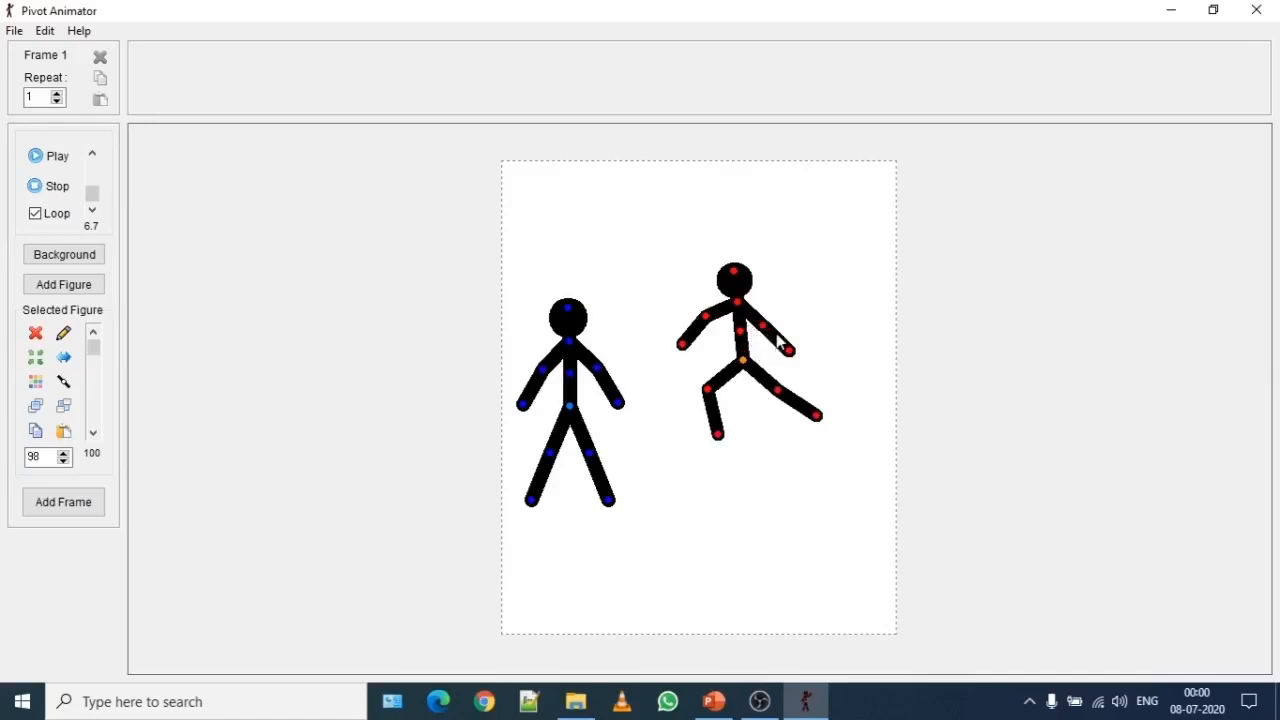
mouse_move(778, 363)
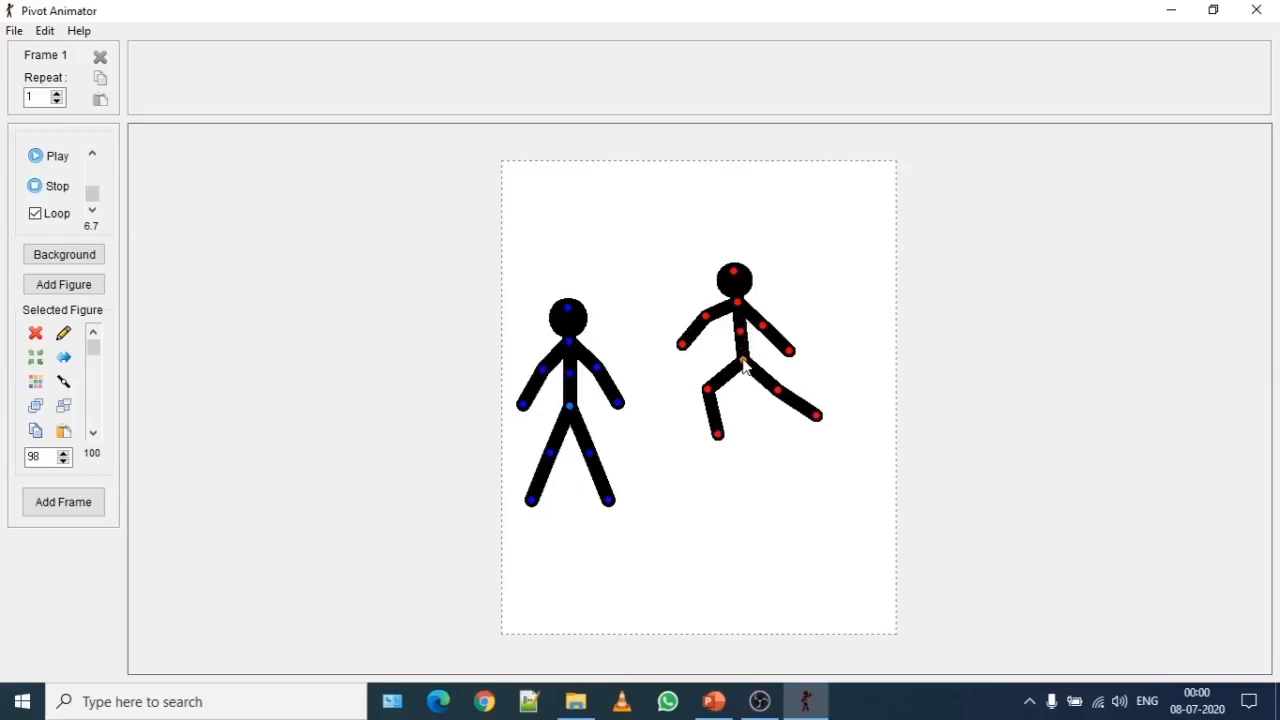
Step: Stretch the second stickman's torso, legs and both arms longer
drag(745, 362, 760, 438)
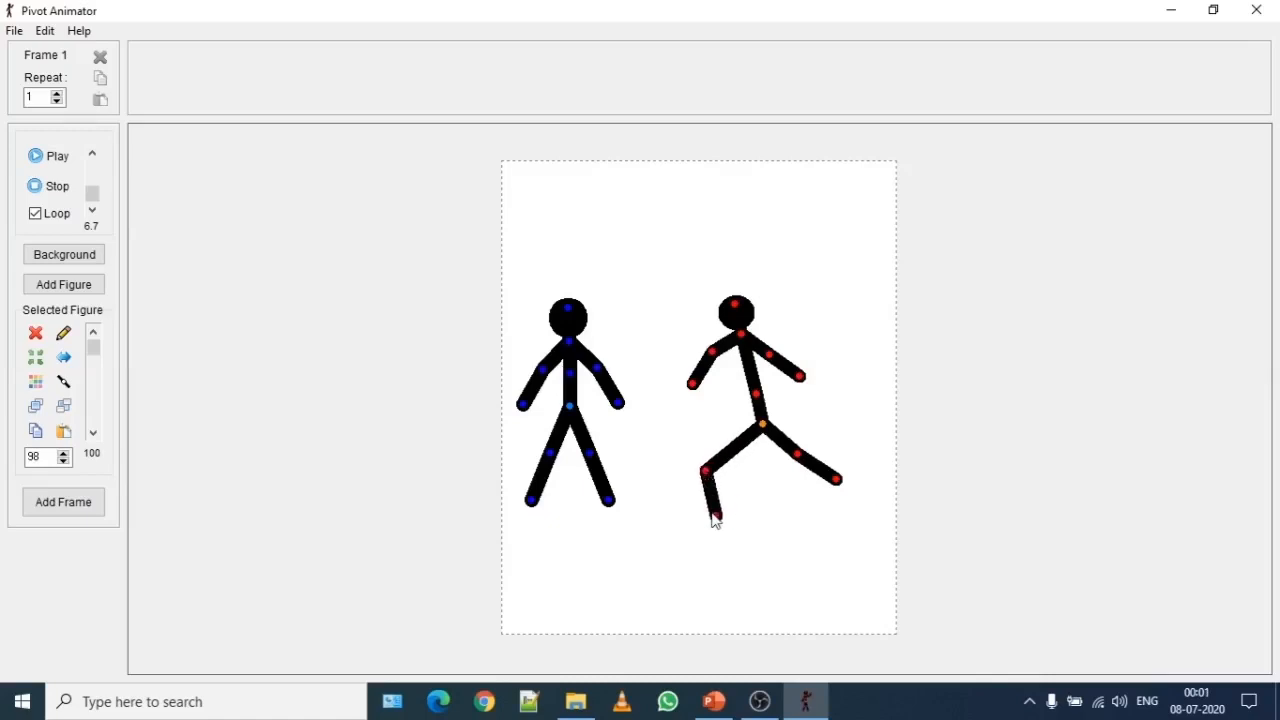
drag(714, 520, 717, 563)
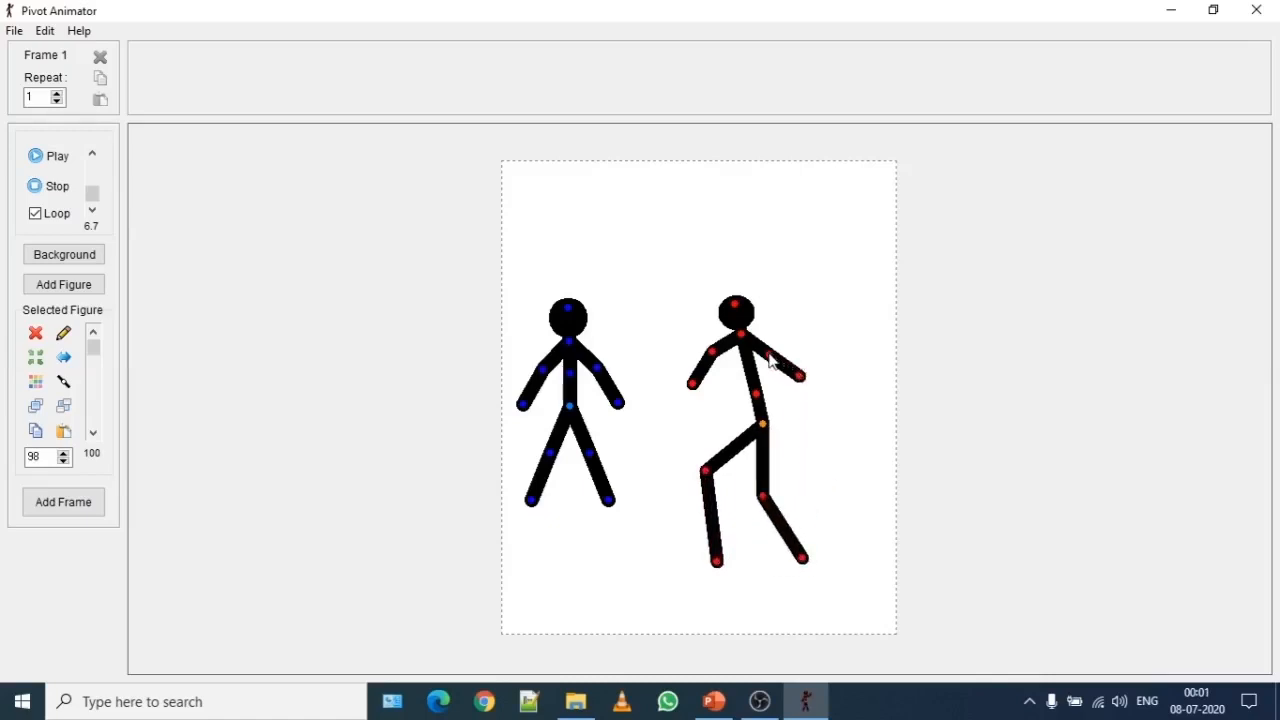
drag(803, 378, 843, 347)
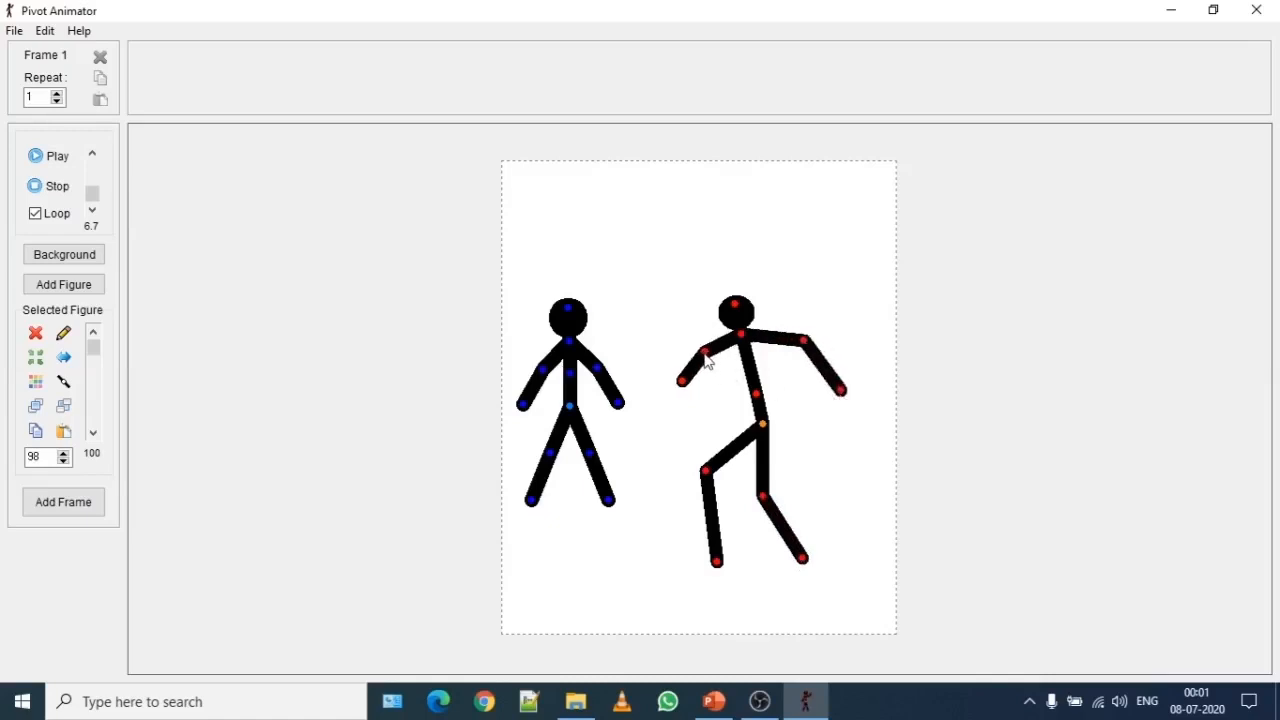
drag(703, 365, 675, 432)
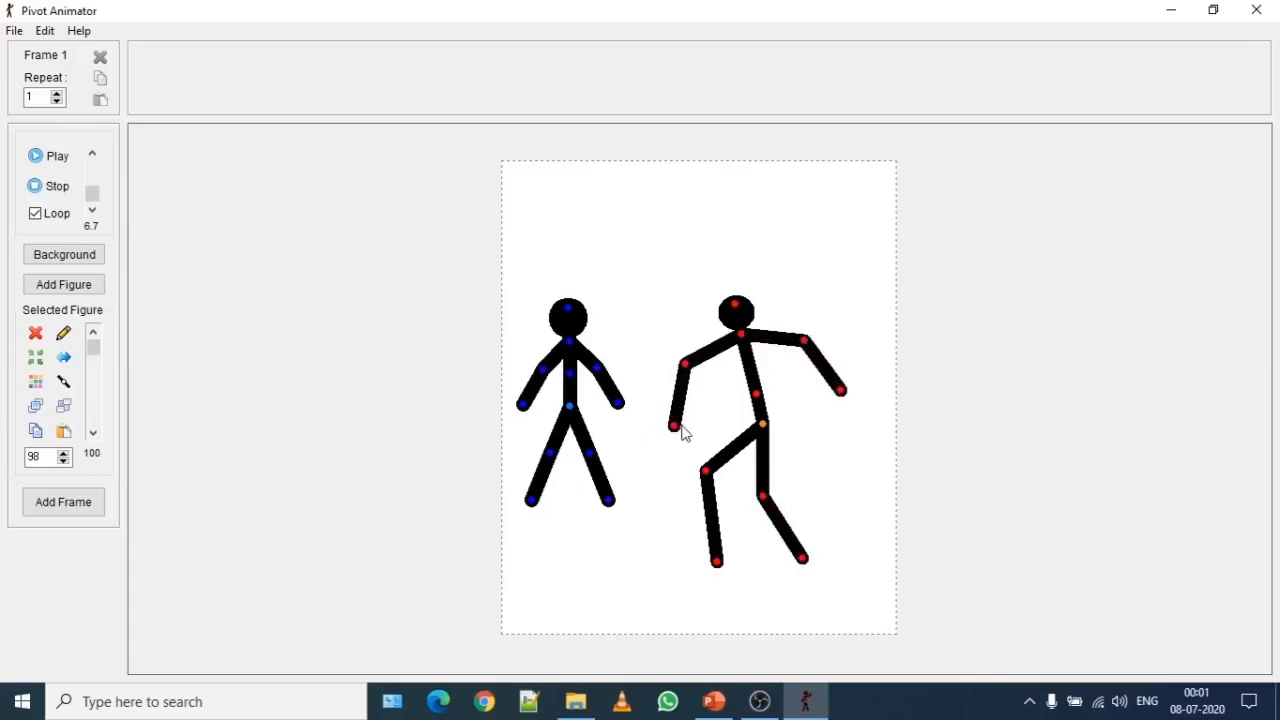
mouse_move(712, 440)
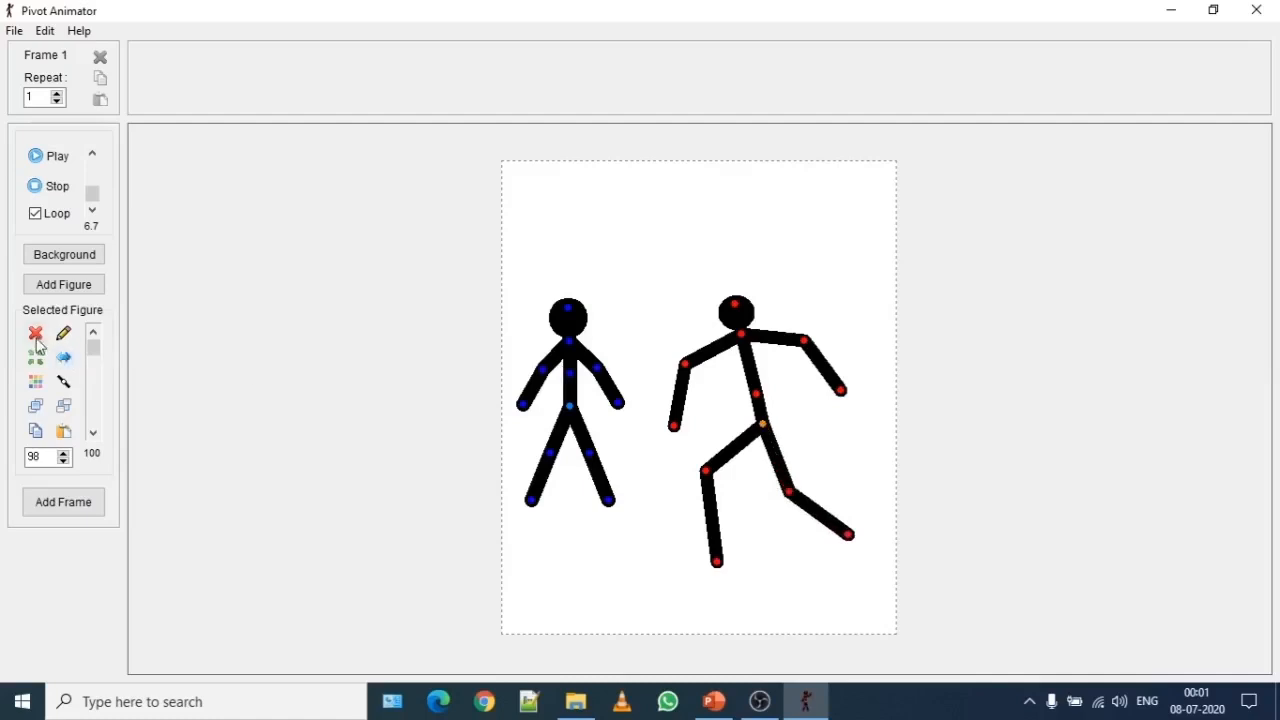
mouse_move(35, 333)
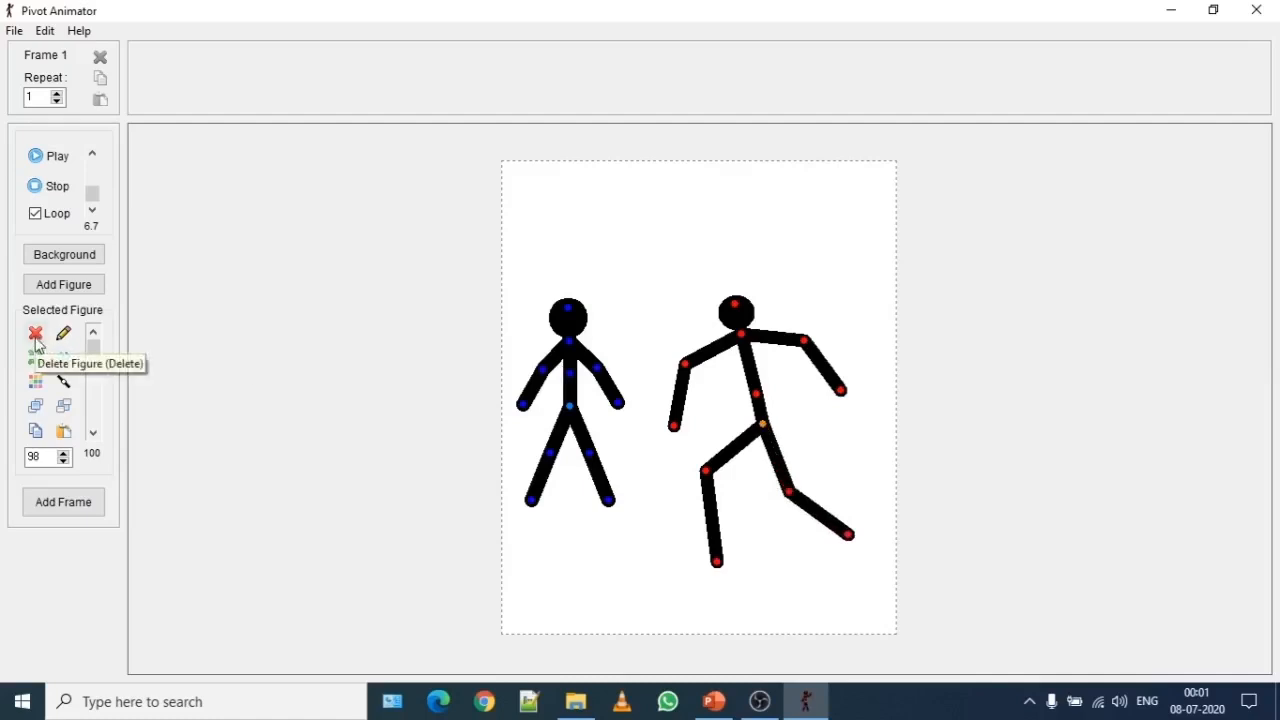
Step: Delete the right-hand red stickman with Delete Figure, leaving only the original figure
click(35, 333)
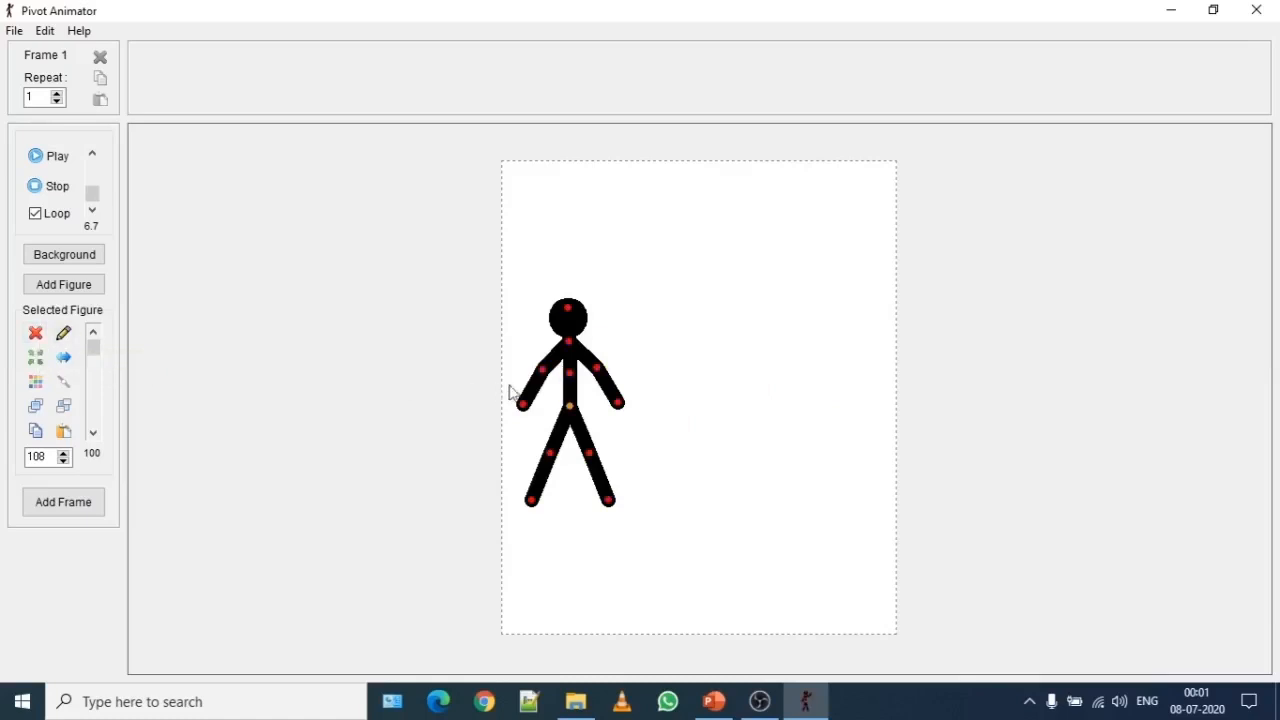
mouse_move(507, 470)
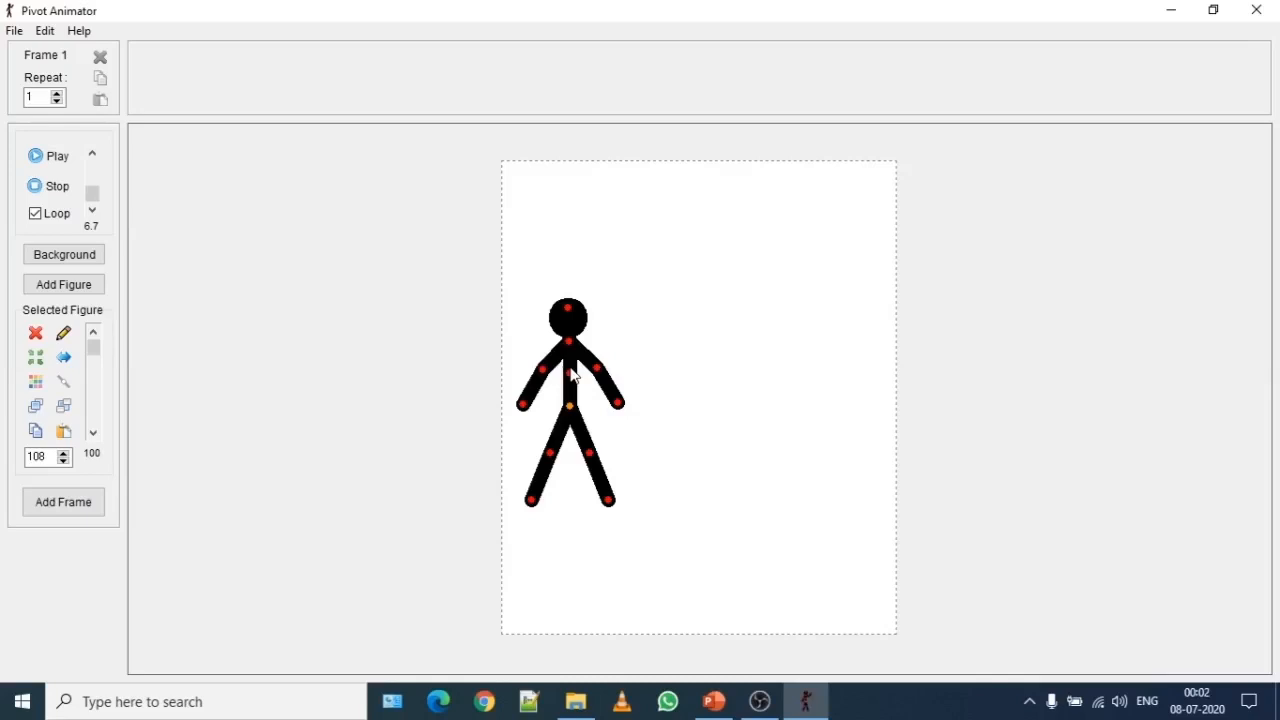
mouse_move(572, 375)
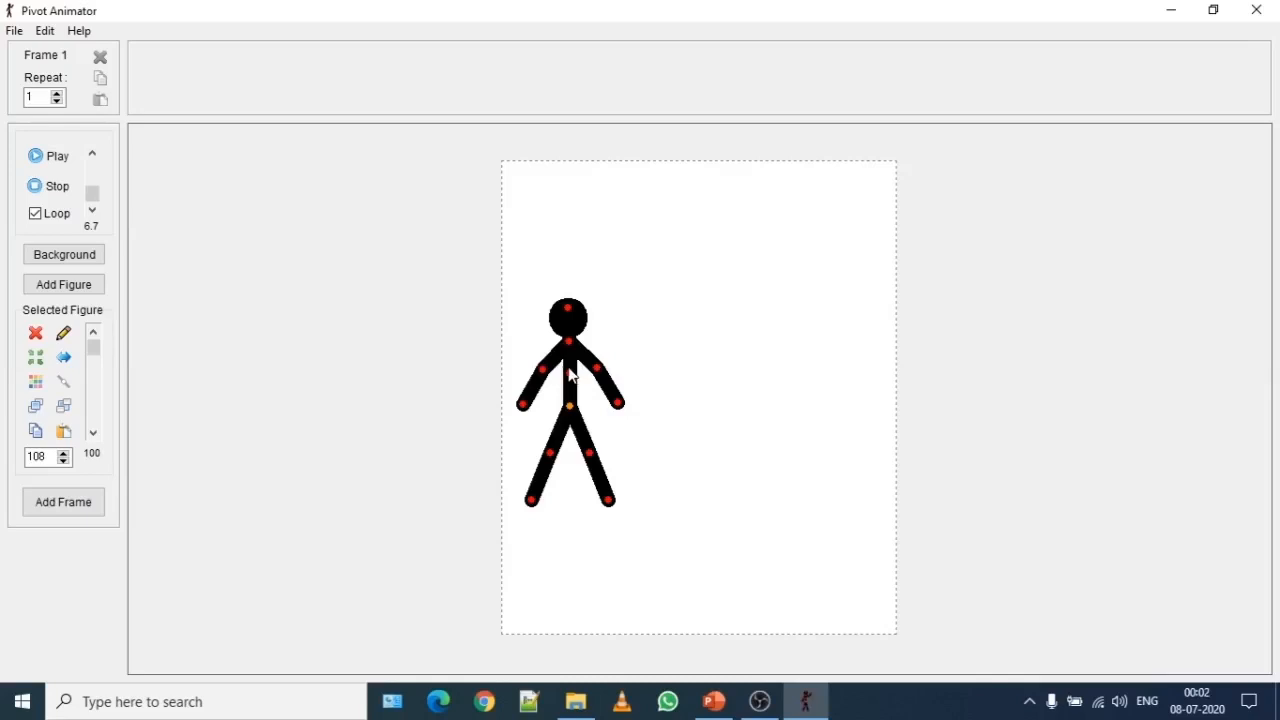